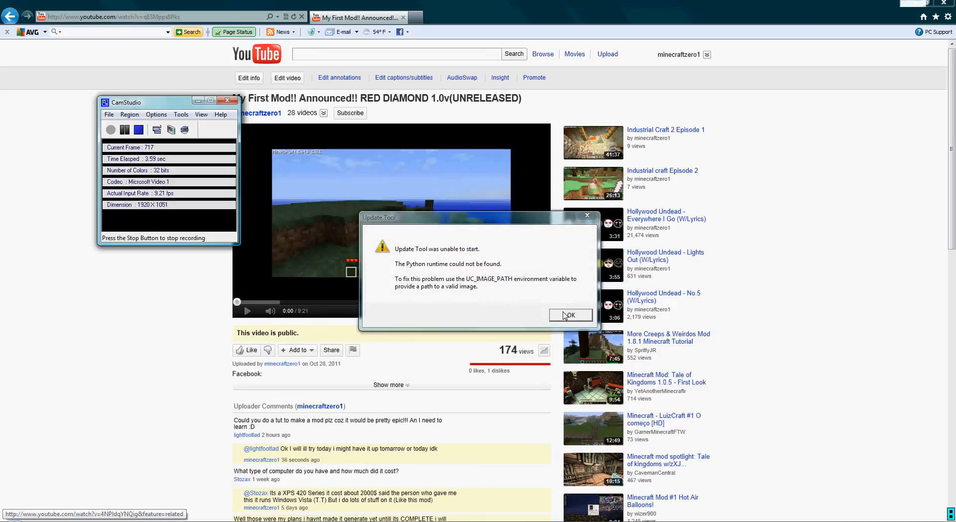
- Dismiss the Update Tool's 'Python runtime could not be found' error with OK
click(570, 314)
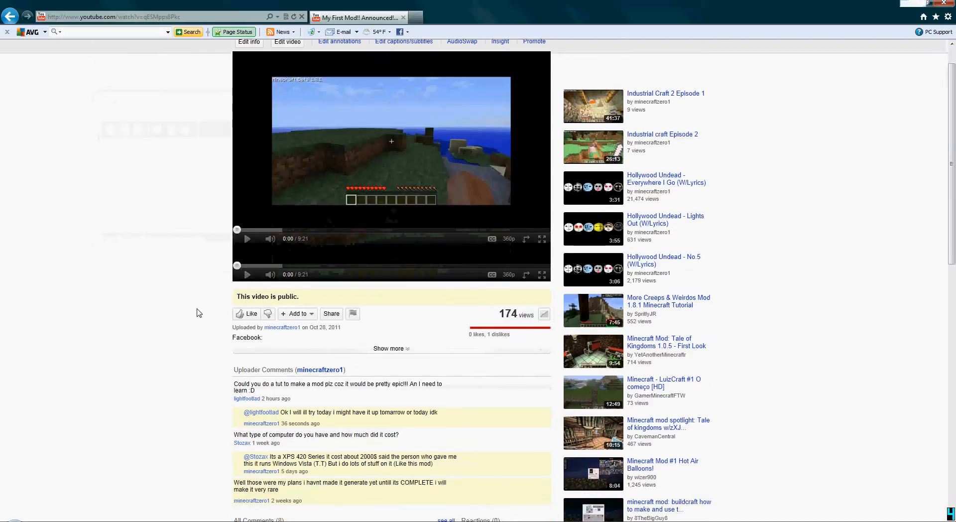
scroll(down, 3)
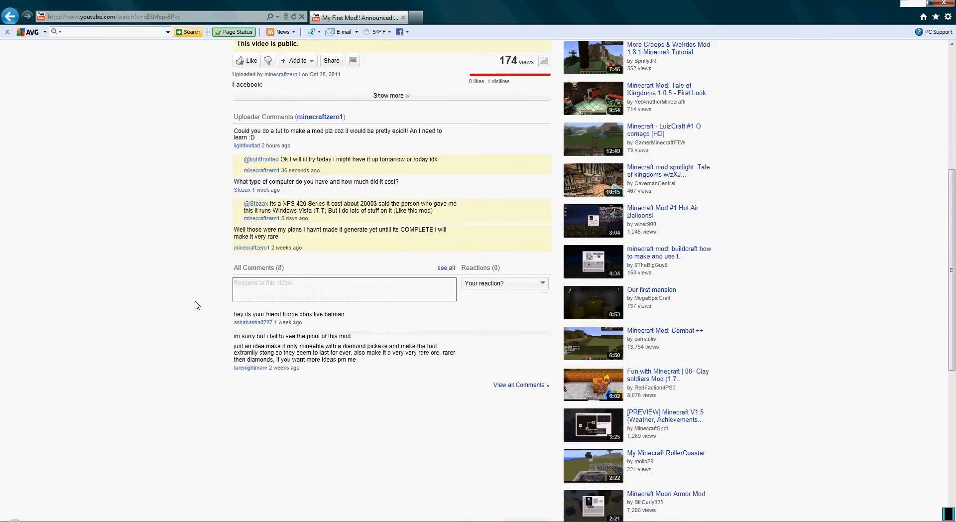
scroll(up, 3)
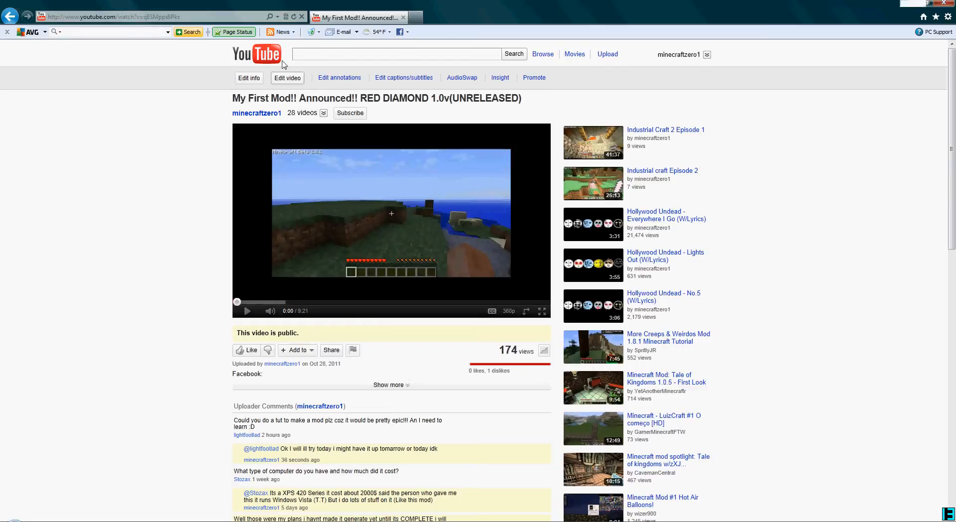
- Select the video title 'My First Mod!! Announced!! RED DIAMOND 1.0v' and browse down to the uploader comments
triple_click(376, 99)
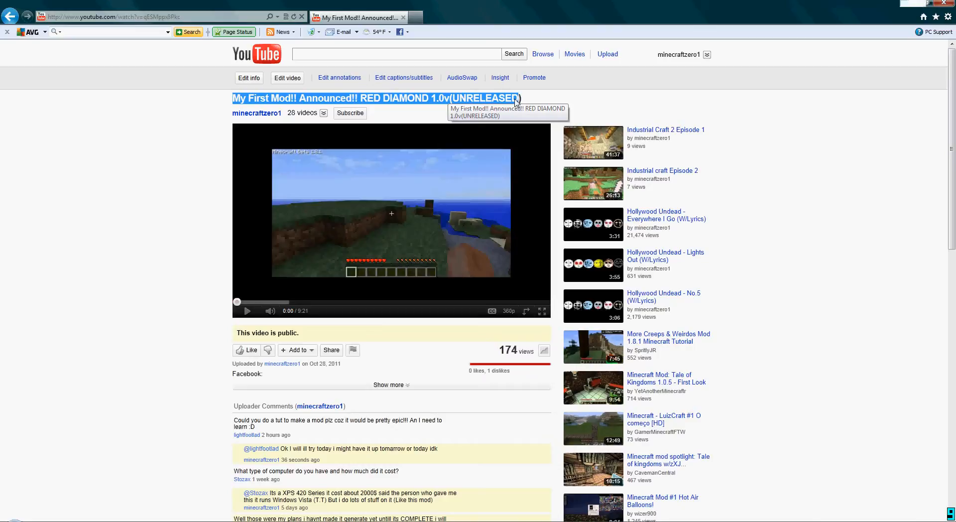
scroll(down, 3)
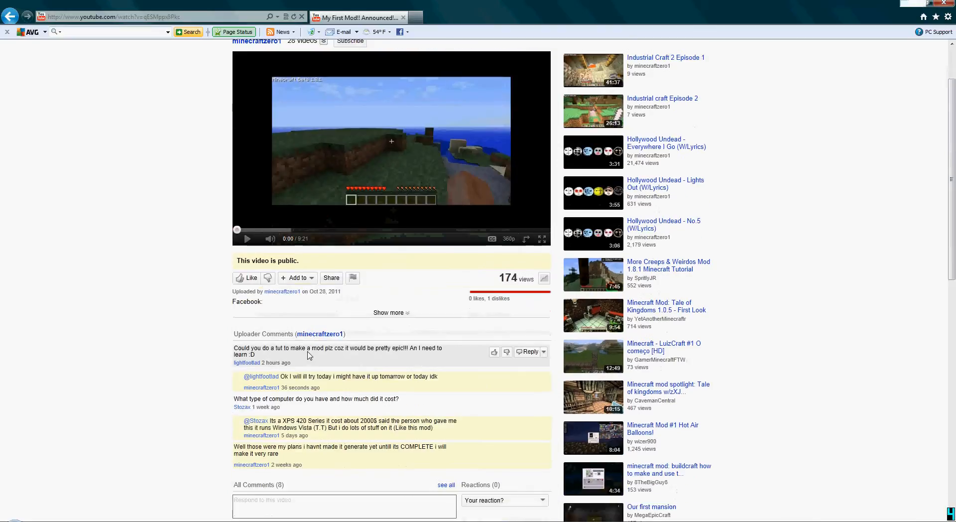
scroll(down, 3)
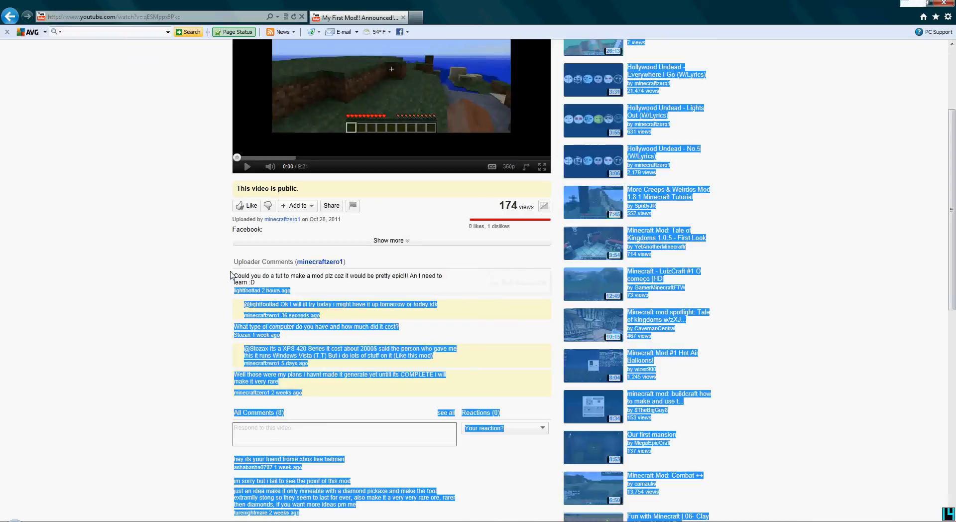
click(238, 277)
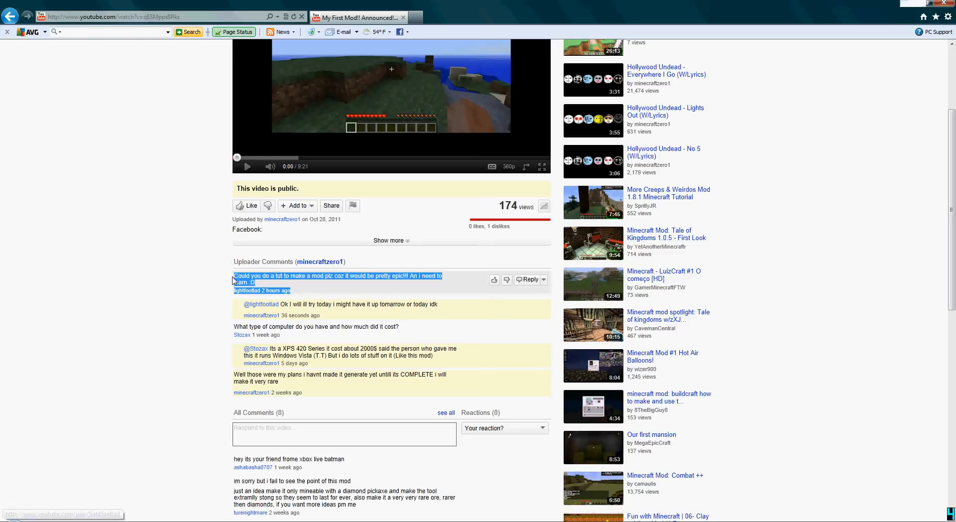
mouse_move(237, 278)
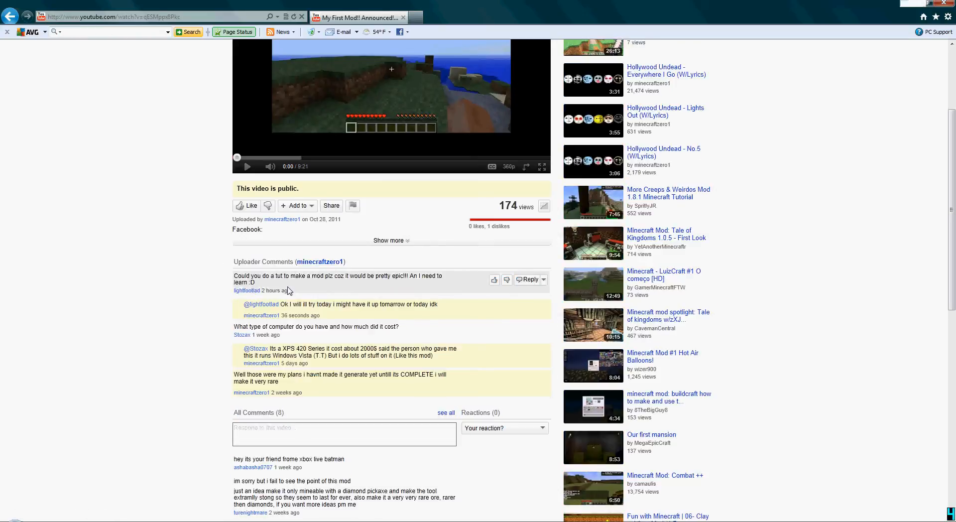
mouse_move(290, 289)
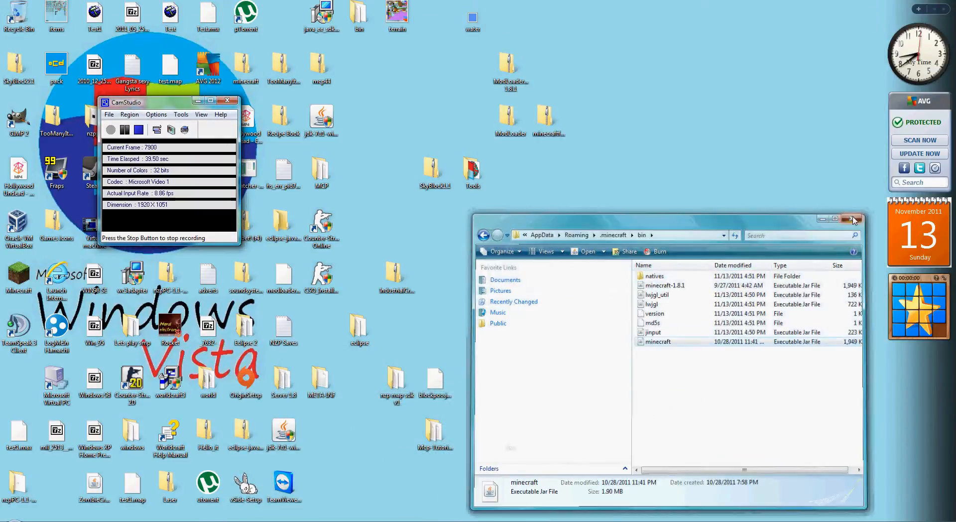
- Close the .minecraft\bin Explorer window and move the CamStudio recorder to the desktop's top-left
click(852, 219)
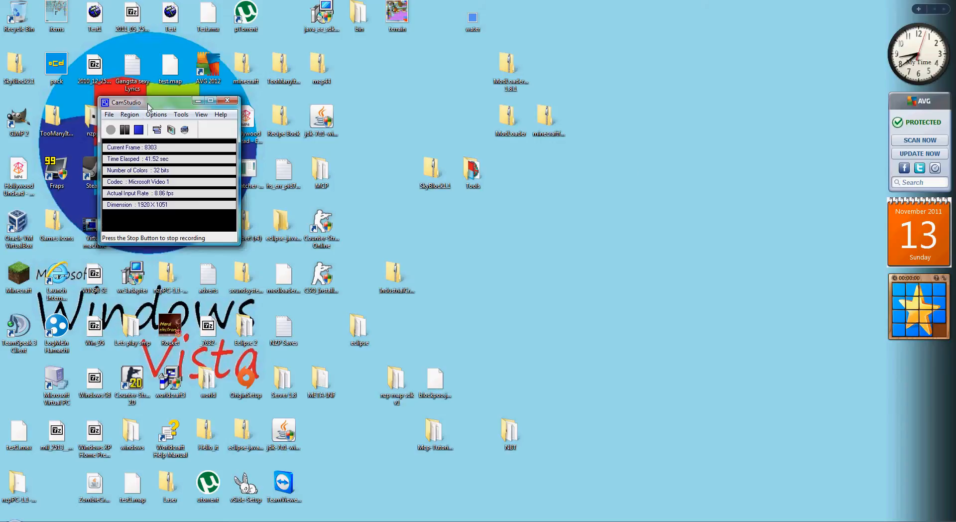
drag(146, 102, 310, 176)
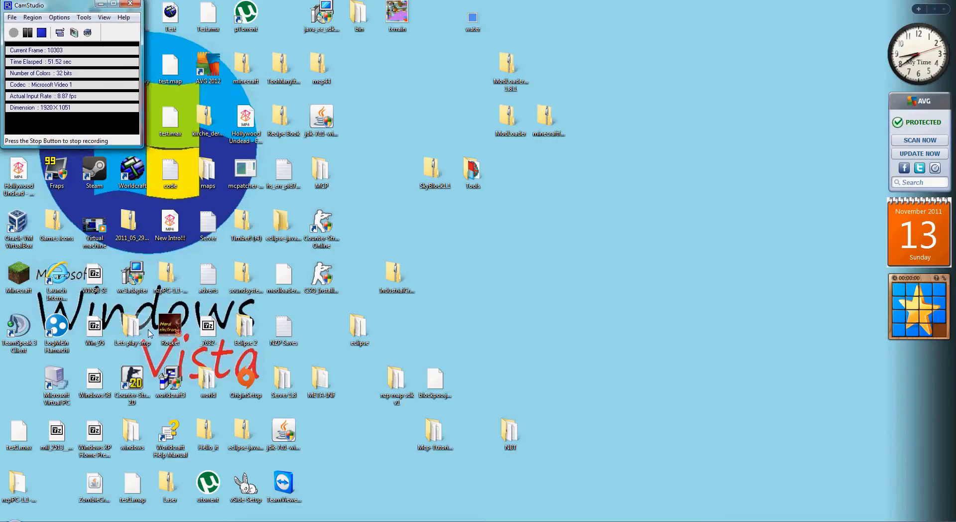
mouse_move(241, 333)
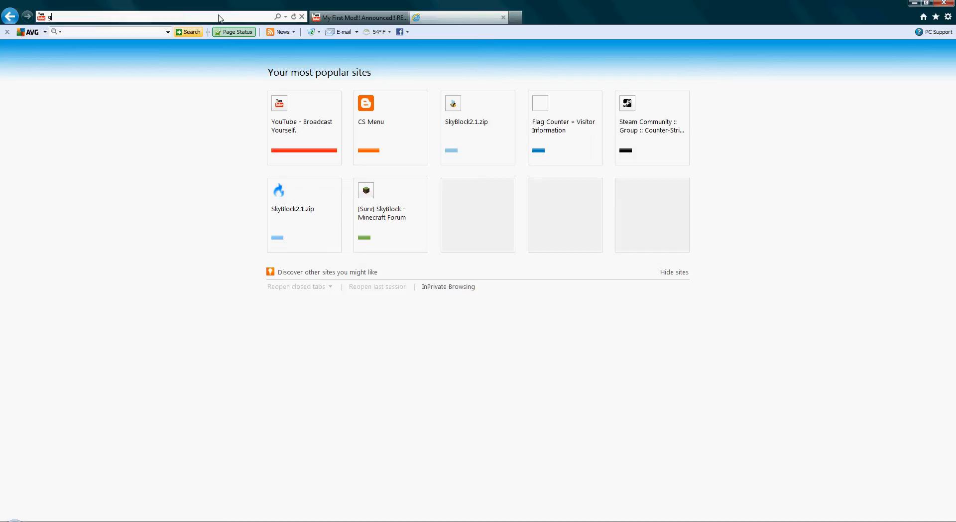
- Reach google.com in a new tab, search for 'java' and go to the java.com result
key(Return)
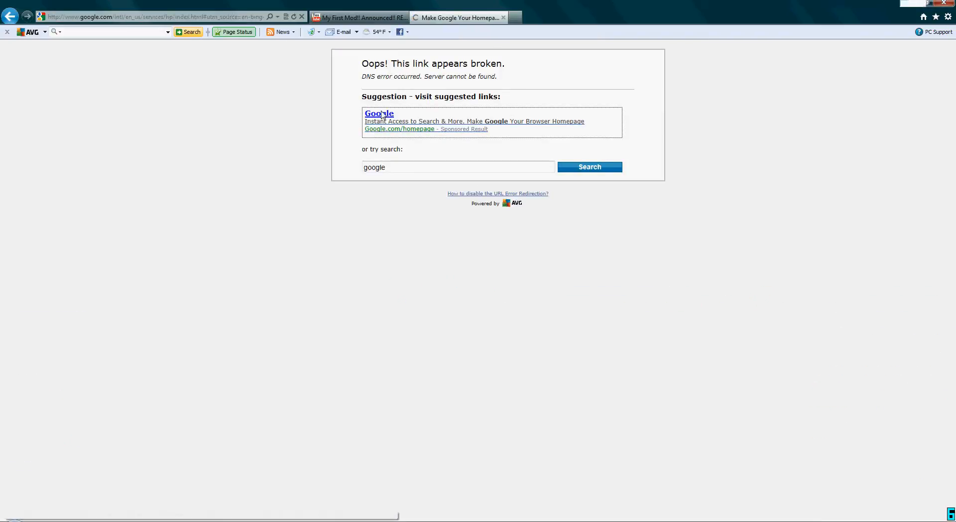
click(378, 113)
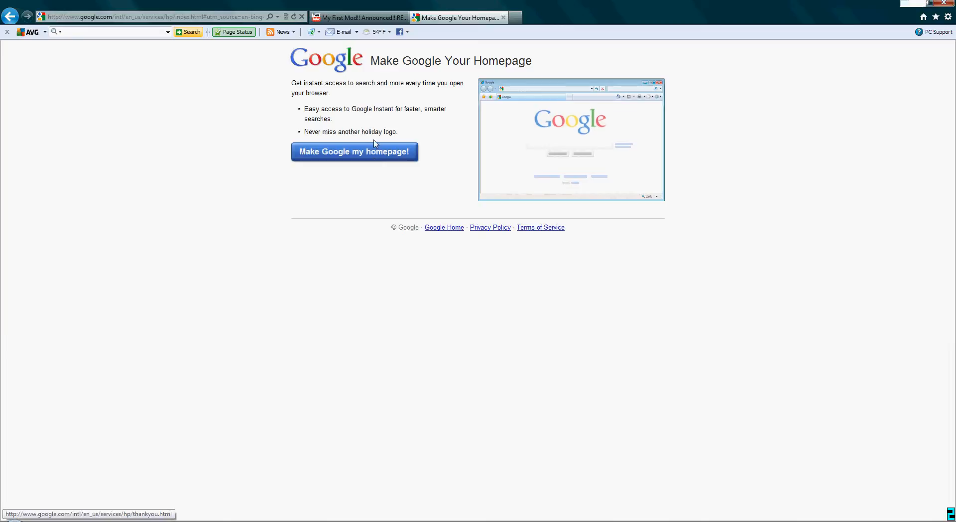
click(152, 17)
text(google.co)
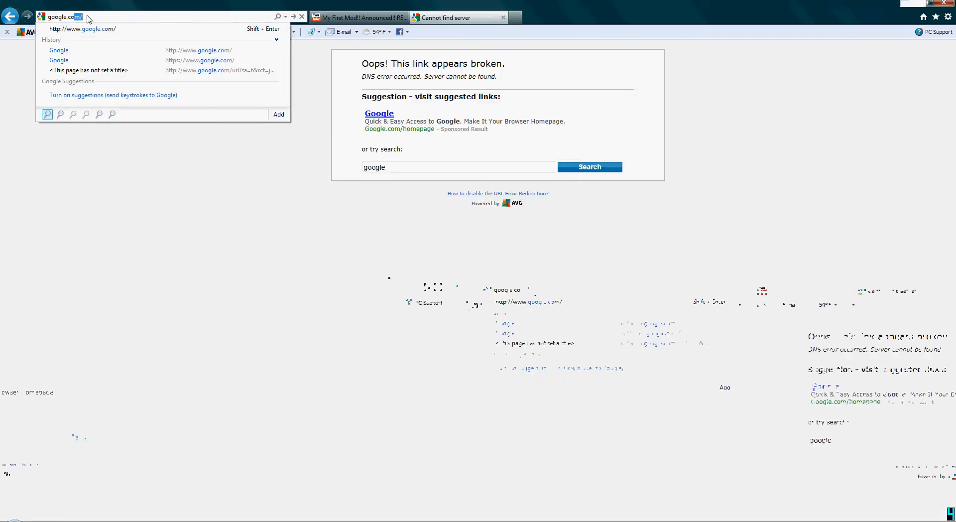
click(59, 59)
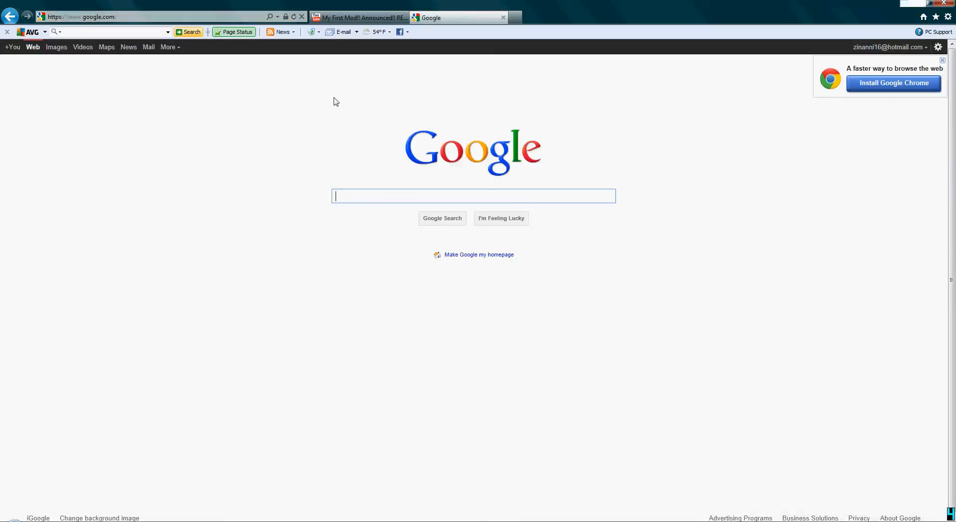
text(java d)
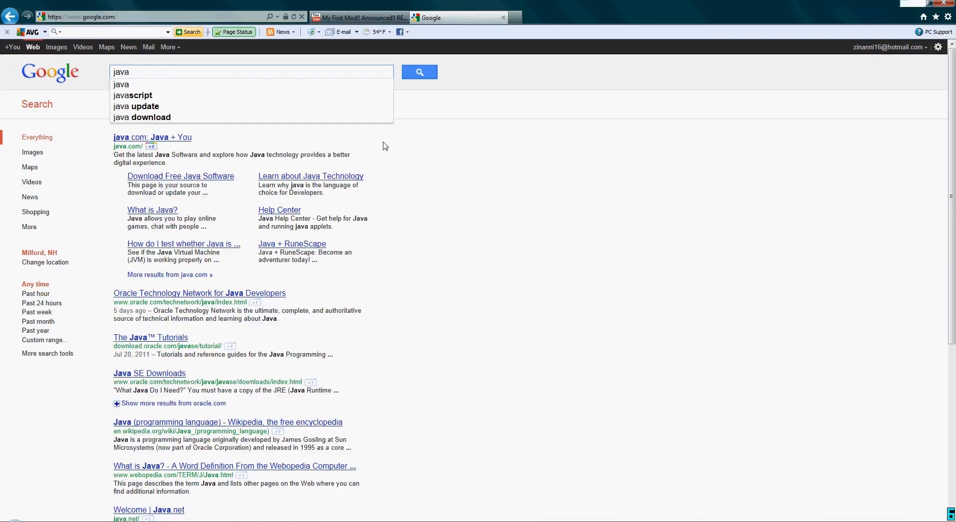
mouse_move(143, 154)
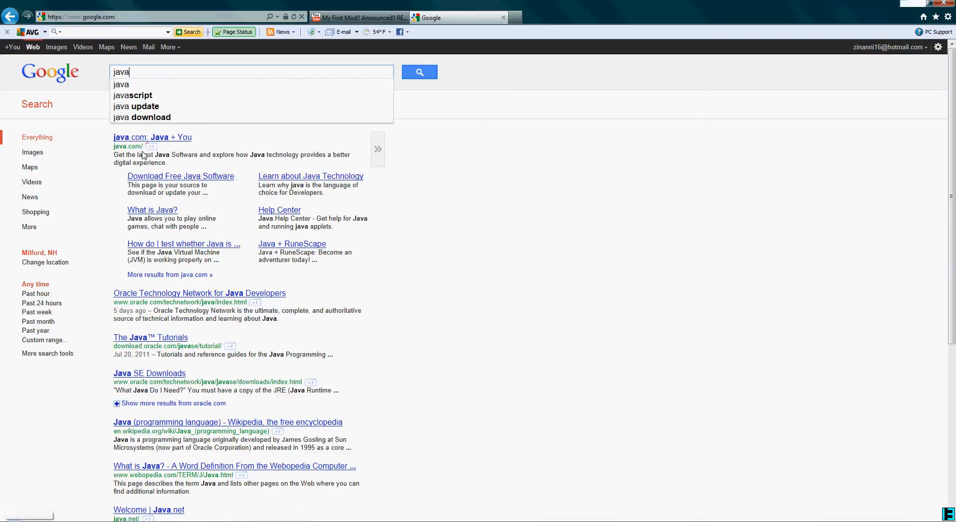
click(130, 137)
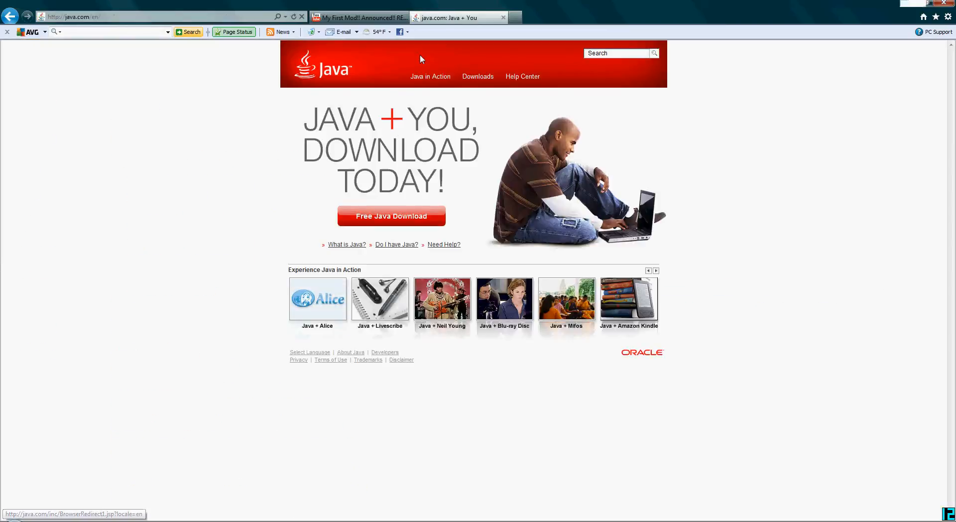
mouse_move(543, 89)
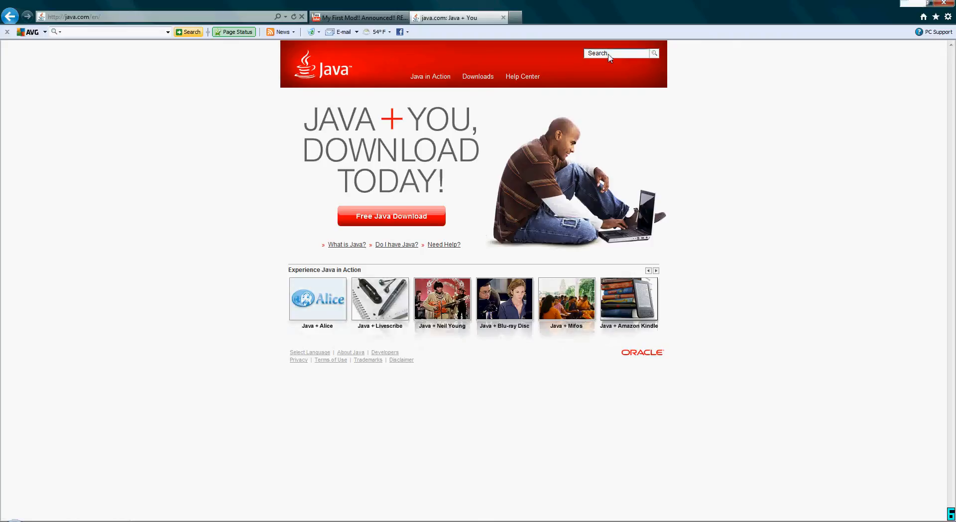
- Search java.com for 'Jdk', read 'Developing Java programs with the JDK' and follow its downloads link to Oracle's Java SE Downloads
text(Jdk)
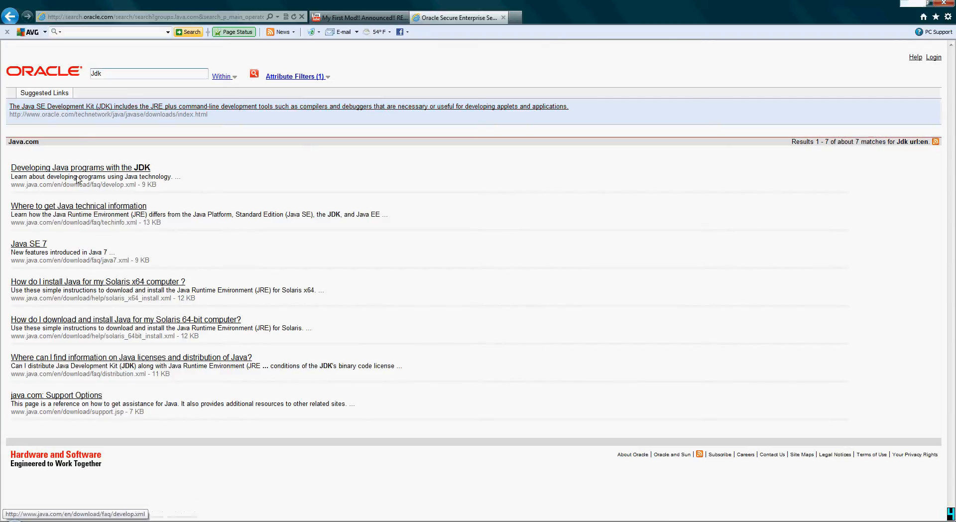
click(79, 168)
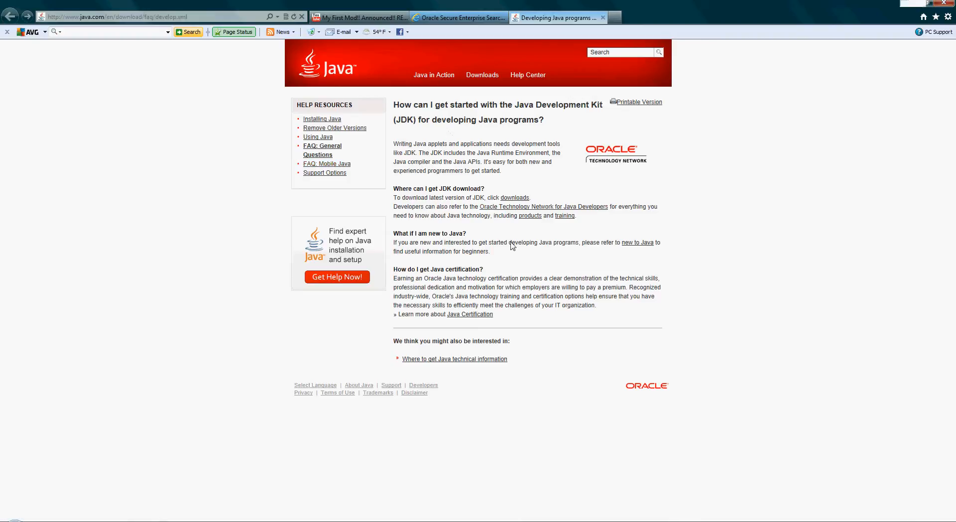
mouse_move(515, 197)
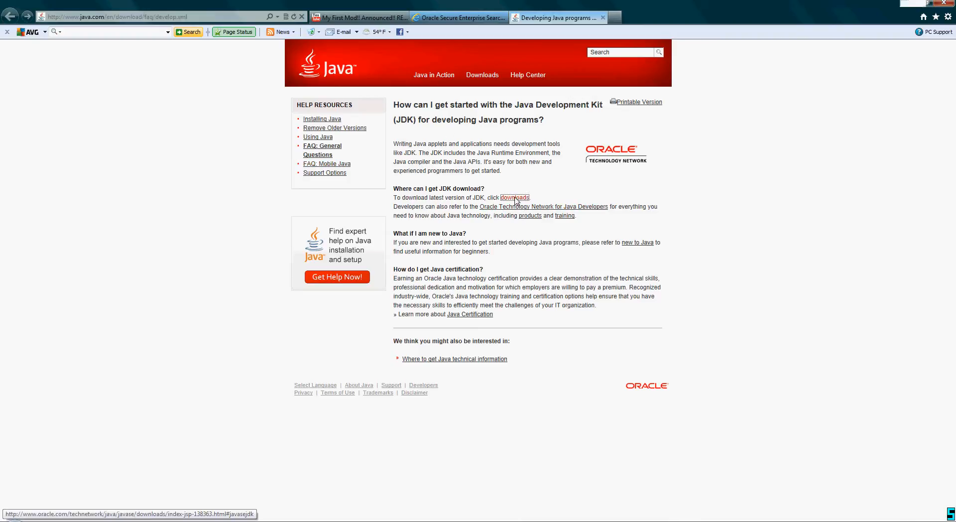
click(515, 197)
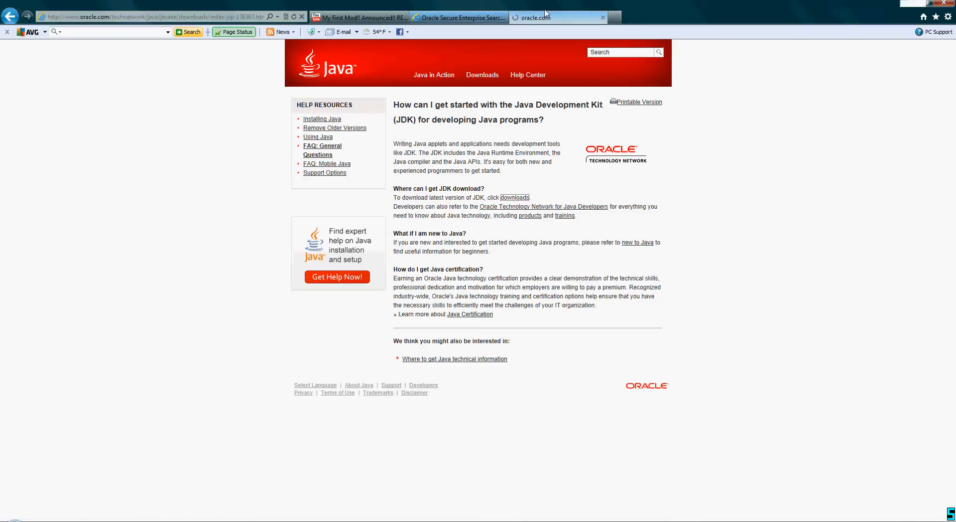
click(514, 197)
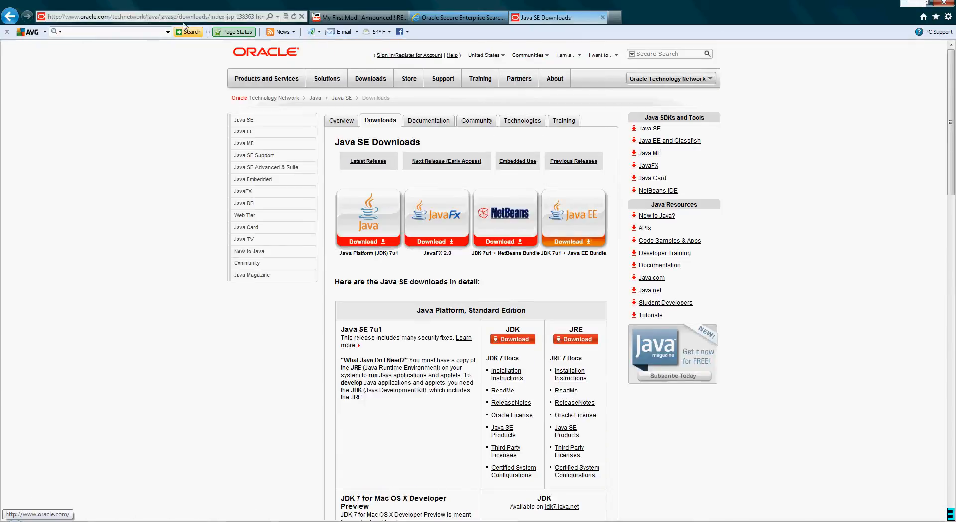
click(265, 78)
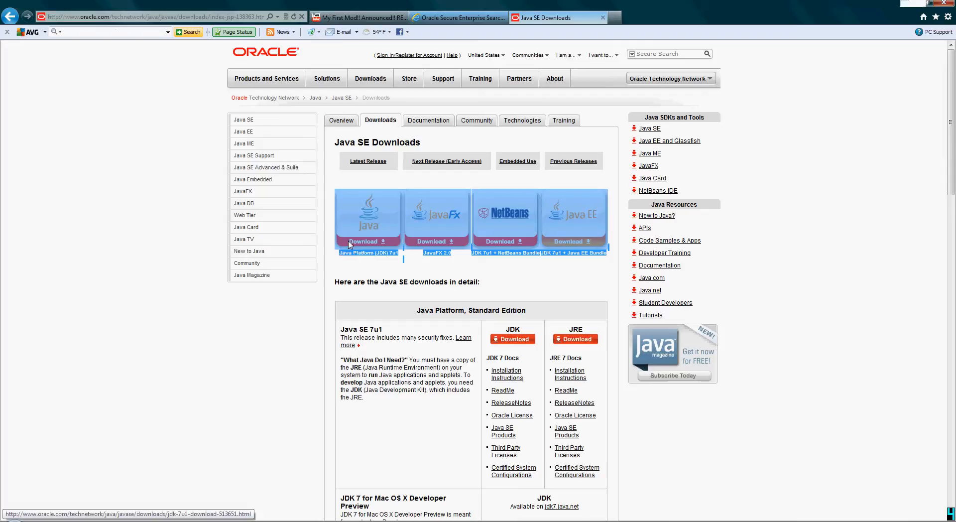
mouse_move(375, 232)
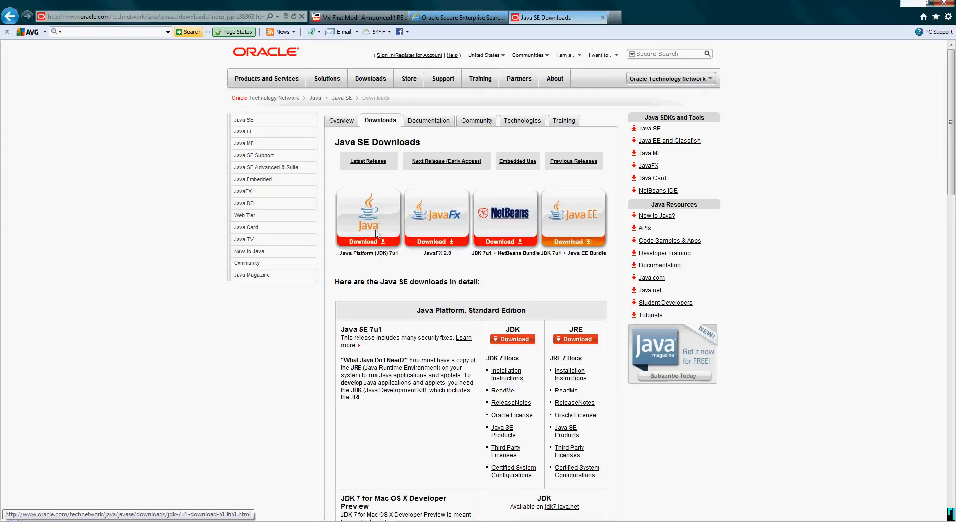
mouse_move(367, 218)
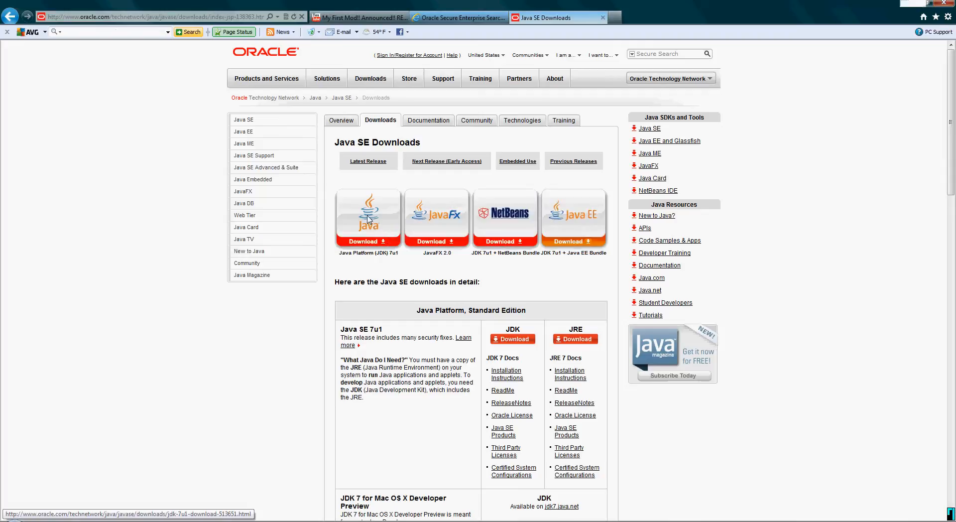
- Go to the JDK 7u1 download listing and accept its license agreement
click(368, 241)
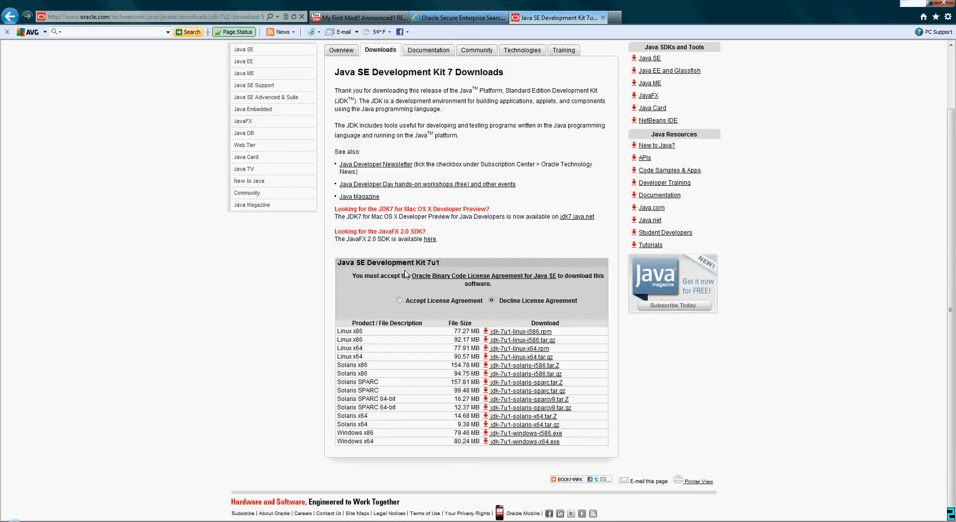
click(400, 300)
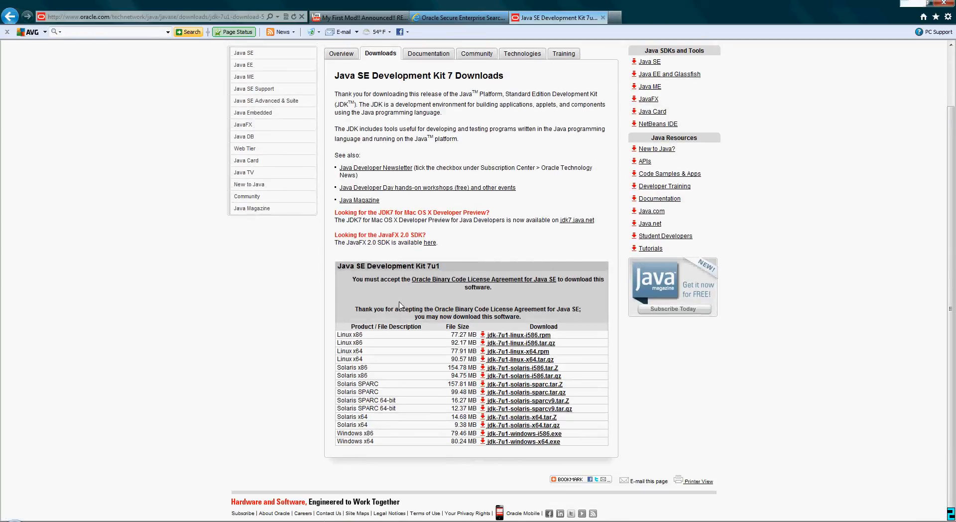
mouse_move(522, 441)
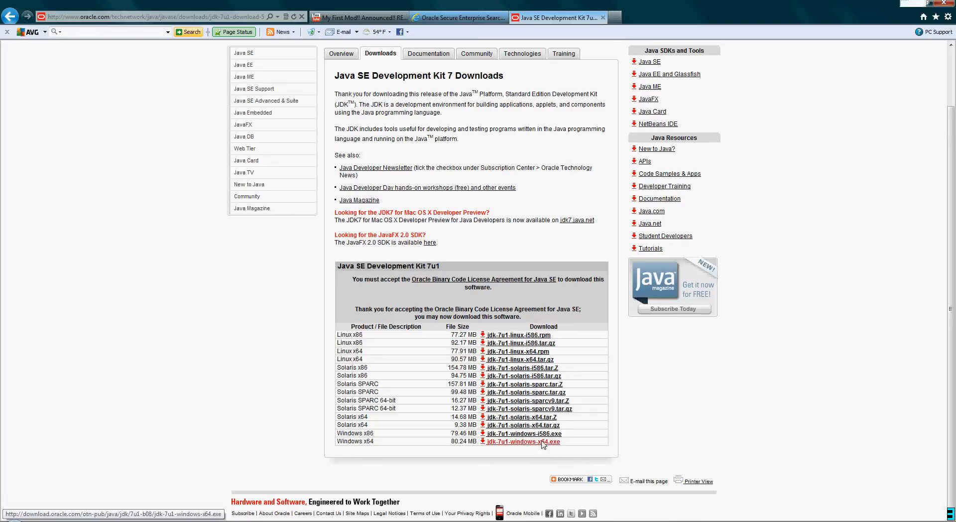
mouse_move(521, 433)
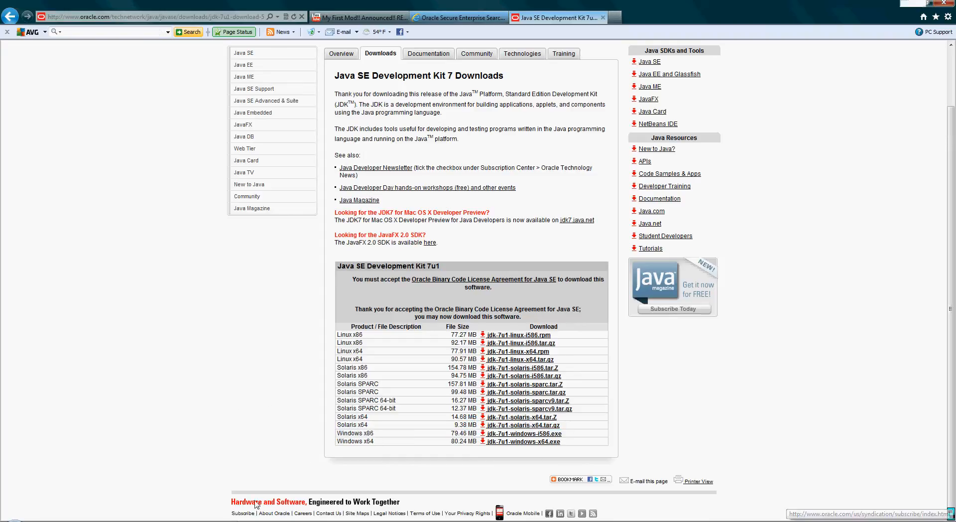
mouse_move(244, 493)
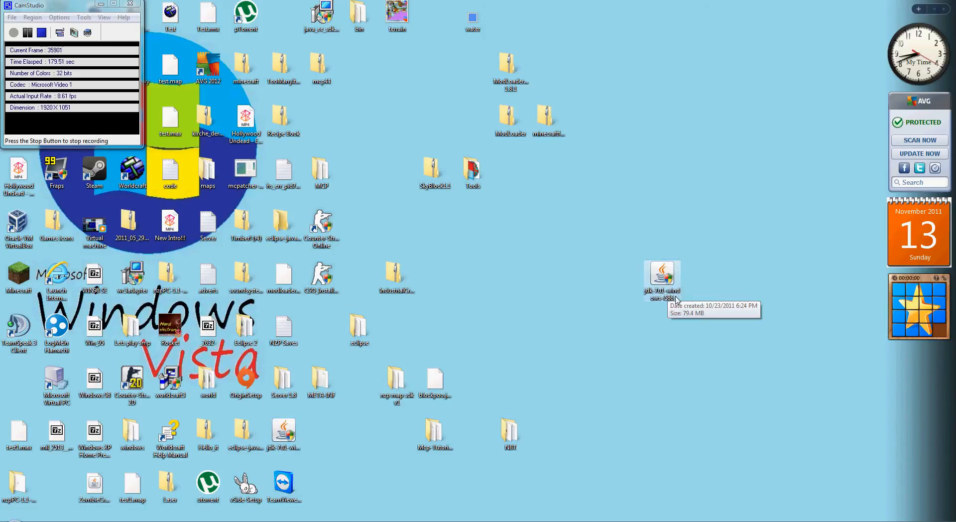
mouse_move(669, 308)
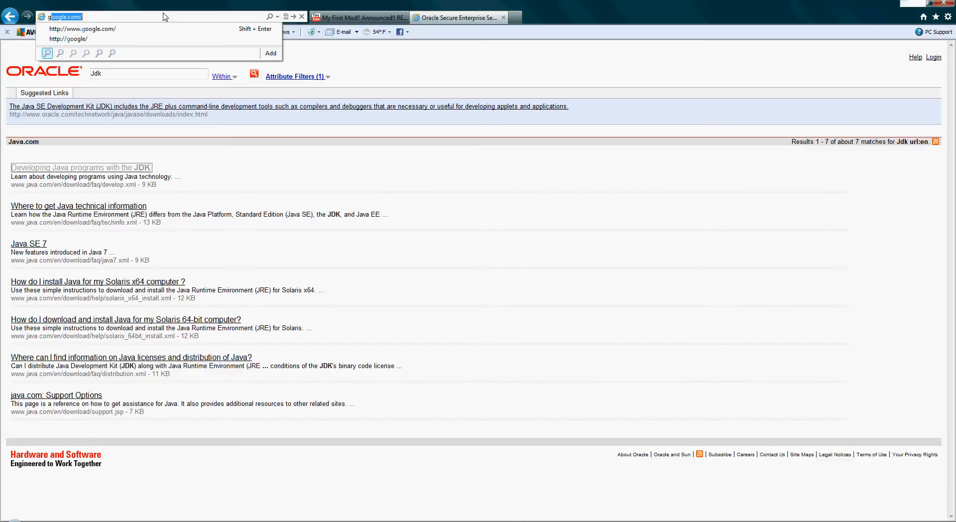
- Google 'Eclispe download' and reach the Eclipse IDE for Java Developers package page via Eclipse Downloads
click(82, 28)
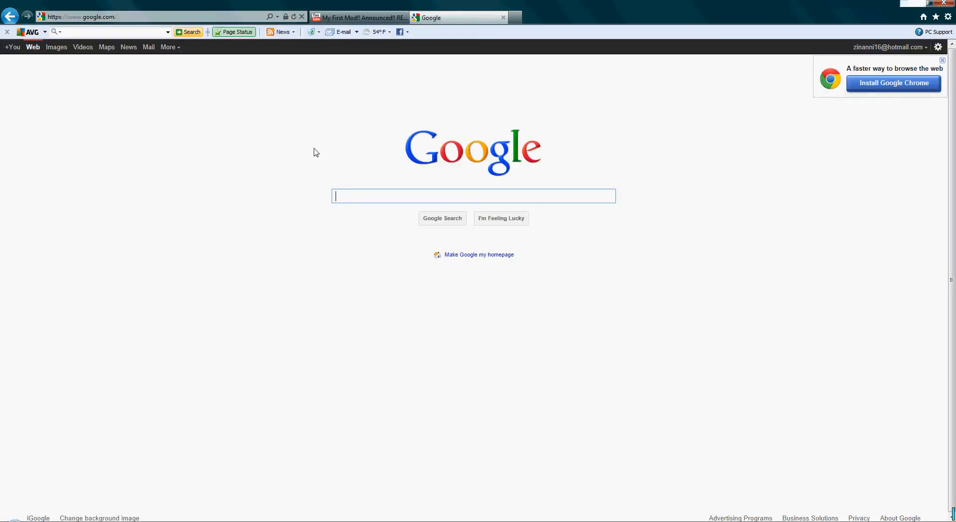
text(Eclispe download)
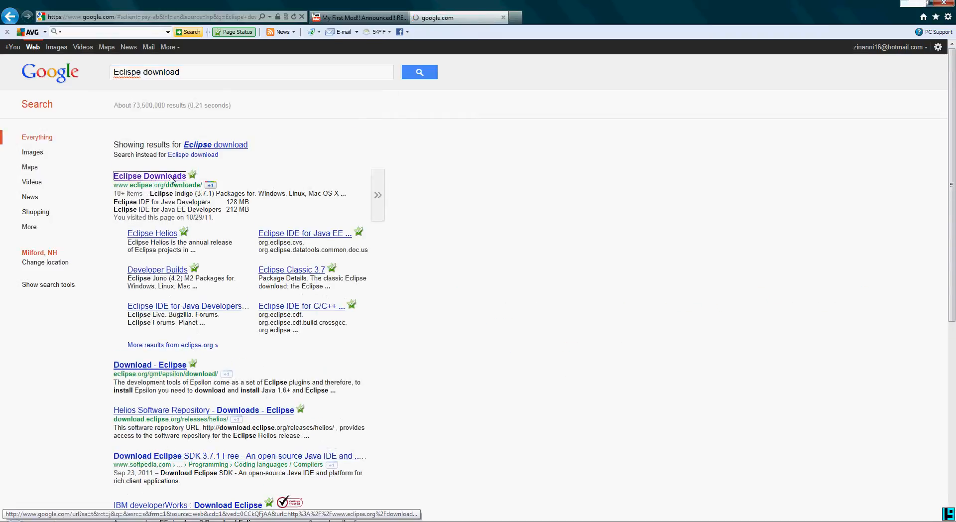
click(150, 175)
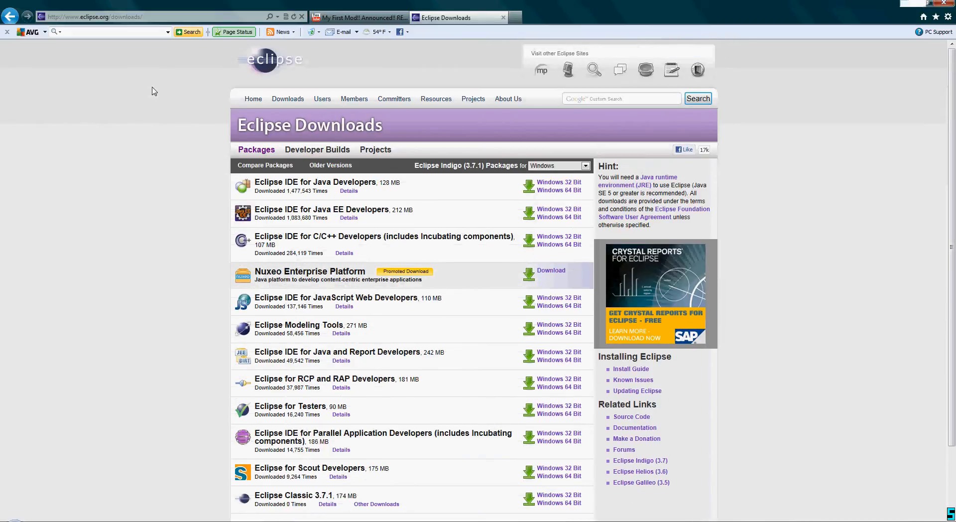
mouse_move(190, 118)
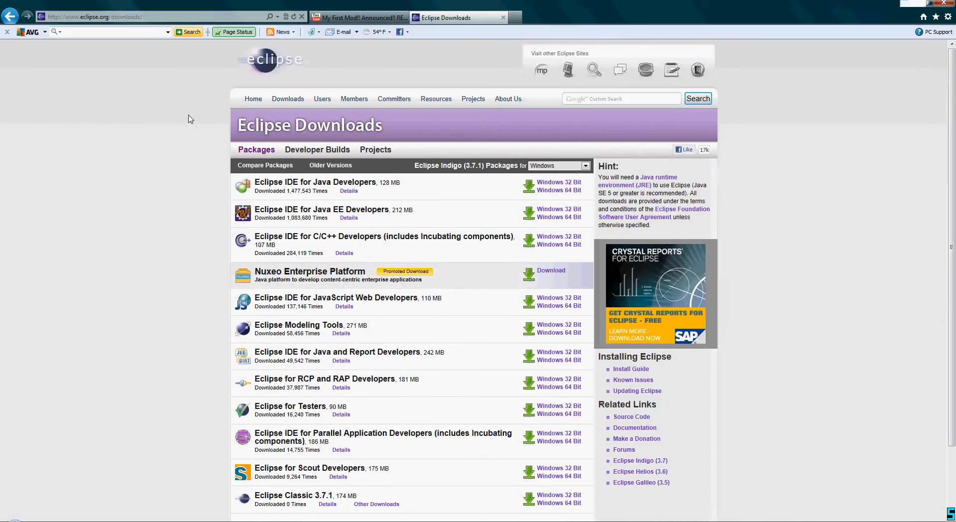
mouse_move(315, 182)
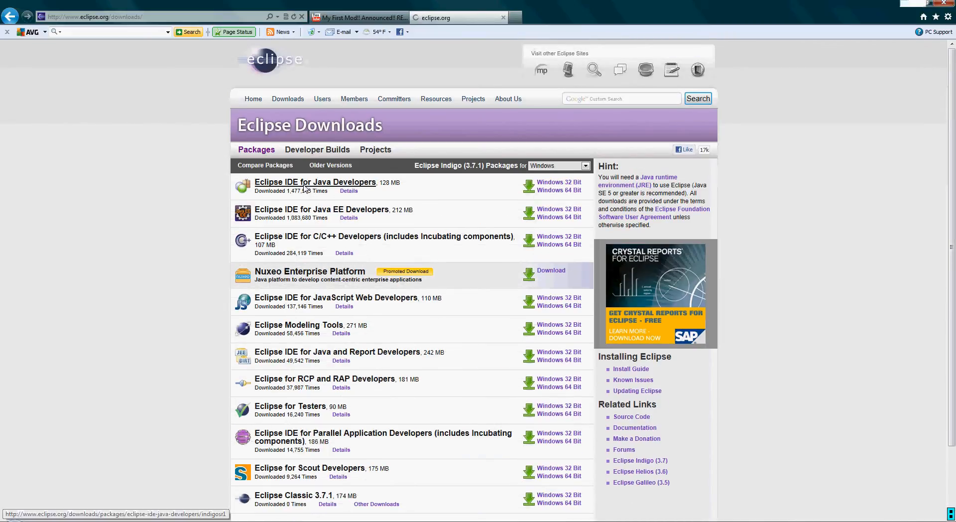
click(315, 181)
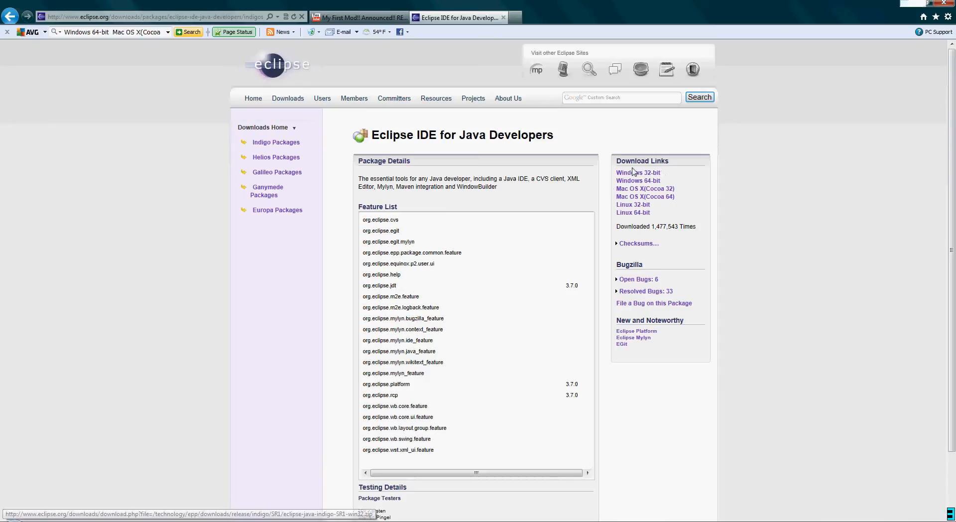
mouse_move(634, 190)
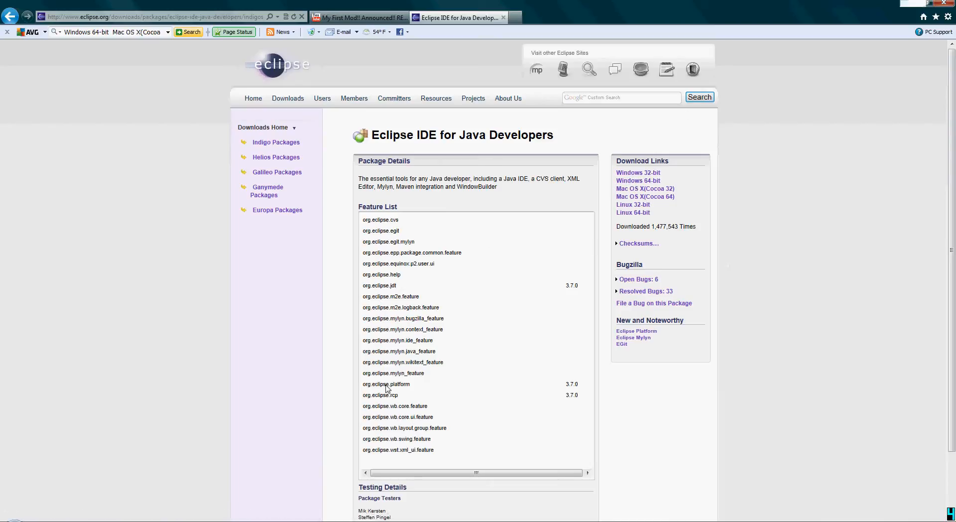
mouse_move(202, 518)
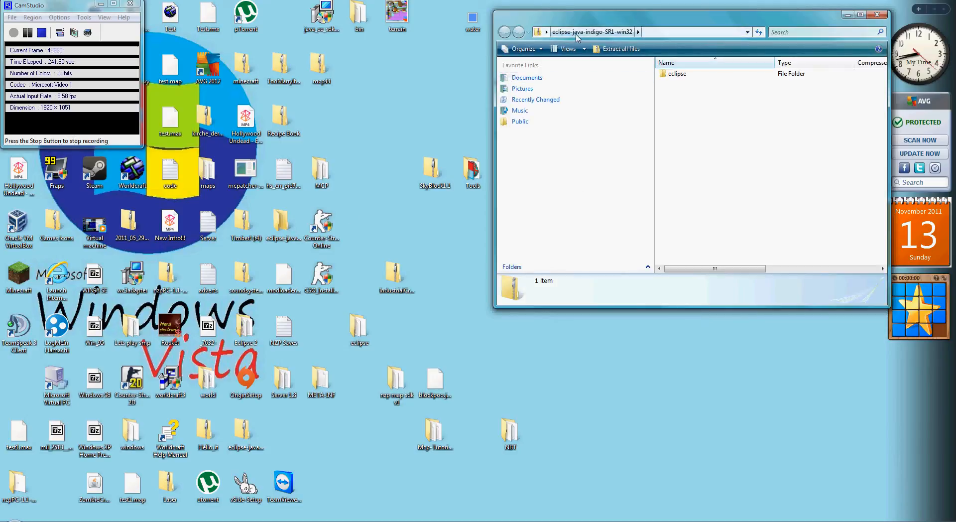
mouse_move(616, 38)
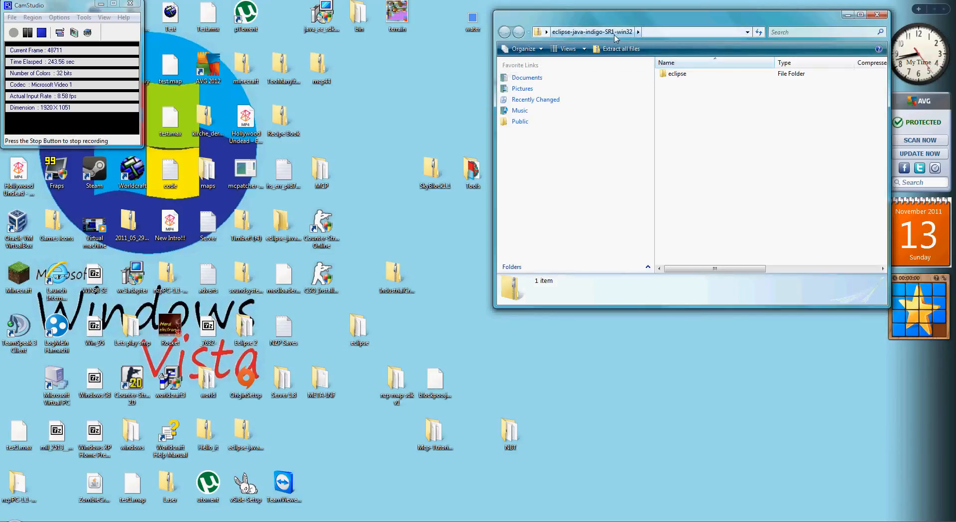
- Sort and group the zipped eclipse folder's files by type, then try running the eclipse application from inside the zip
double_click(677, 73)
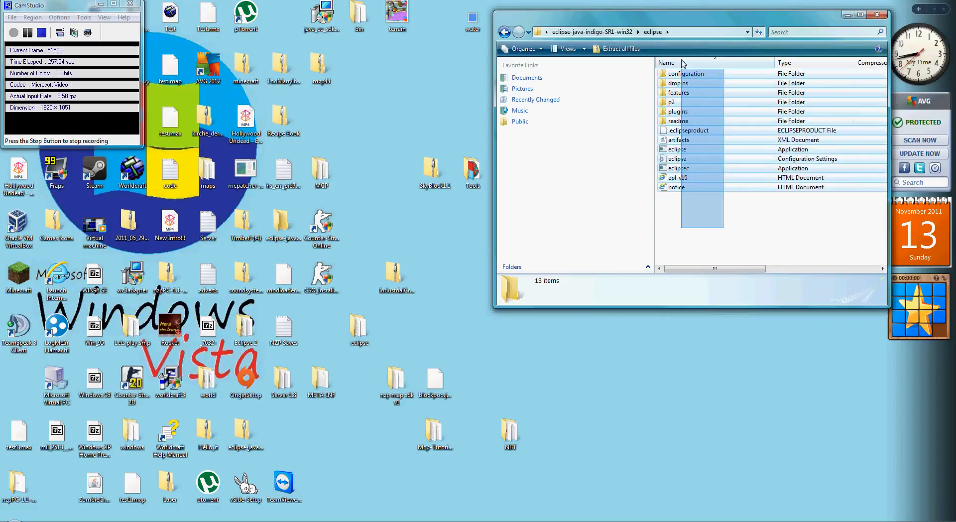
click(704, 227)
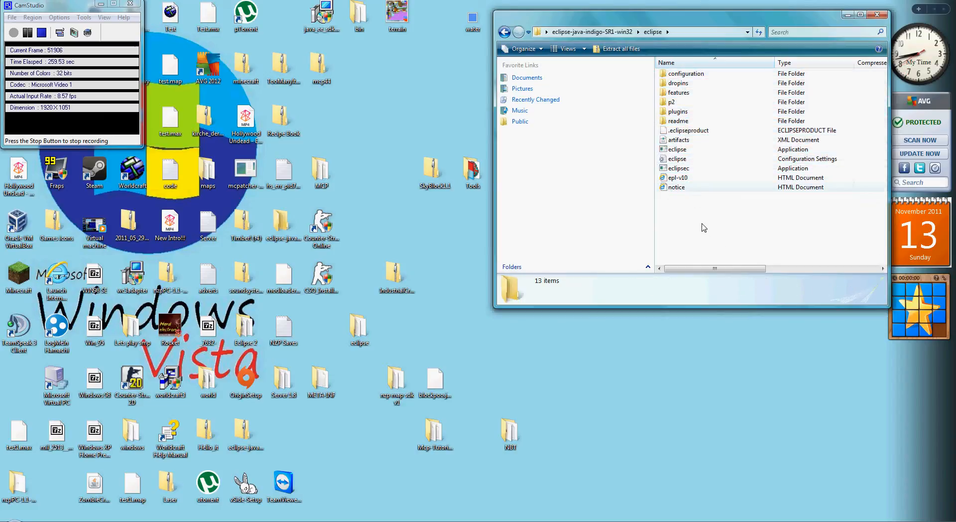
right_click(703, 227)
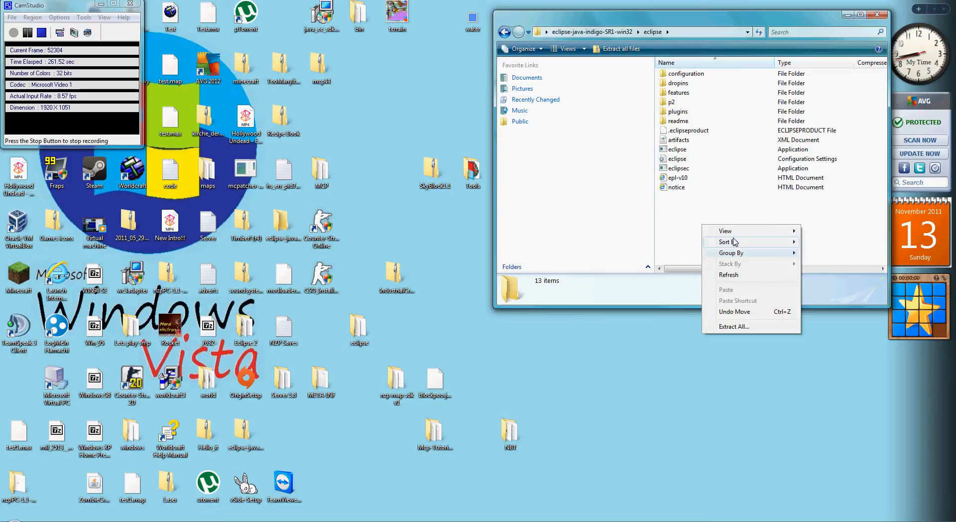
click(726, 242)
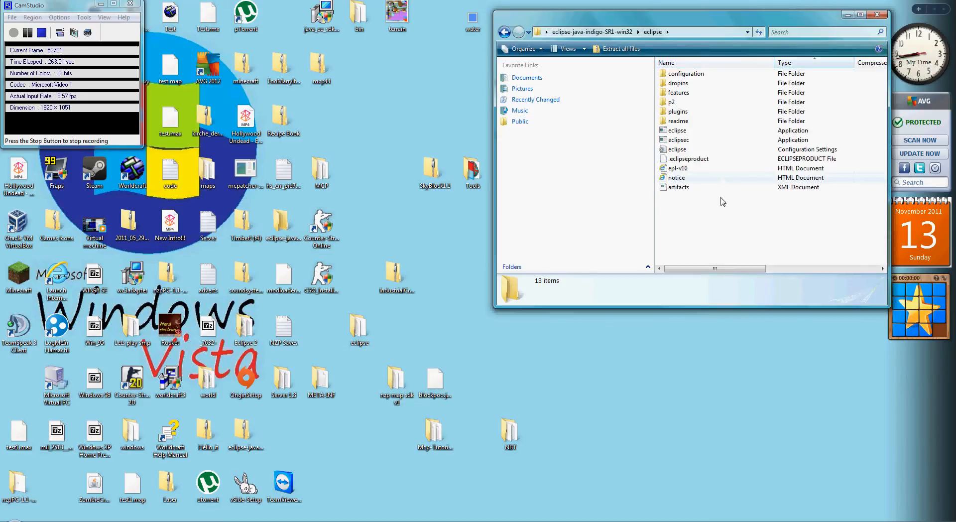
right_click(721, 201)
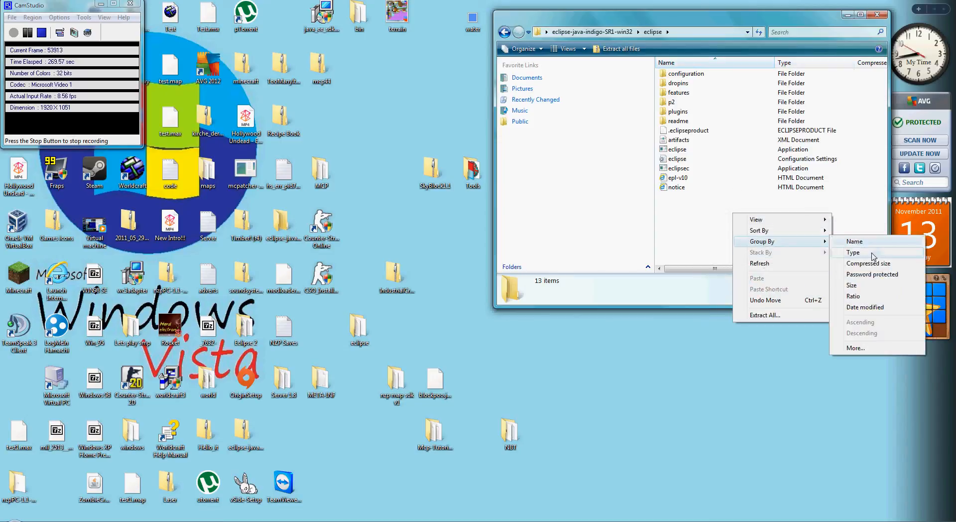
click(853, 251)
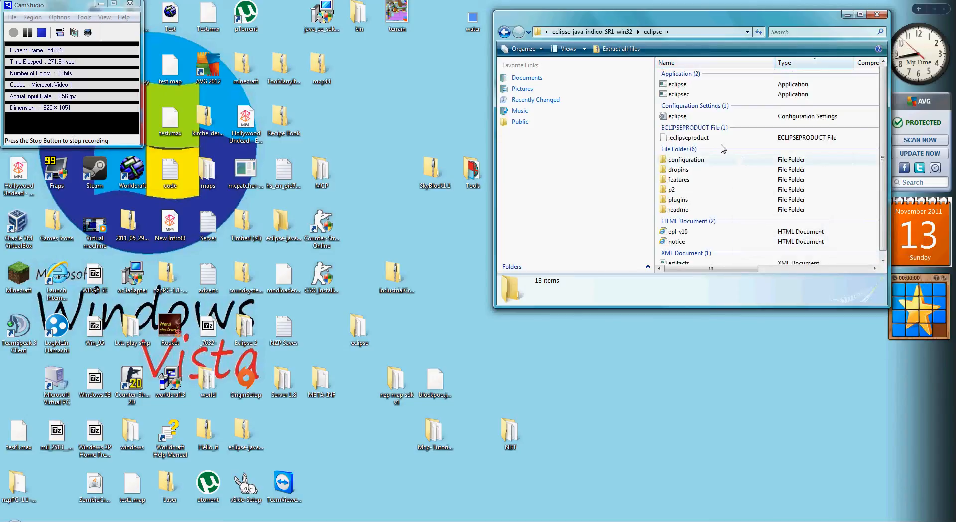
double_click(676, 84)
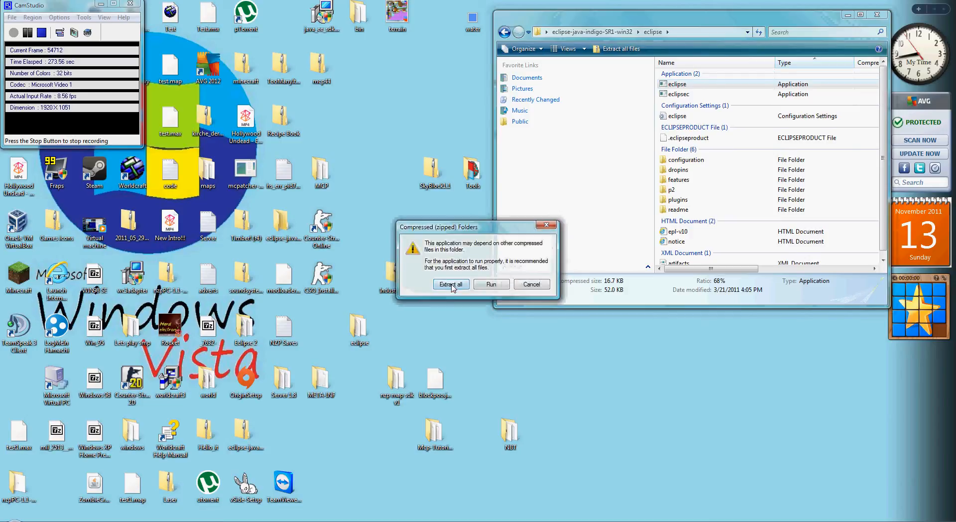
mouse_move(669, 94)
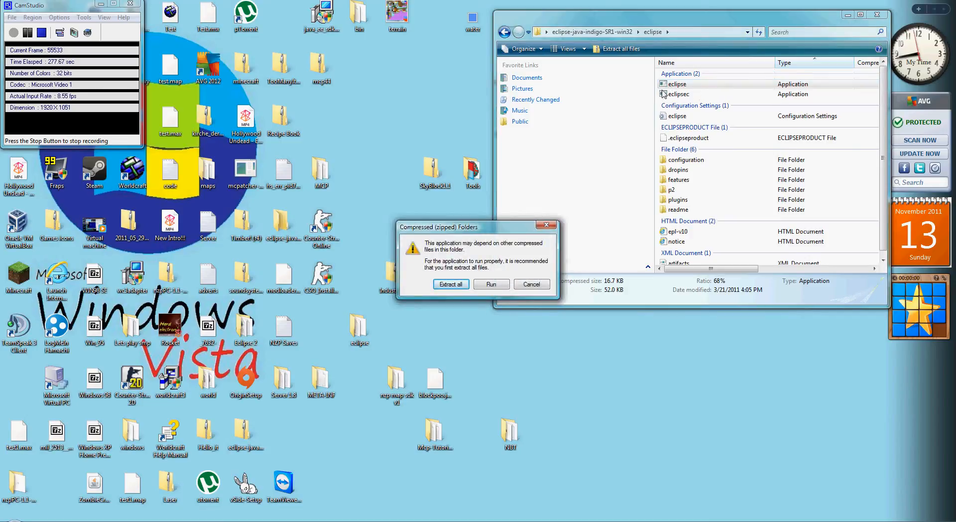
mouse_move(684, 100)
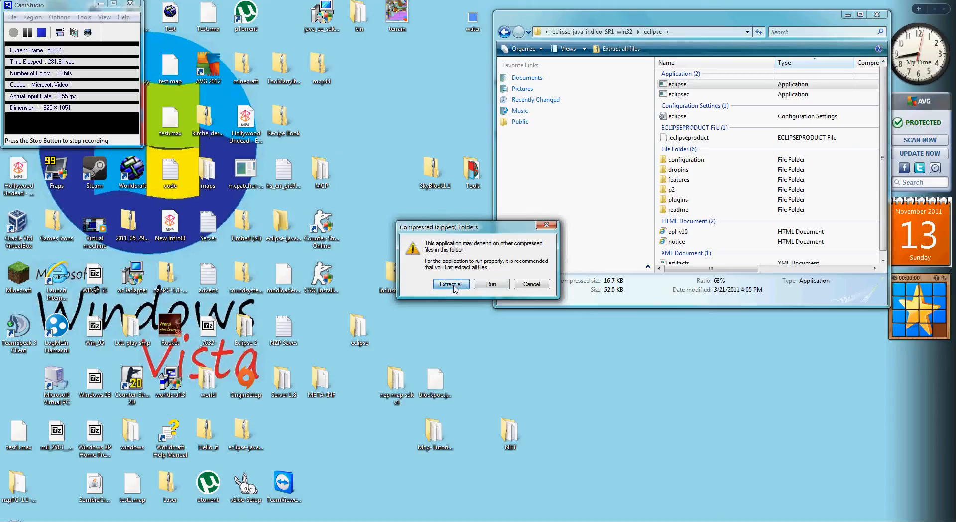
- Choose Extract all and aim the destination at the desktop's Minecraft mod folder
click(450, 284)
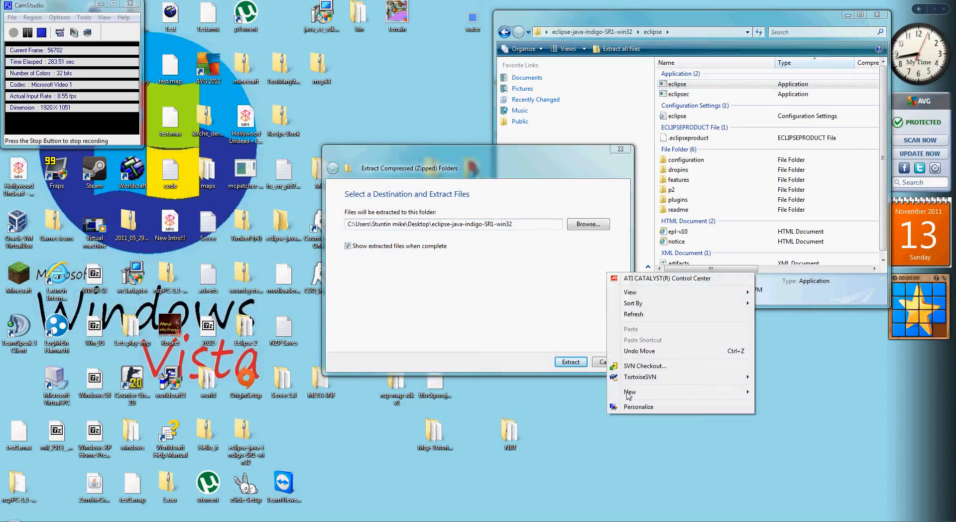
click(629, 391)
text(Minecraft mod)
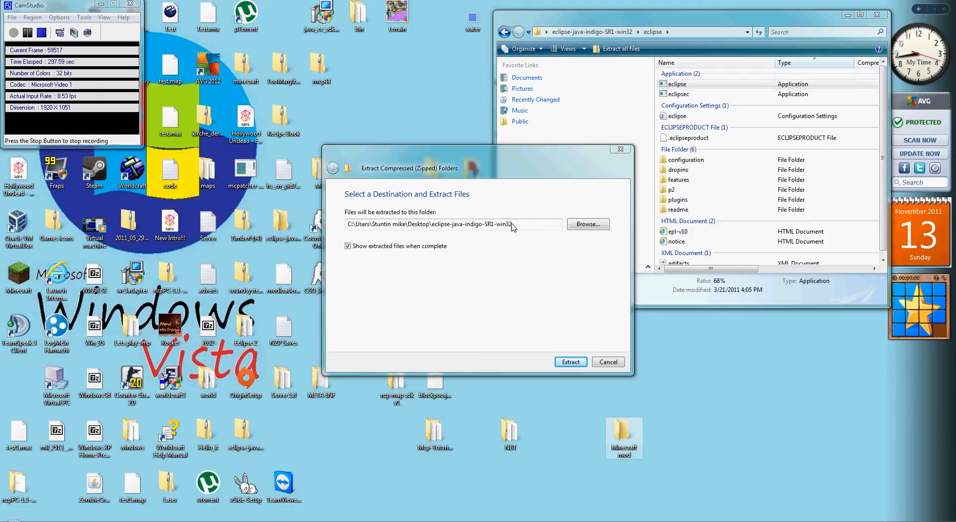
click(586, 224)
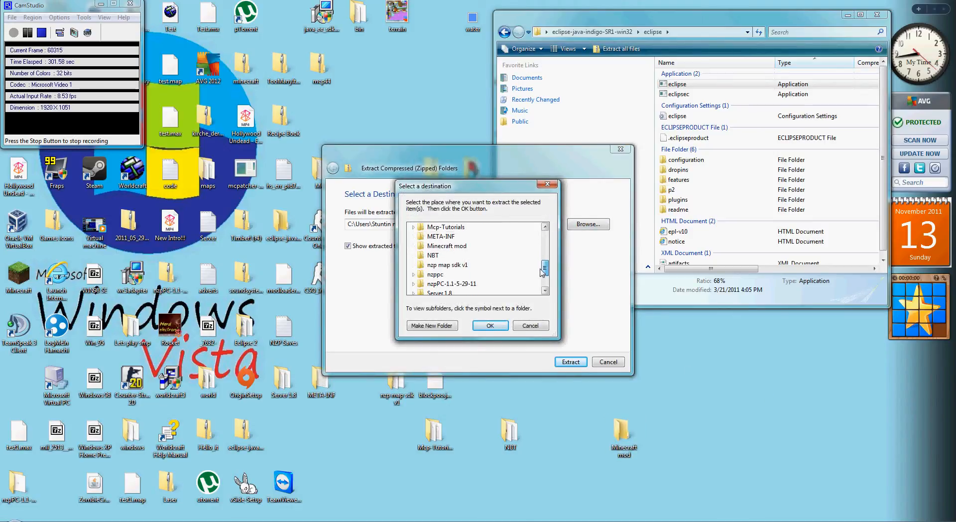
scroll(up, 3)
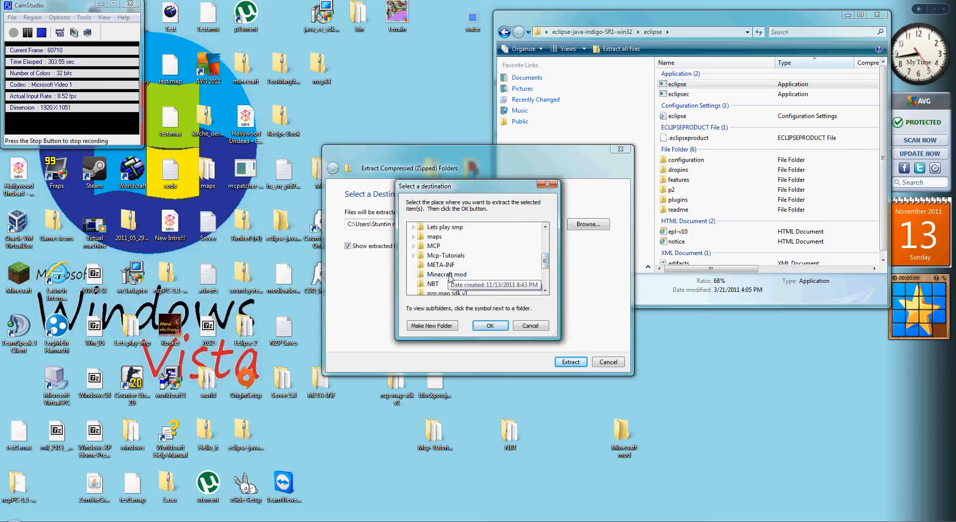
click(445, 273)
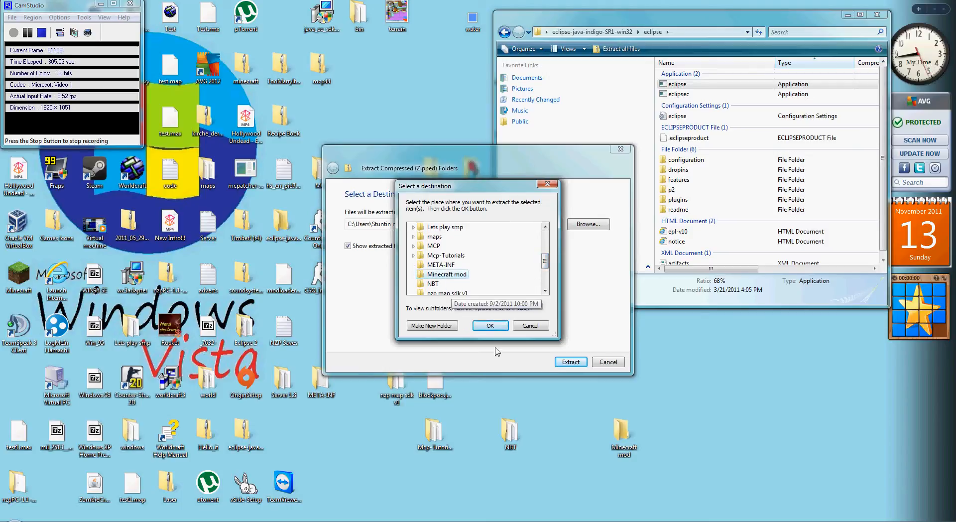
click(489, 325)
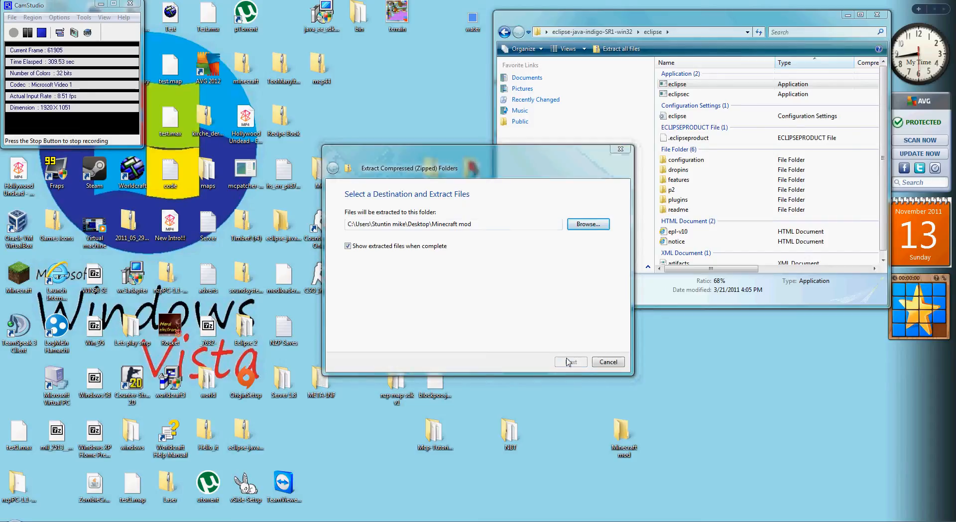
- Start extracting into Minecraft mod, then cancel the extraction in progress
click(570, 361)
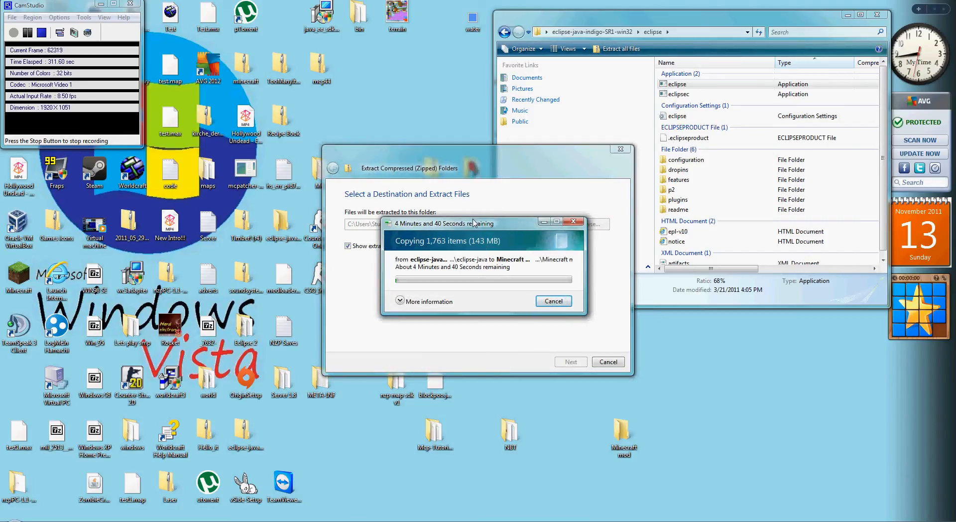
click(553, 301)
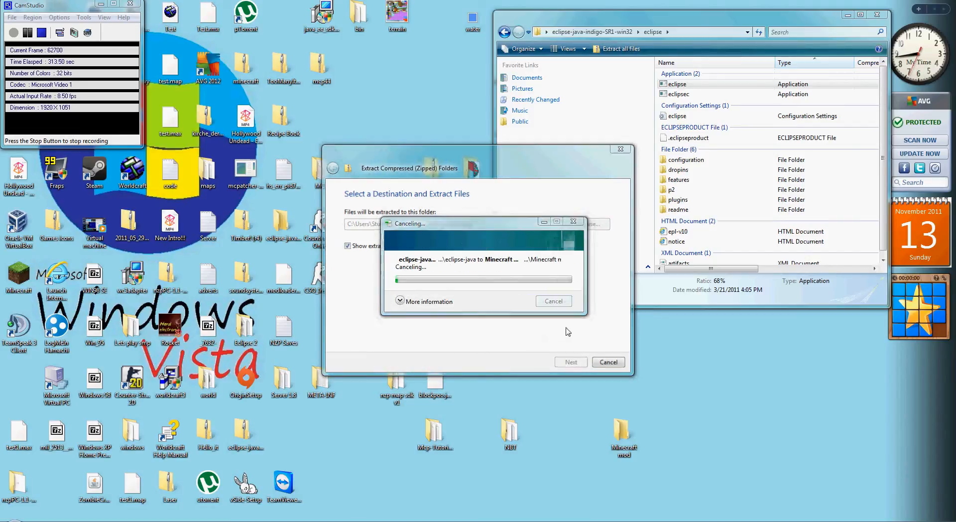
click(553, 301)
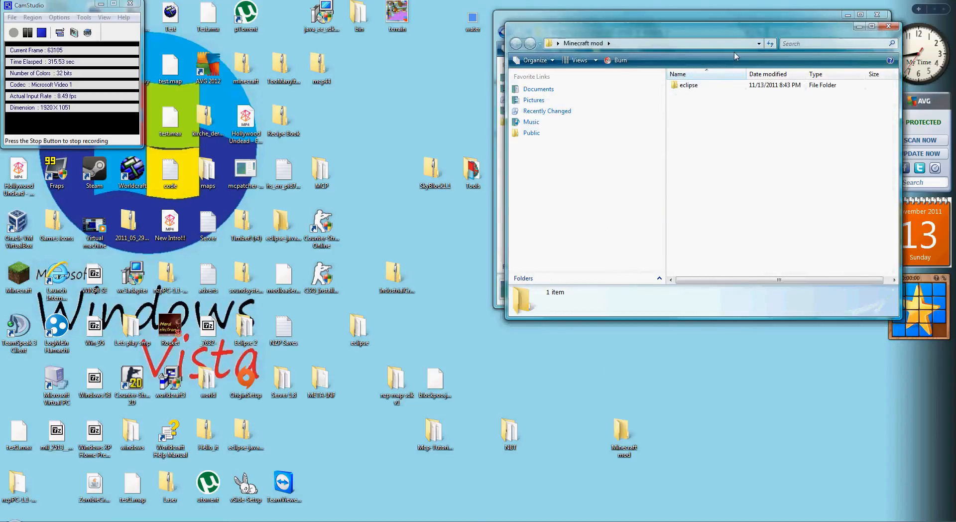
- Reopen the eclipse archive, start extracting to the suggested folder and cancel it
double_click(688, 85)
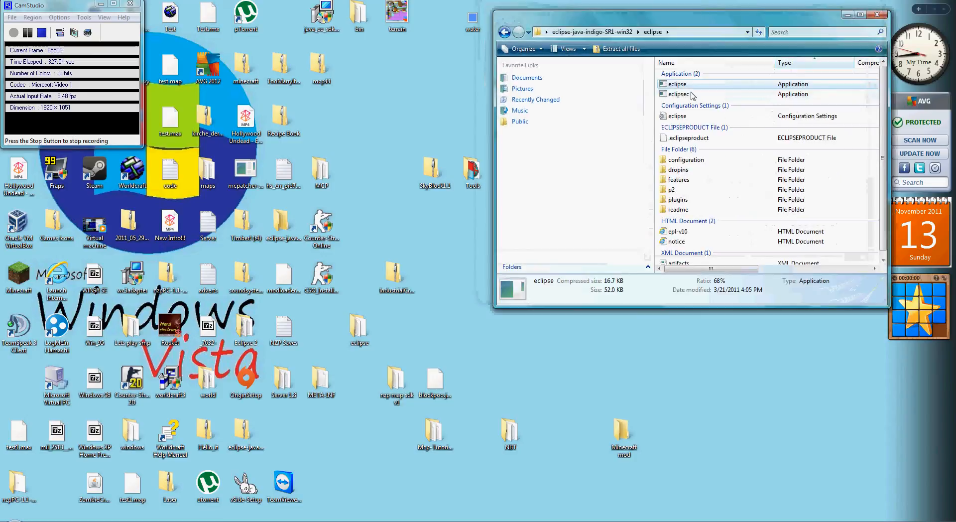
click(616, 49)
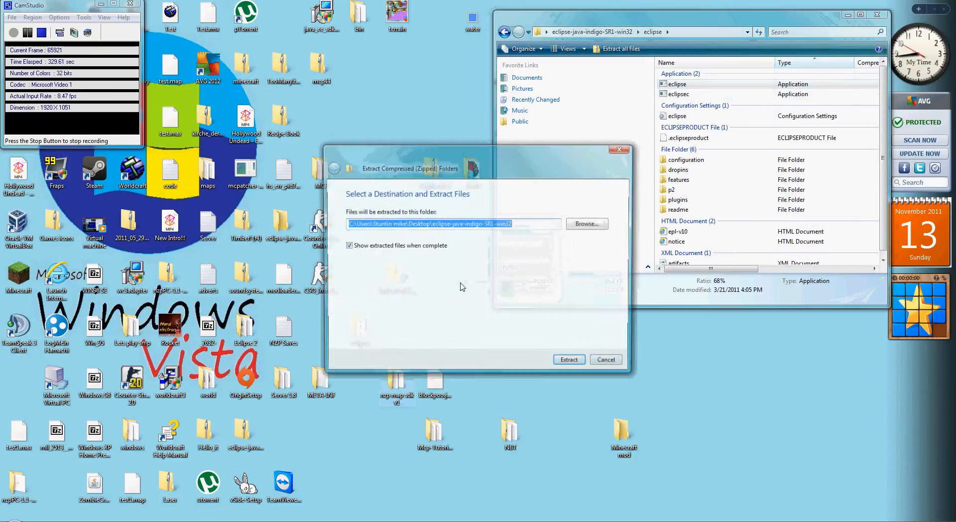
click(568, 358)
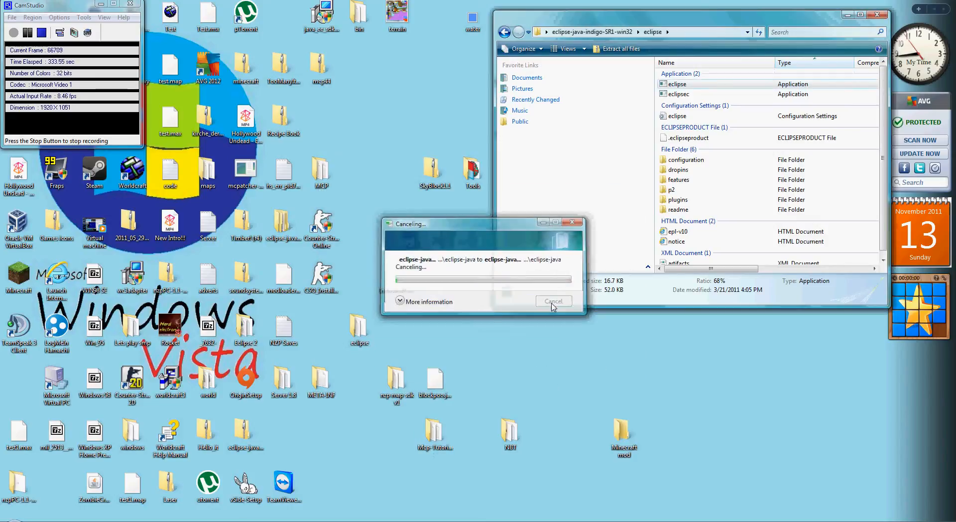
click(552, 300)
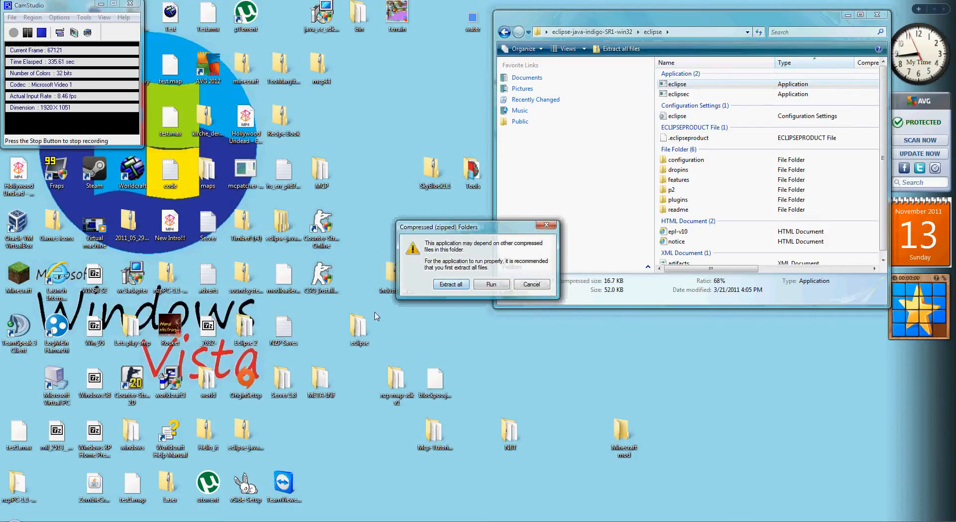
- Re-aim the extraction at the desktop Minecraft mod folder and start extracting the whole archive
click(450, 284)
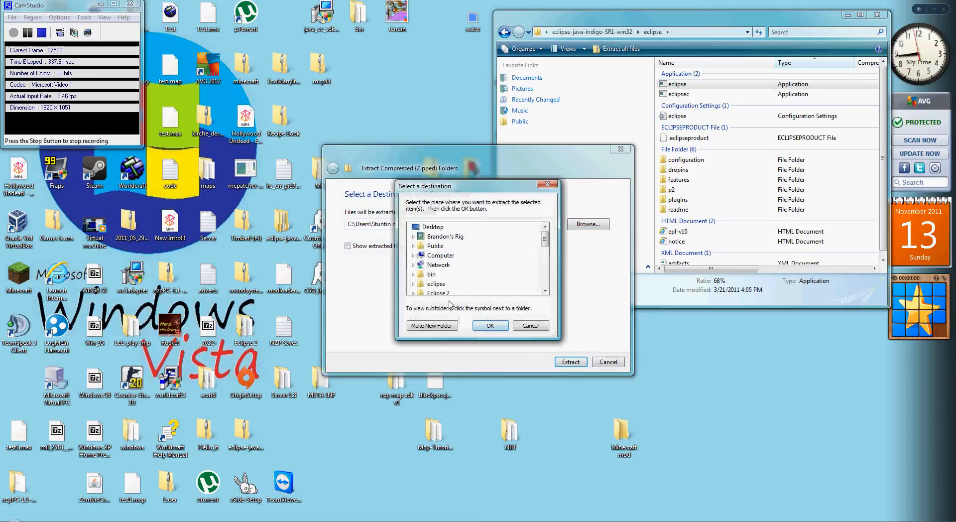
scroll(down, 3)
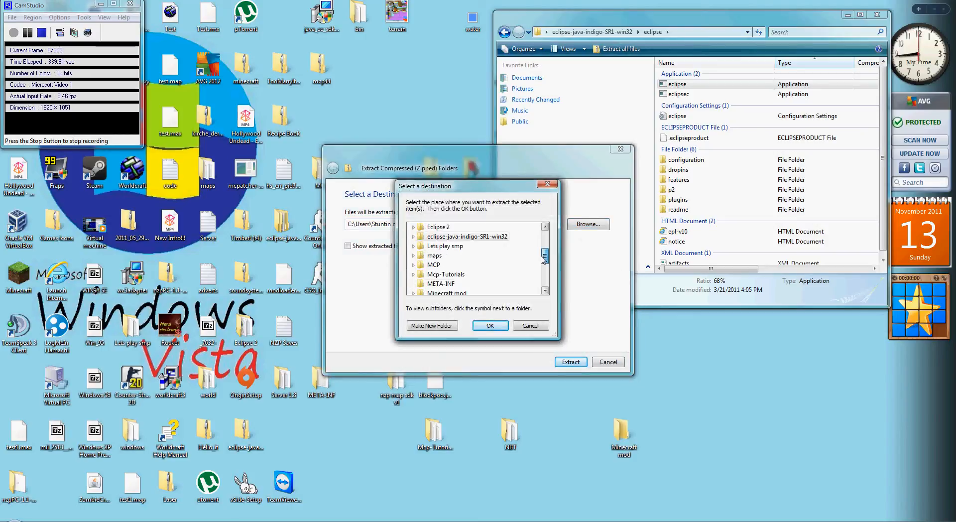
mouse_move(450, 310)
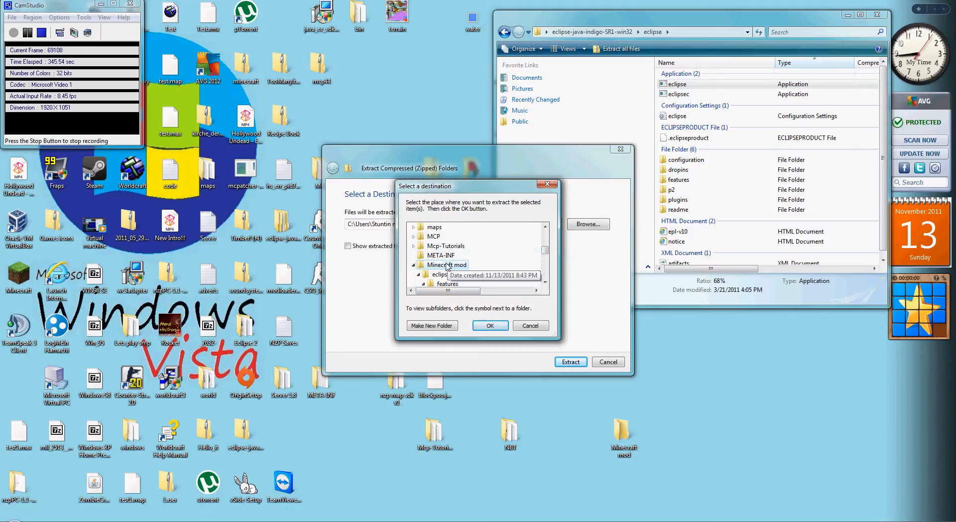
click(490, 324)
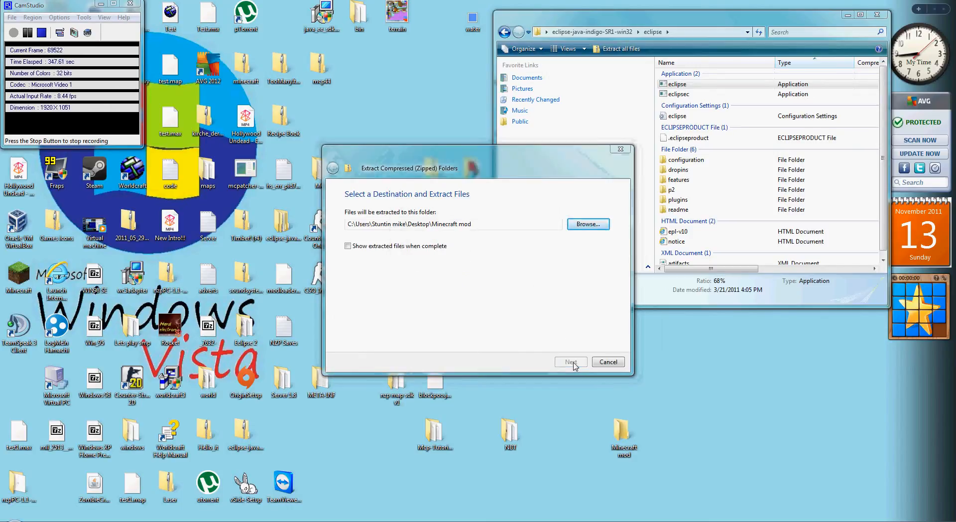
click(570, 362)
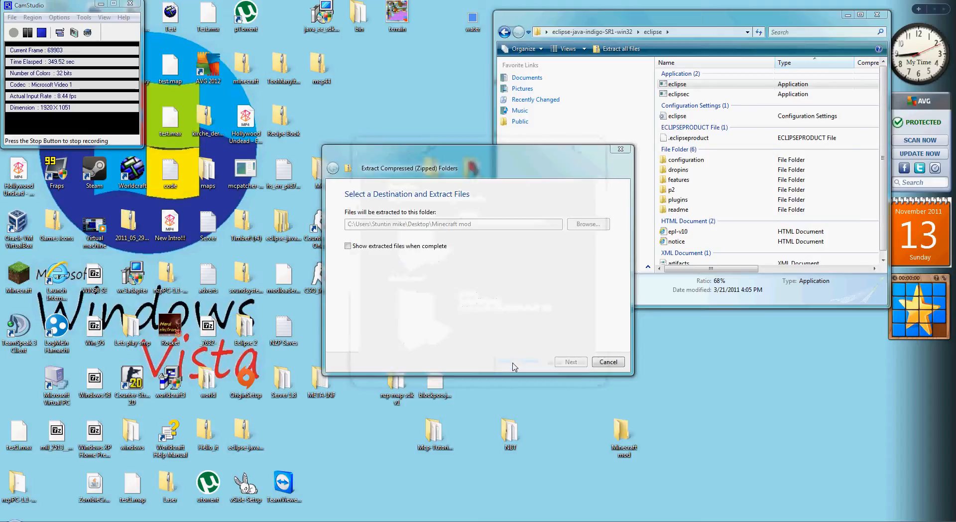
click(569, 361)
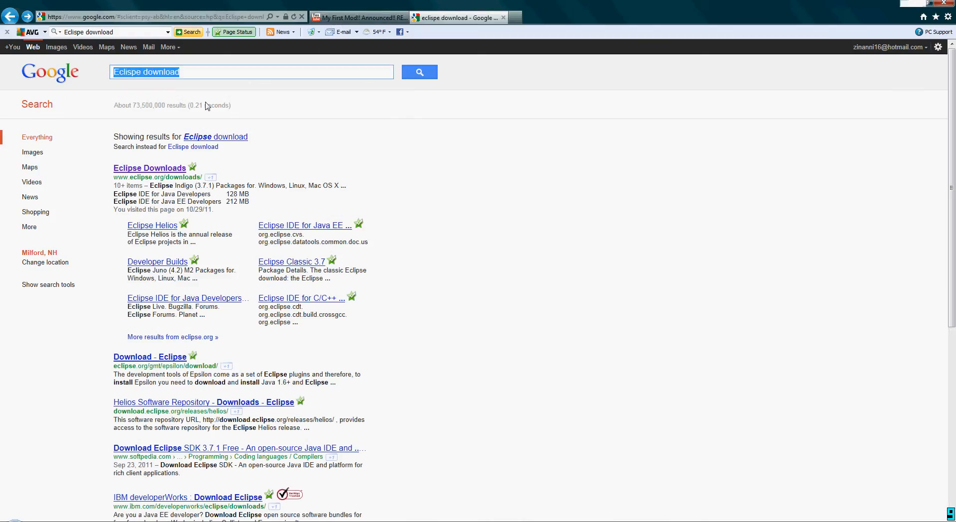
- Google 'MCP 4.4 download' and open the 'MCP Releases - Minecraft Coder Pack' result
text(MCP)
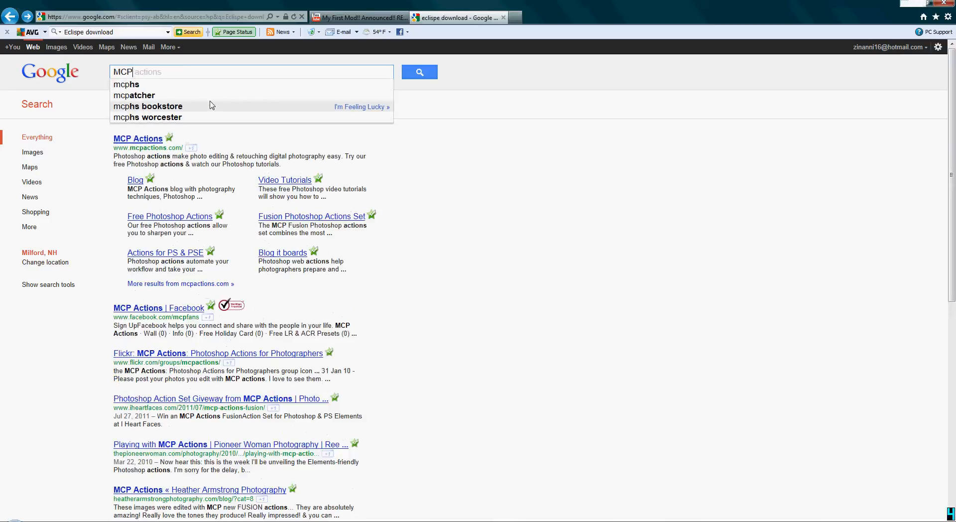
text(4.4 download)
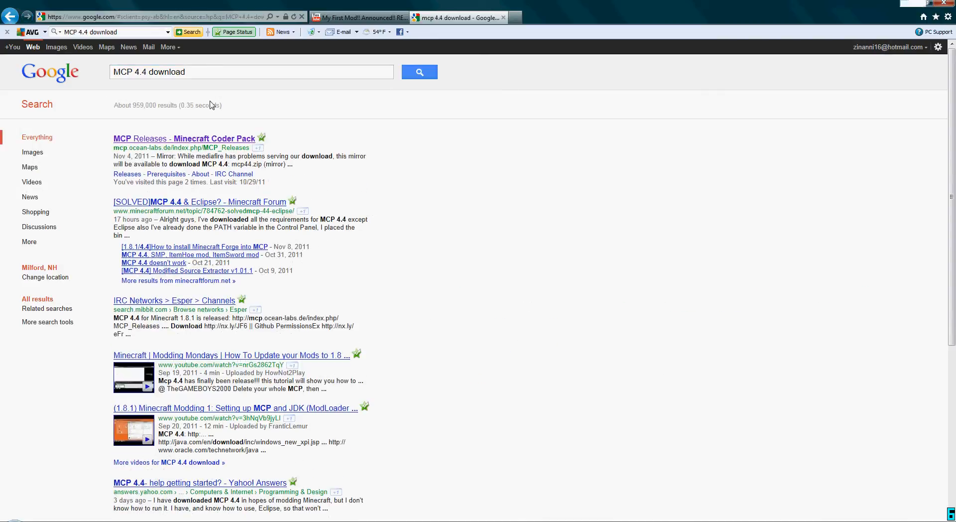
mouse_move(242, 138)
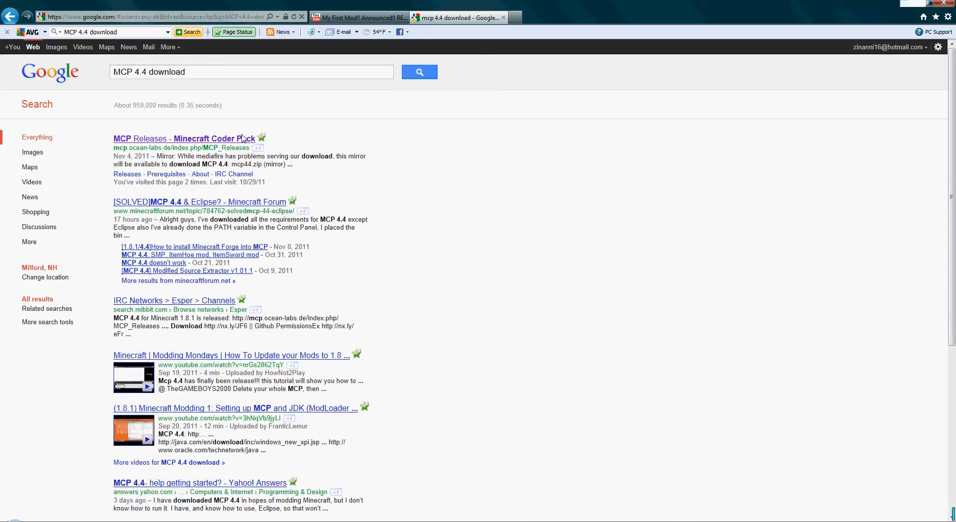
click(183, 139)
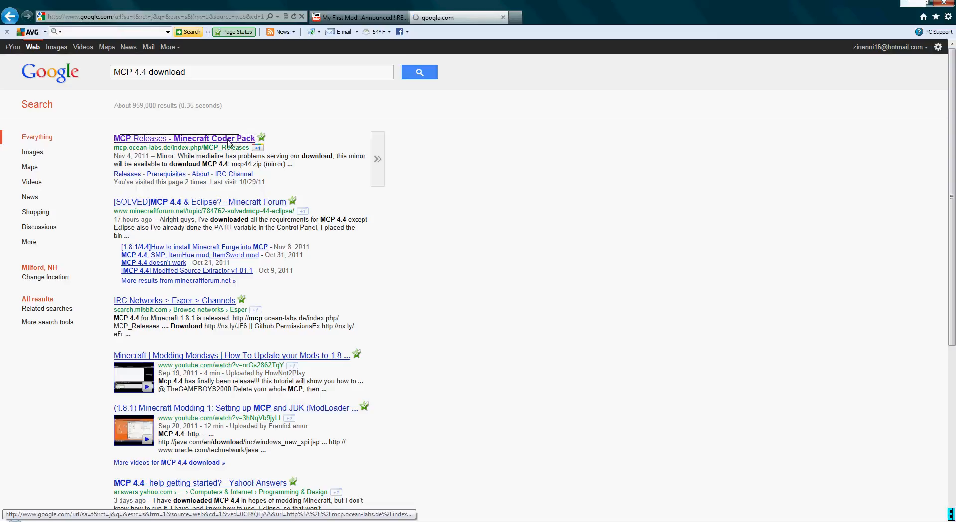
click(184, 138)
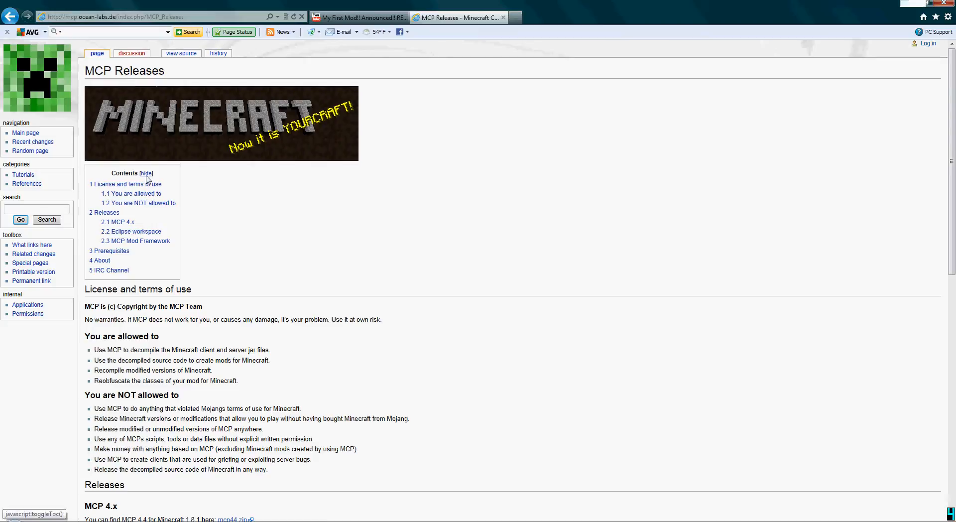
- Start the mcp44.zip download from the MCP Releases page, landing on its mediafire page
scroll(down, 3)
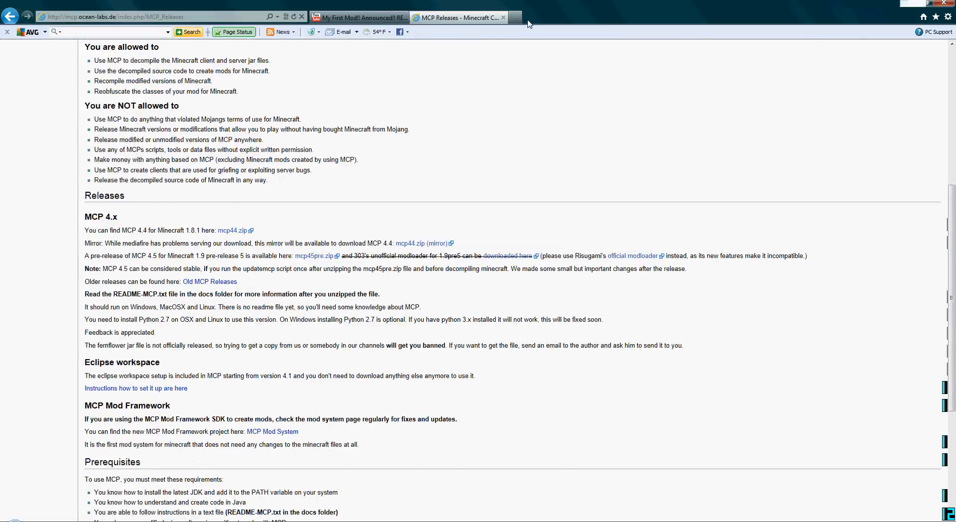
mouse_move(495, 17)
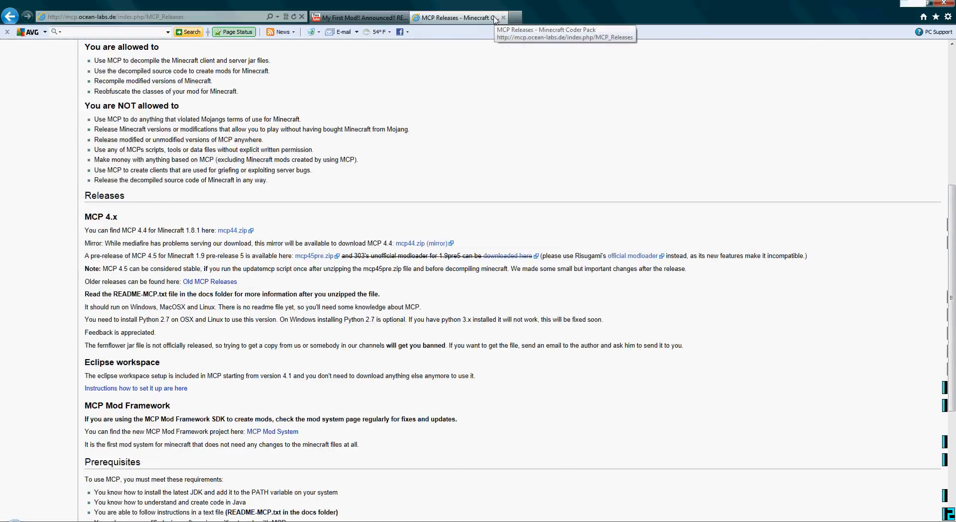
scroll(down, 3)
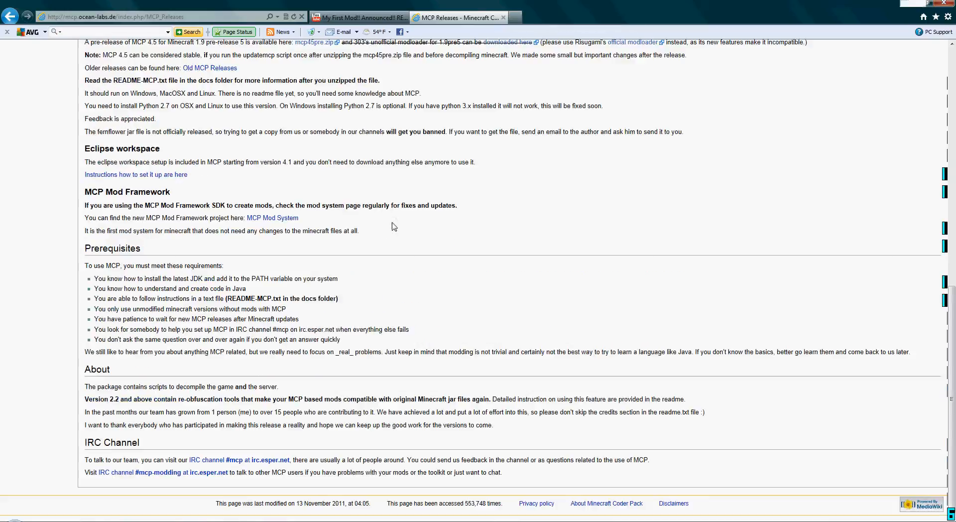
scroll(up, 3)
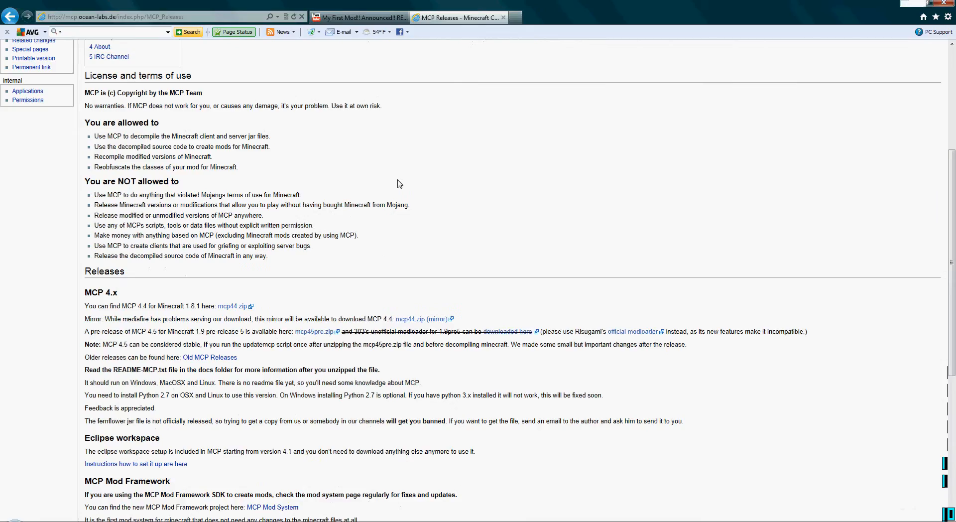
mouse_move(105, 301)
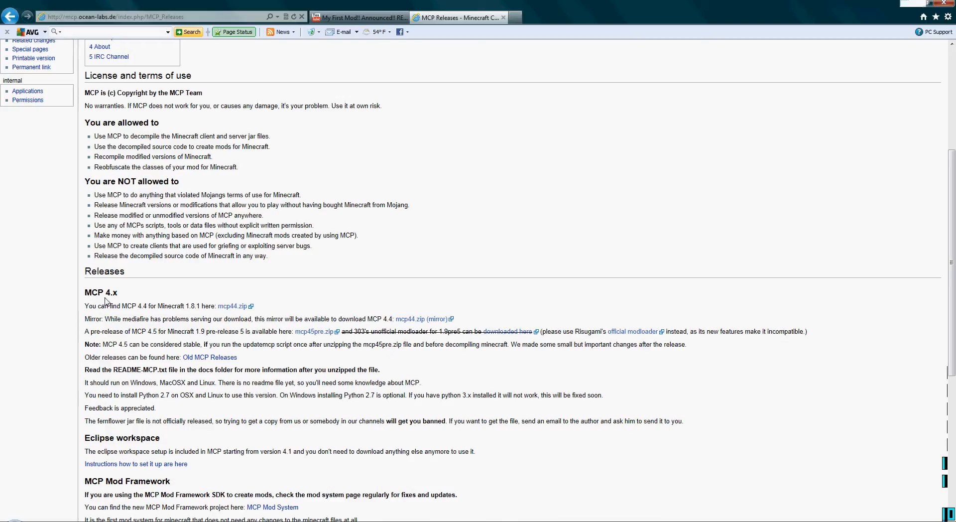
mouse_move(109, 305)
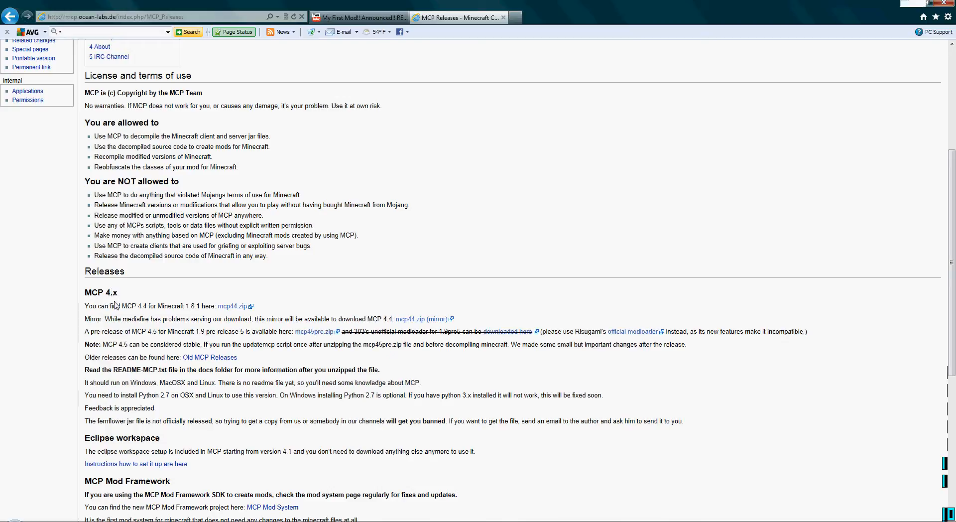
mouse_move(134, 297)
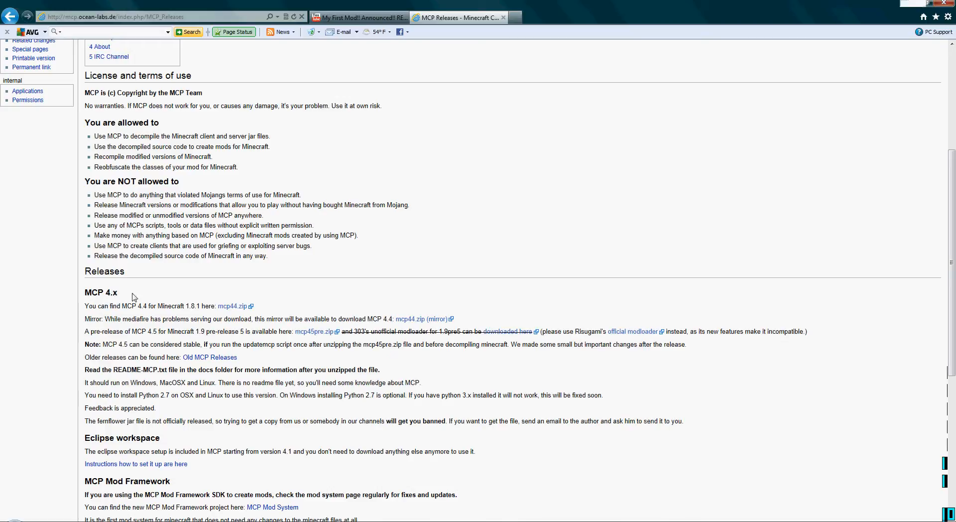
mouse_move(235, 305)
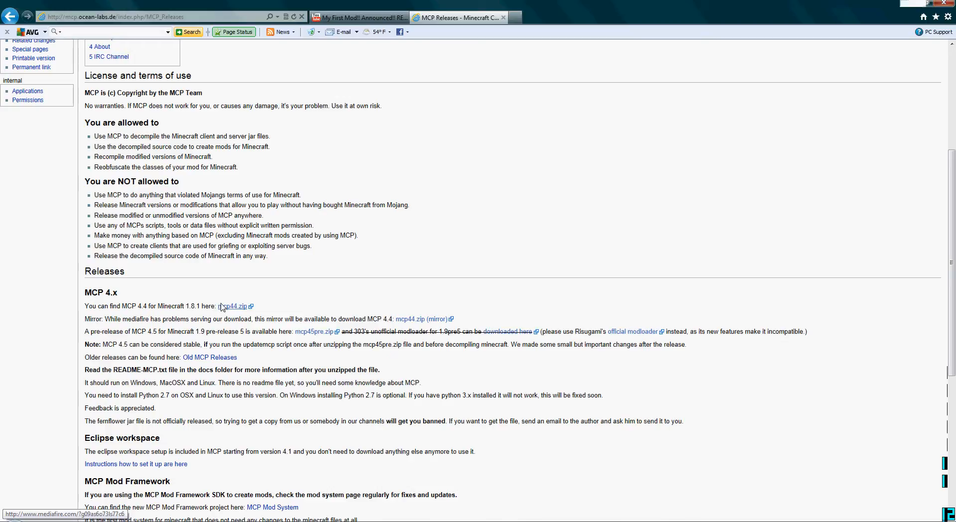
mouse_move(96, 316)
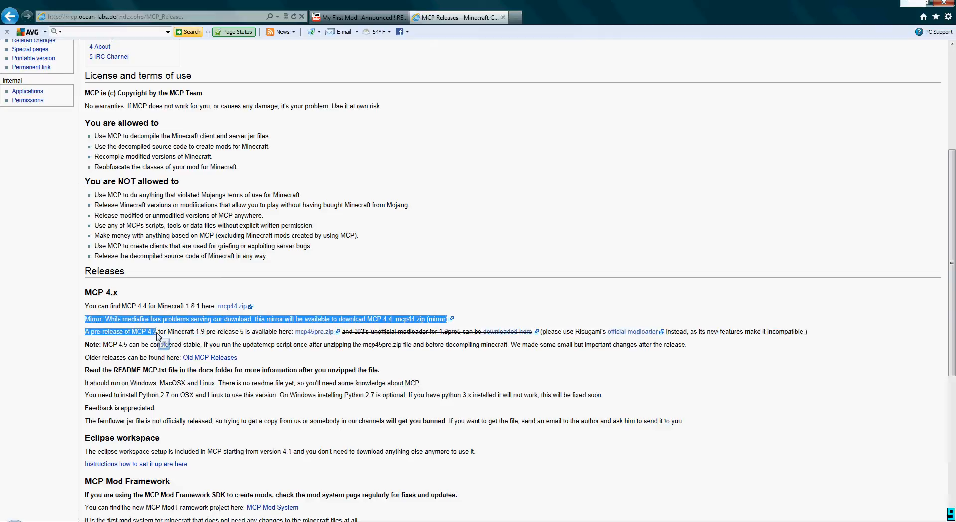
click(198, 329)
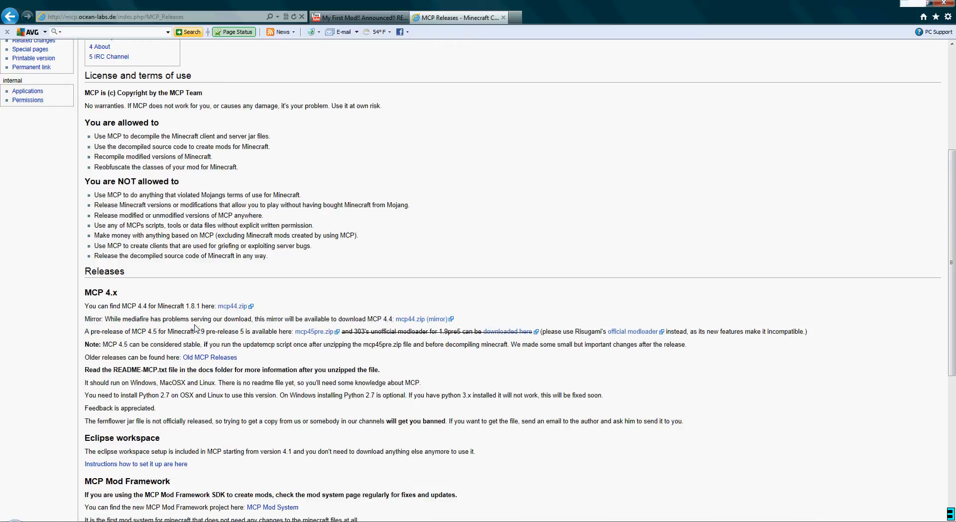
mouse_move(164, 329)
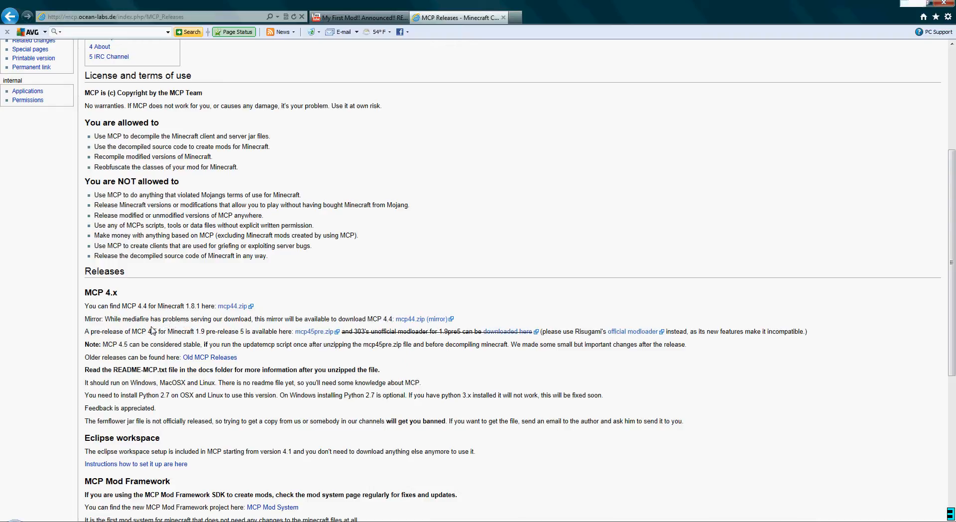
mouse_move(172, 339)
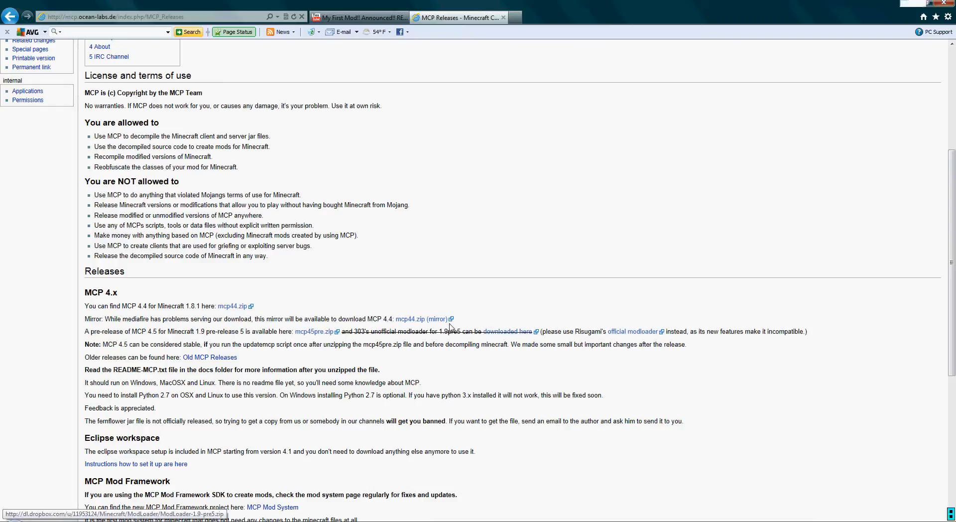
mouse_move(232, 305)
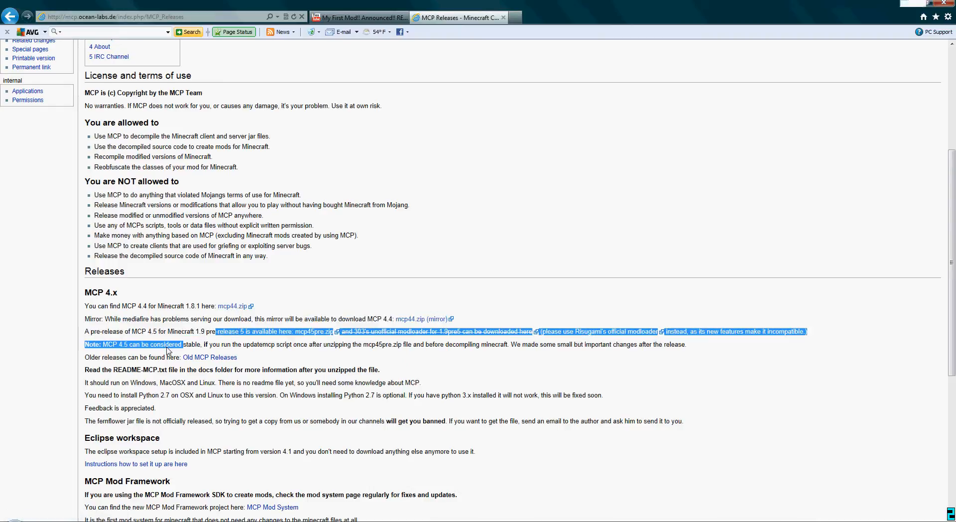
click(316, 351)
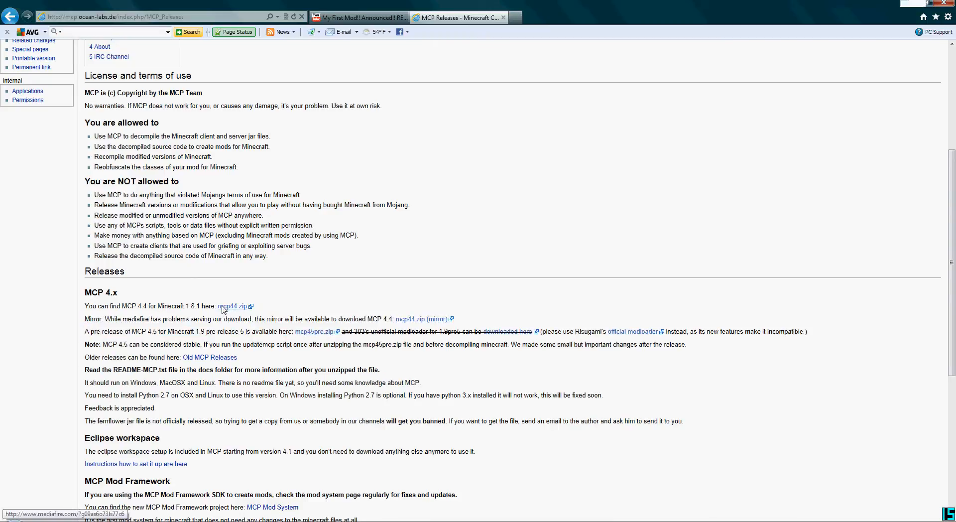
mouse_move(224, 314)
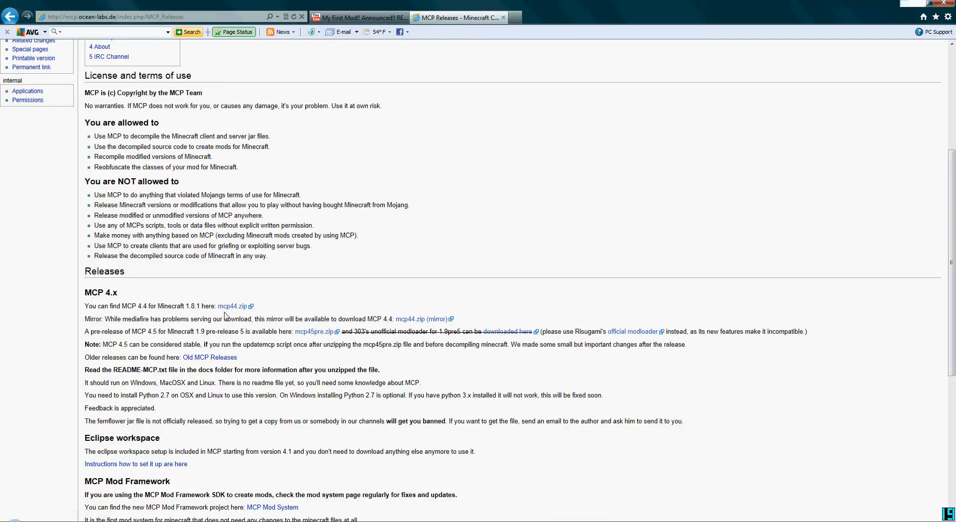
click(233, 305)
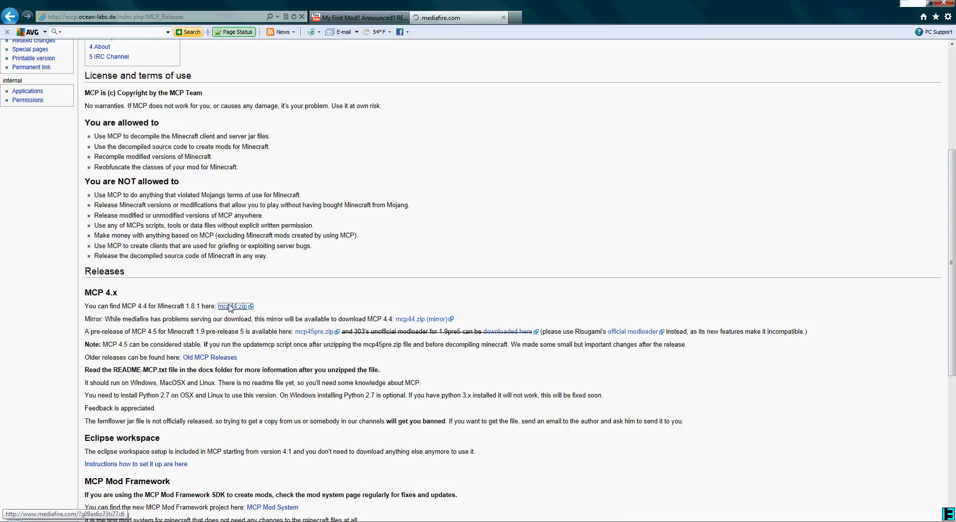
click(233, 306)
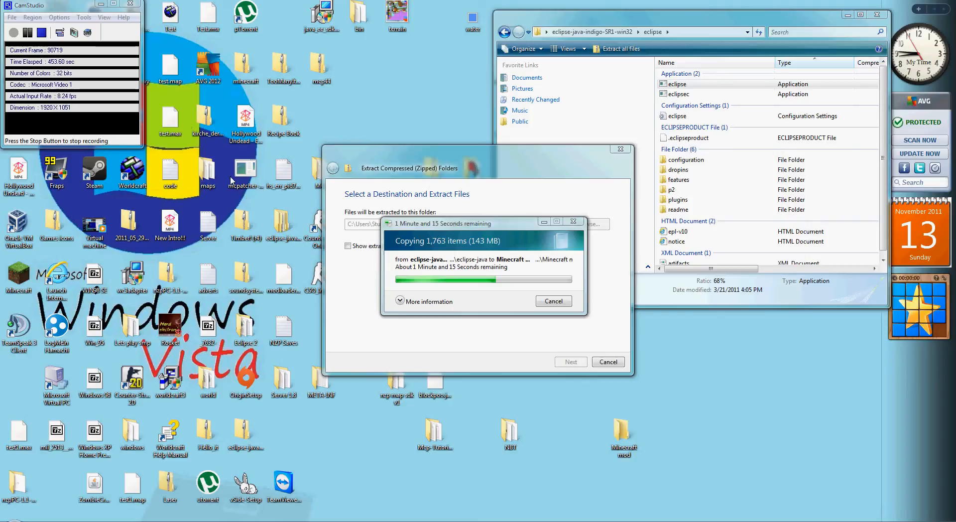
mouse_move(422, 144)
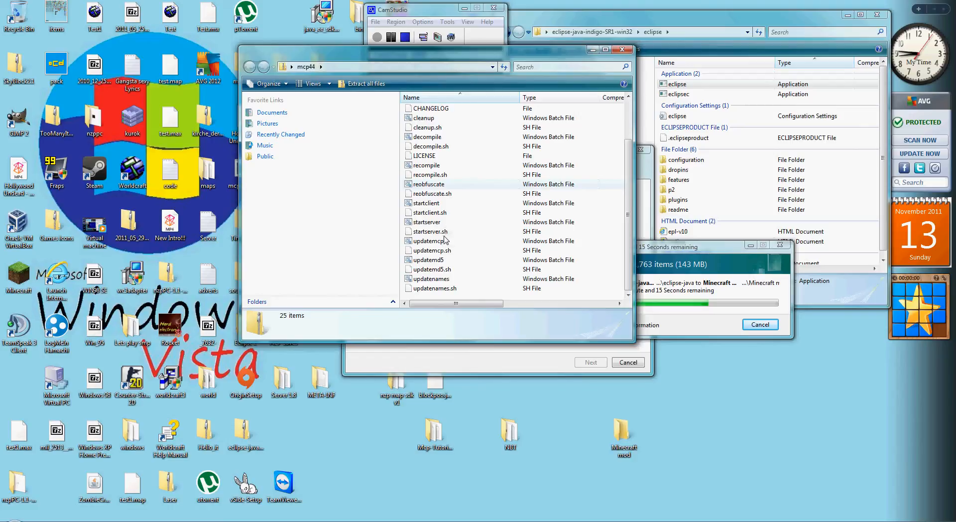
- Create a new Minecraft mod 2 folder on the desktop via New > Folder
scroll(up, 3)
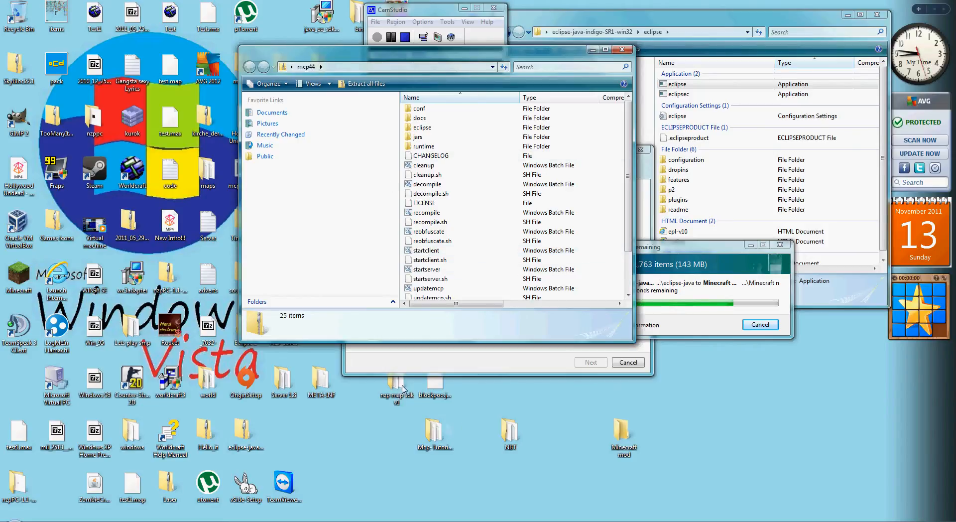
mouse_move(316, 407)
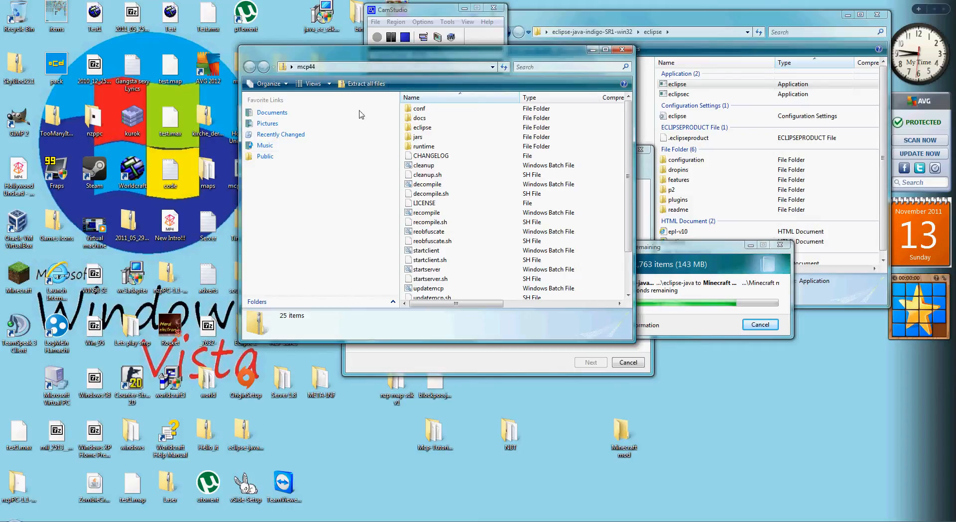
scroll(down, 3)
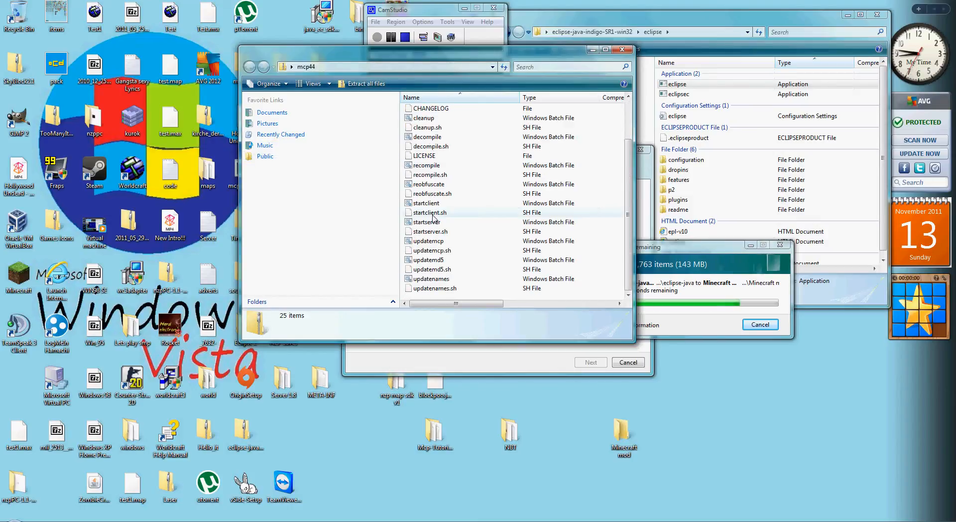
scroll(up, 3)
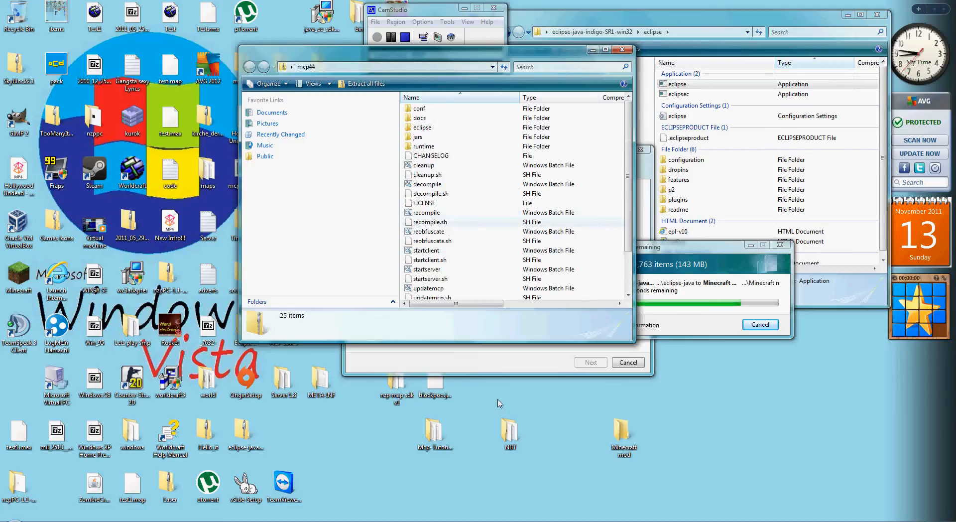
right_click(499, 403)
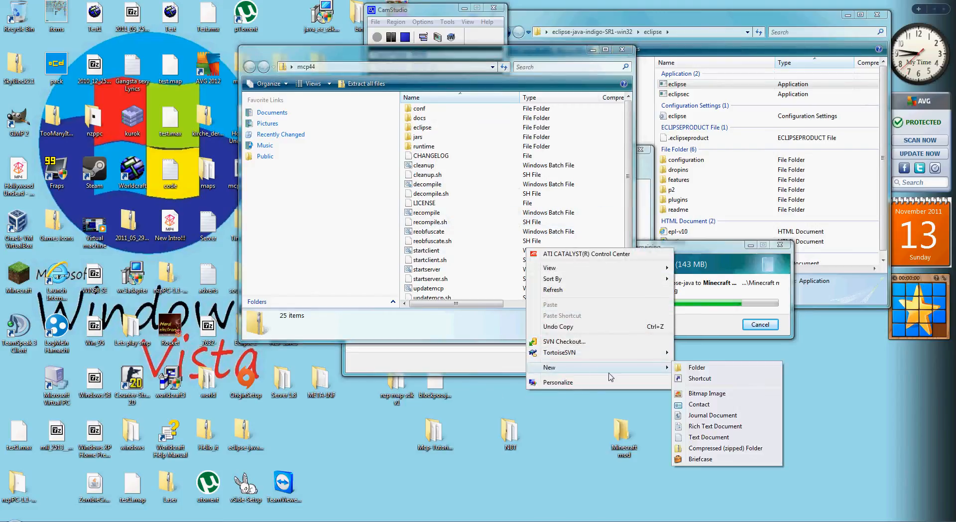
click(695, 367)
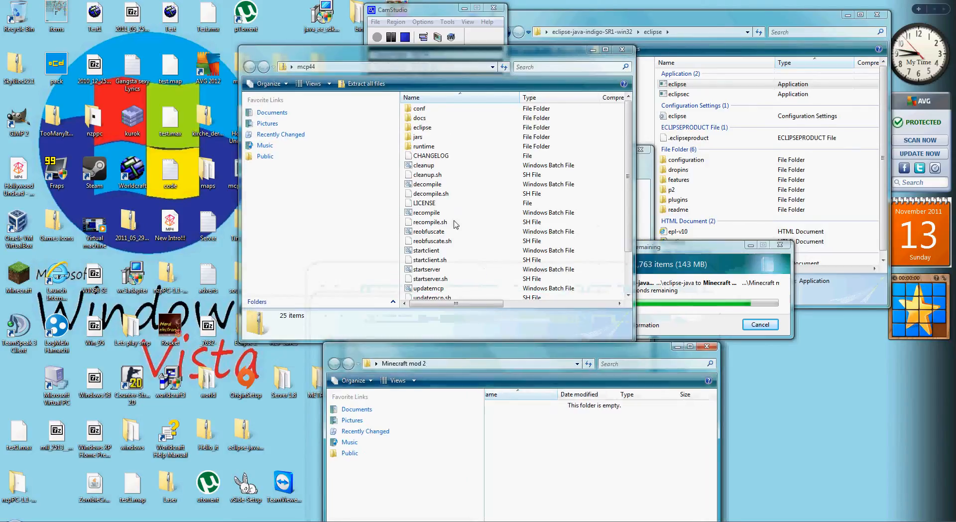
scroll(down, 3)
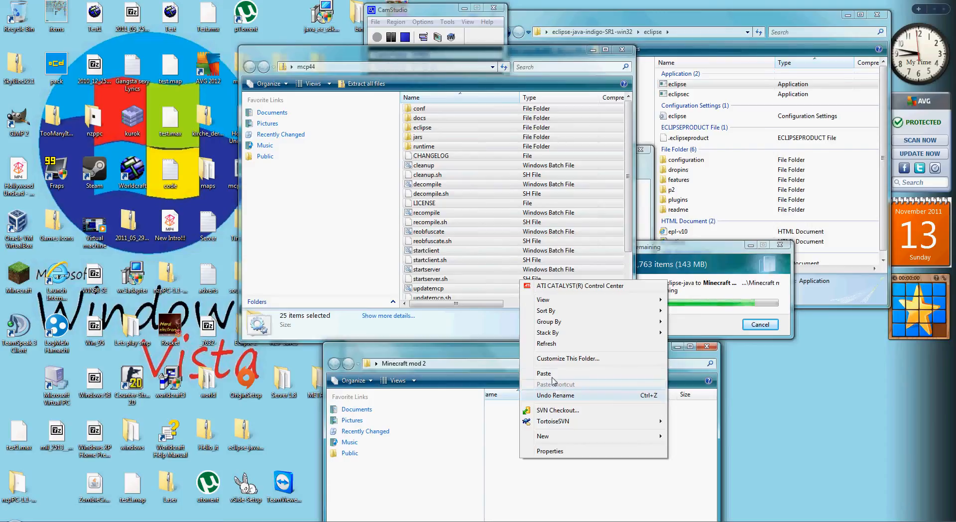
- Paste the MCP files into Minecraft mod 2, then reach Environment Variables via Advanced system settings
click(543, 373)
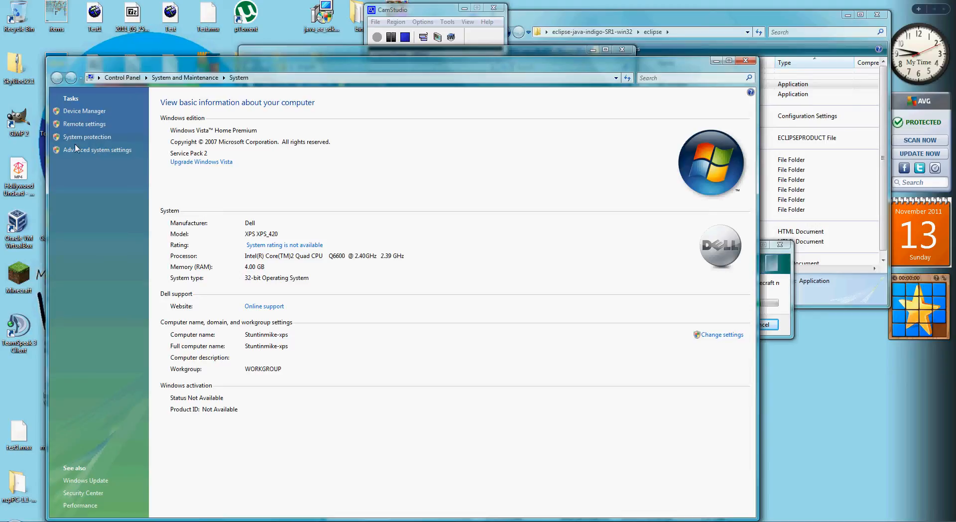
mouse_move(97, 150)
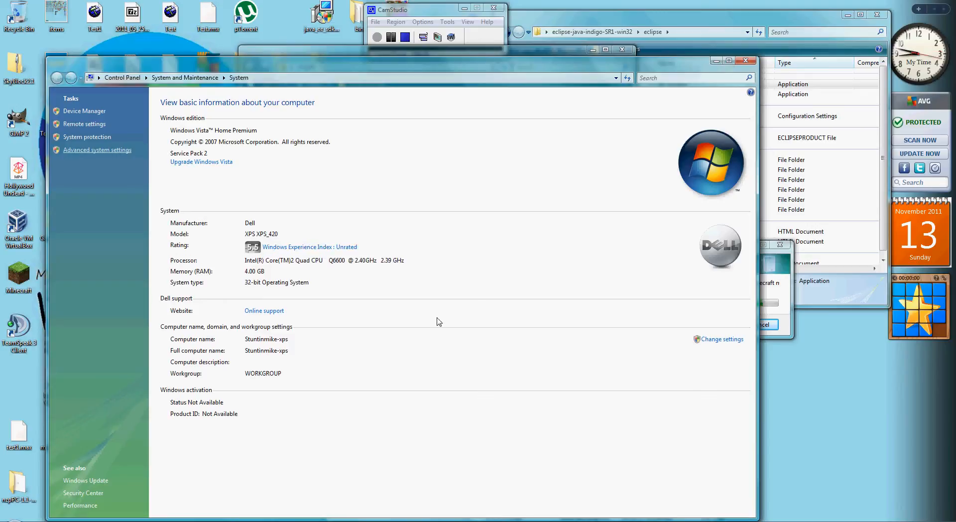
mouse_move(298, 267)
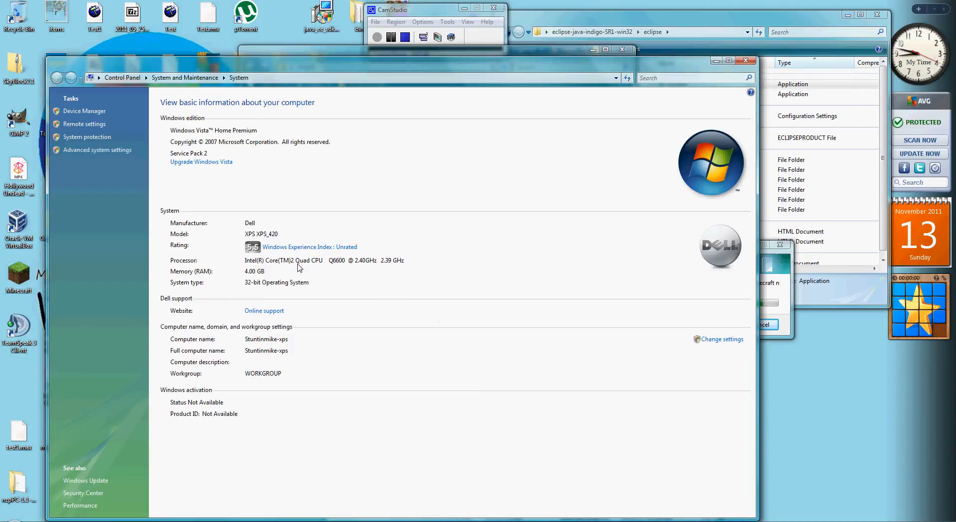
click(97, 149)
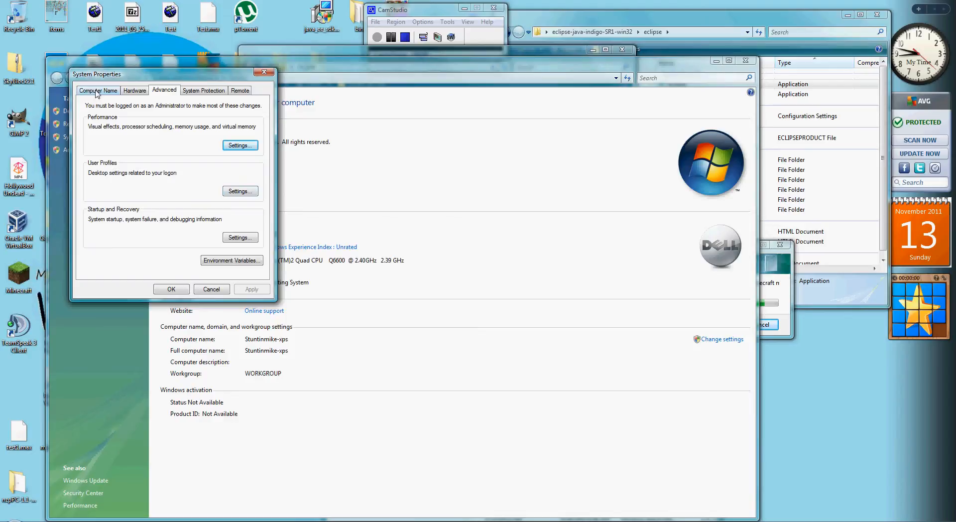
mouse_move(201, 124)
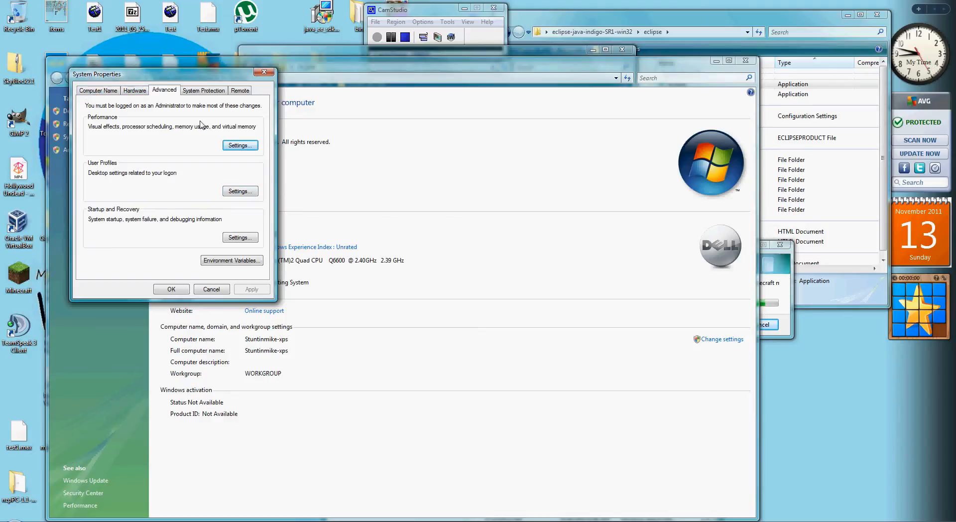
click(231, 260)
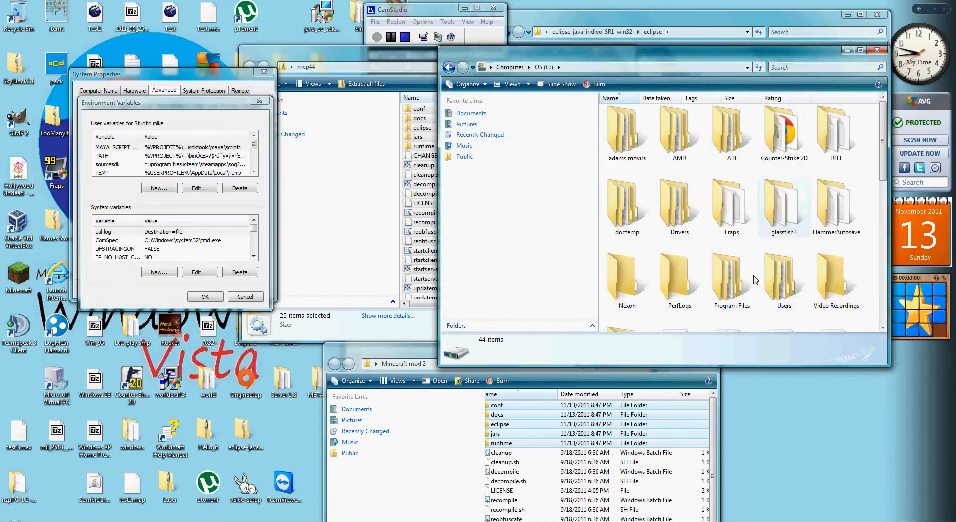
- Enter Program Files and merge all duplicate folders in the ongoing Eclipse copy
double_click(731, 278)
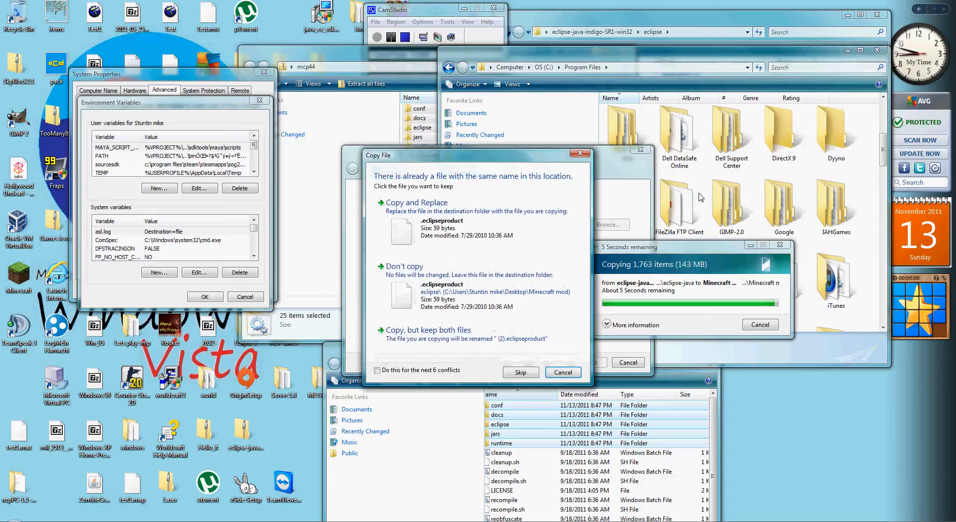
mouse_move(420, 347)
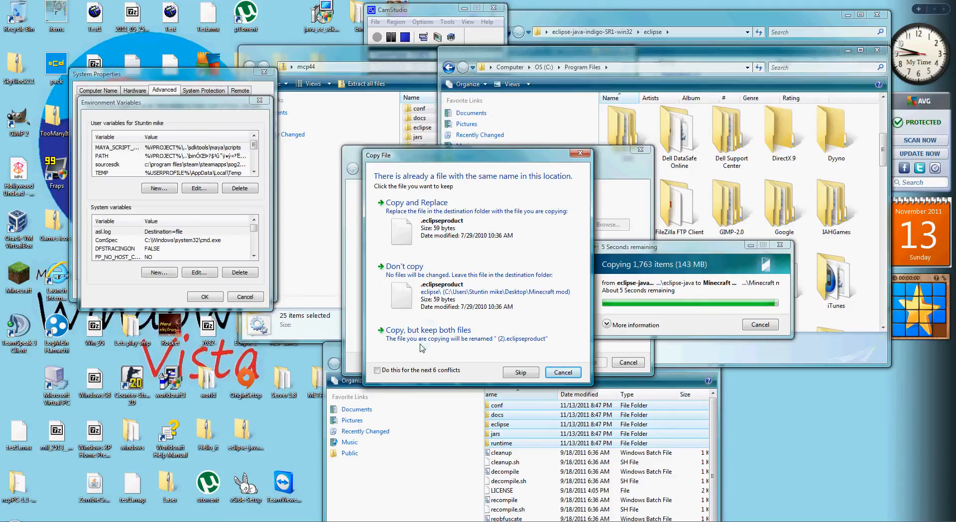
click(377, 370)
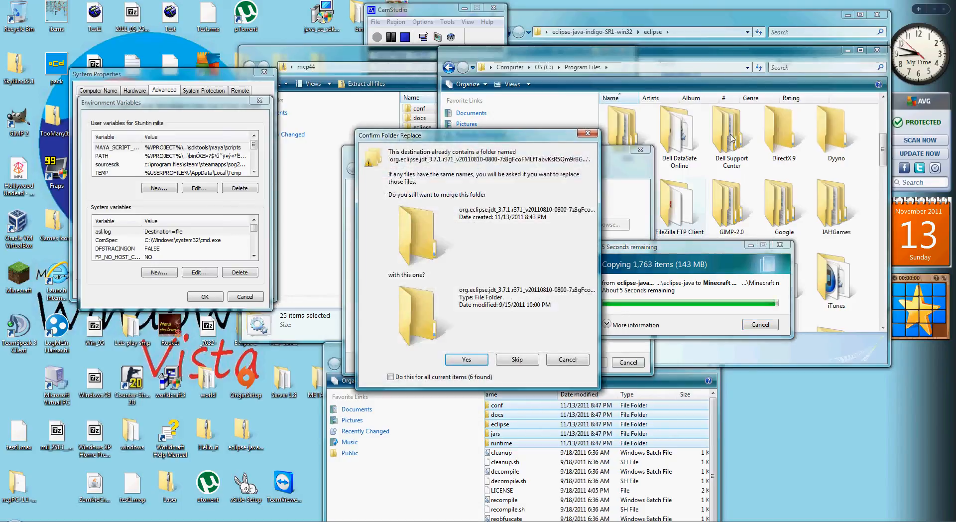
click(391, 376)
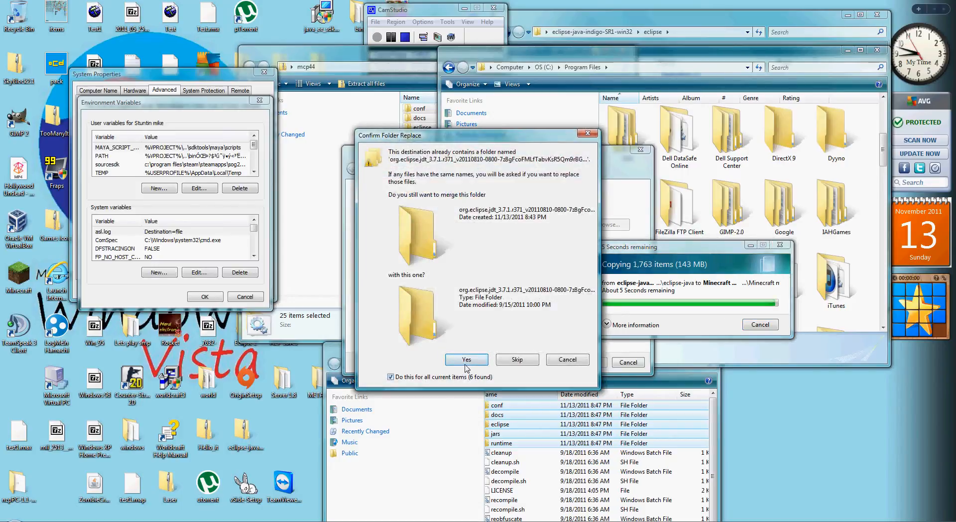
click(466, 359)
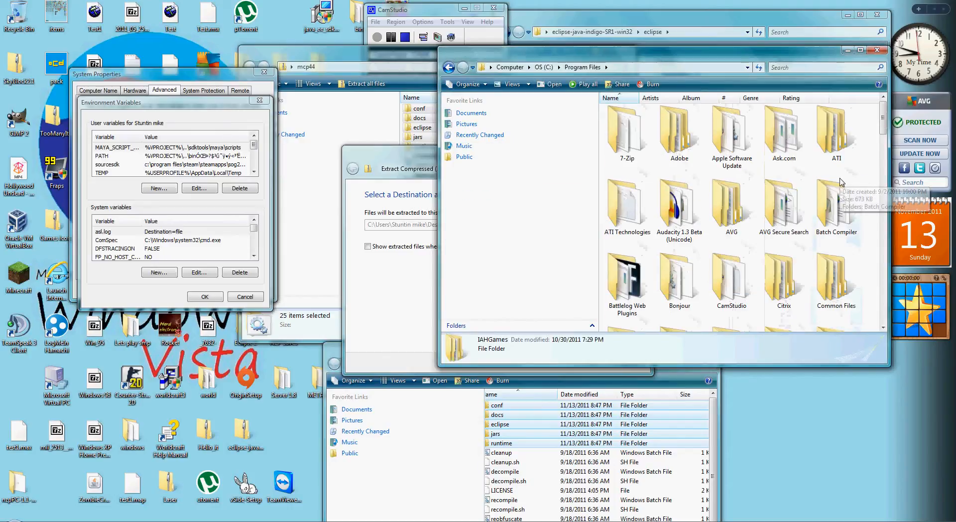
- Browse into Java\jdk1.7.0_01\bin and check appletviewer's properties for the full path
scroll(down, 3)
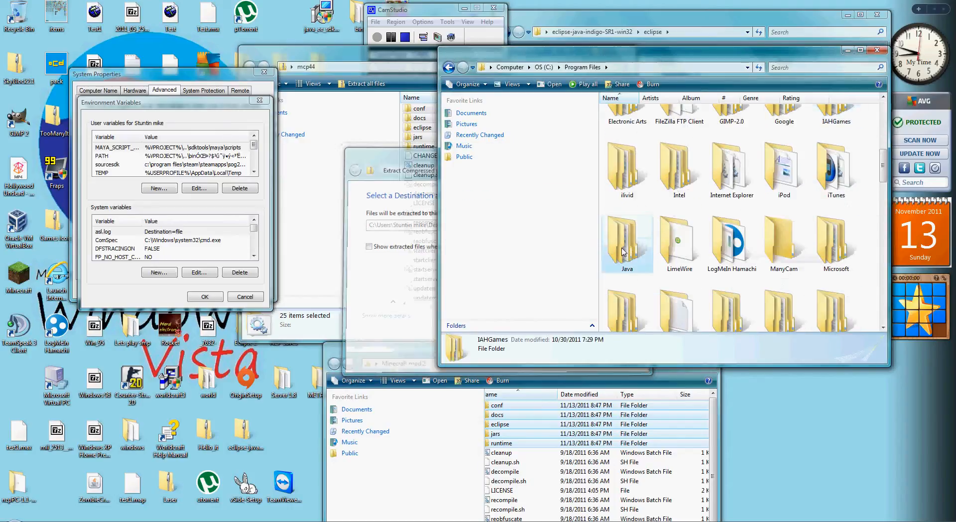
double_click(626, 241)
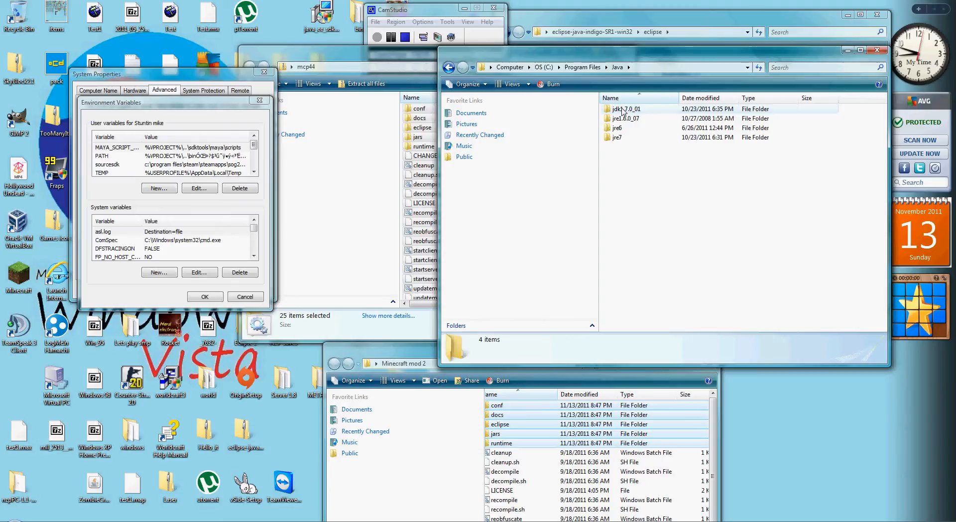
double_click(625, 109)
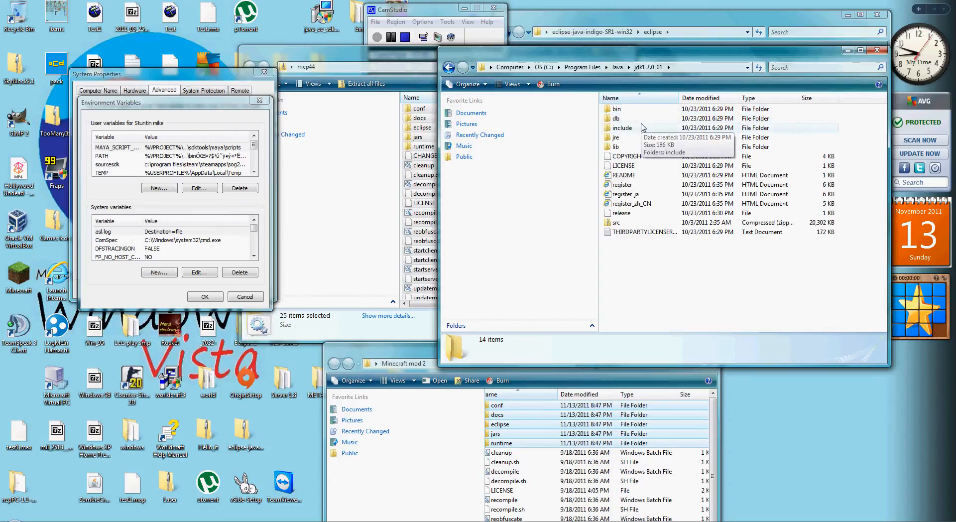
mouse_move(611, 108)
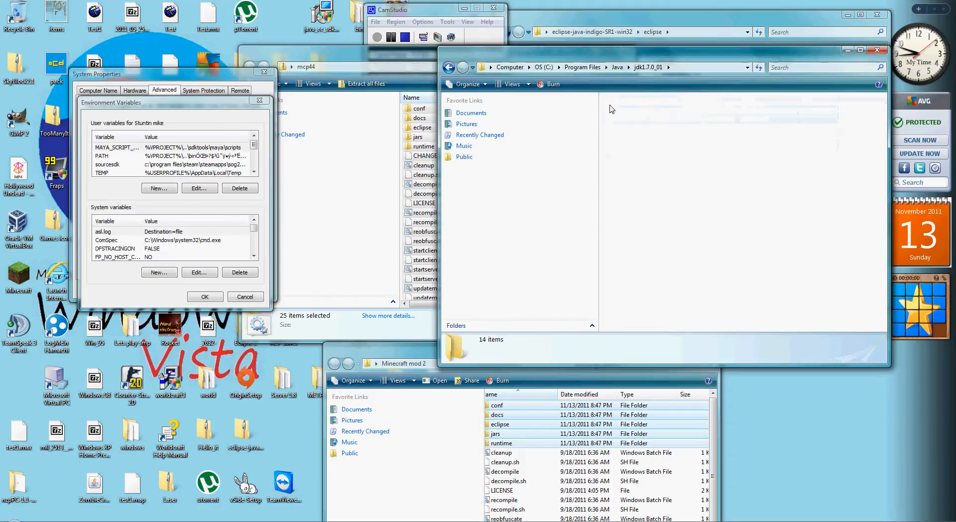
right_click(628, 108)
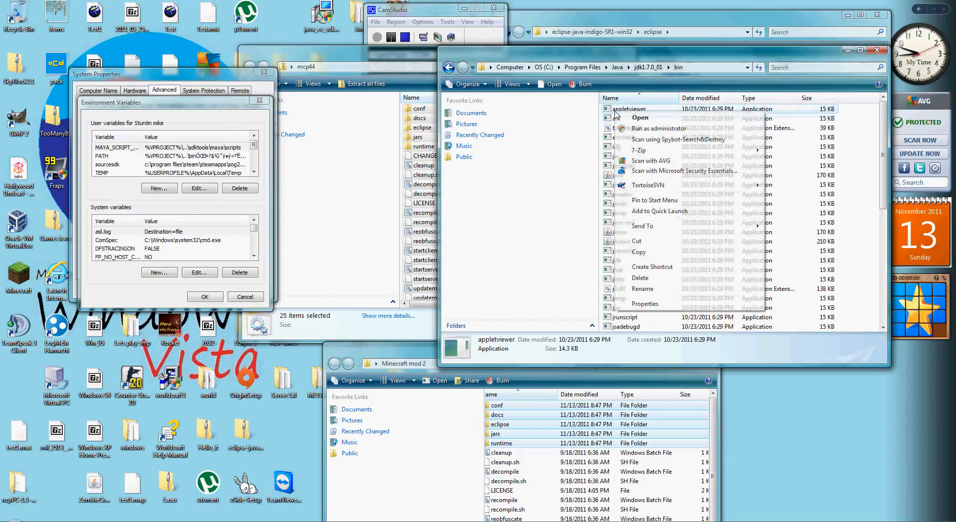
click(584, 224)
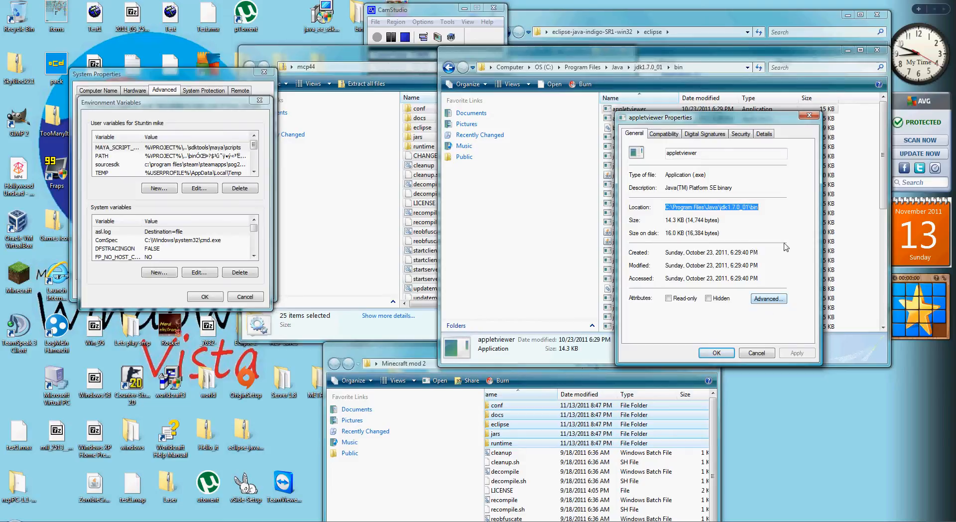
click(756, 352)
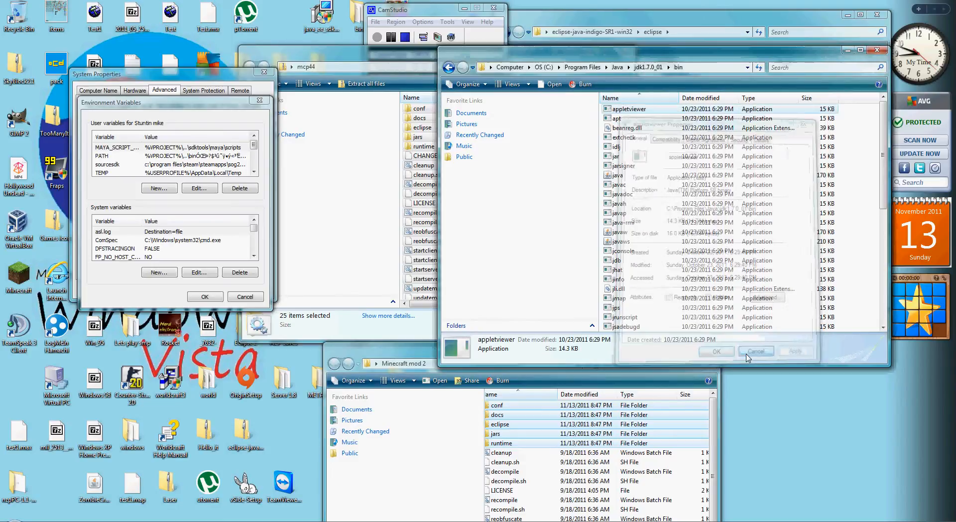
- Set Path to C:\Program Files\Java\jdk1.7.0_01\bin, confirm the variables and close System Properties
click(755, 352)
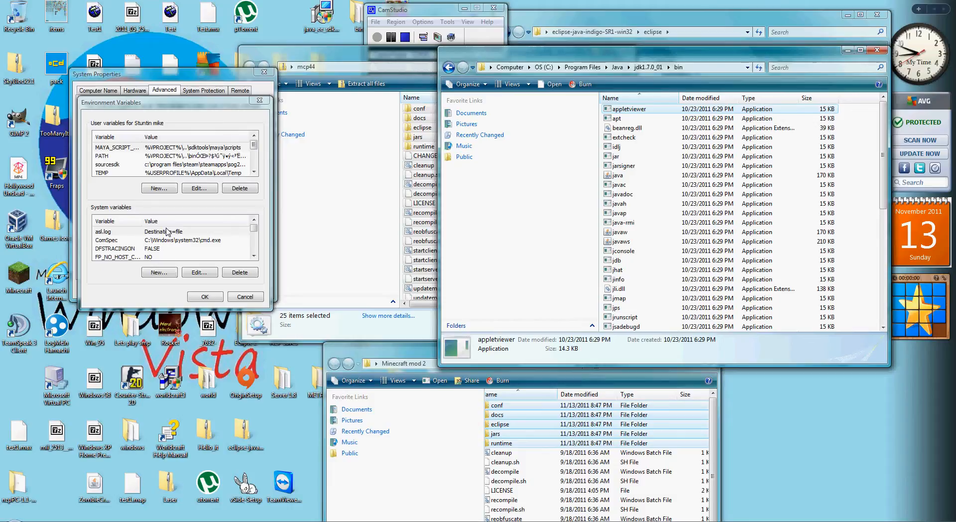
scroll(down, 3)
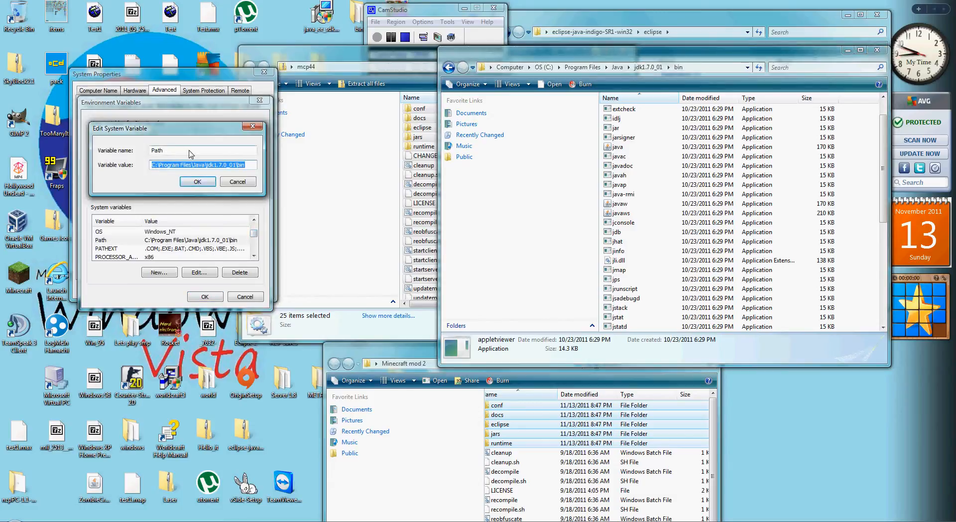
mouse_move(248, 170)
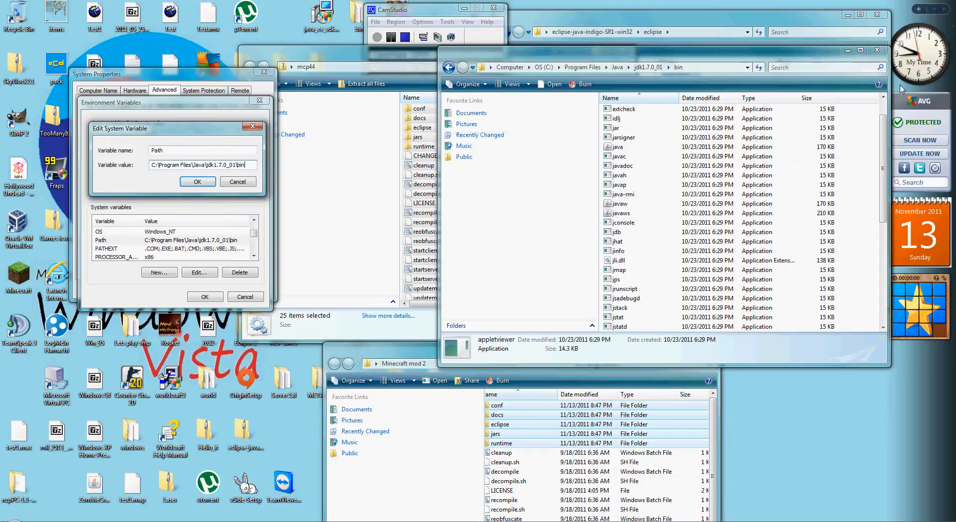
click(197, 181)
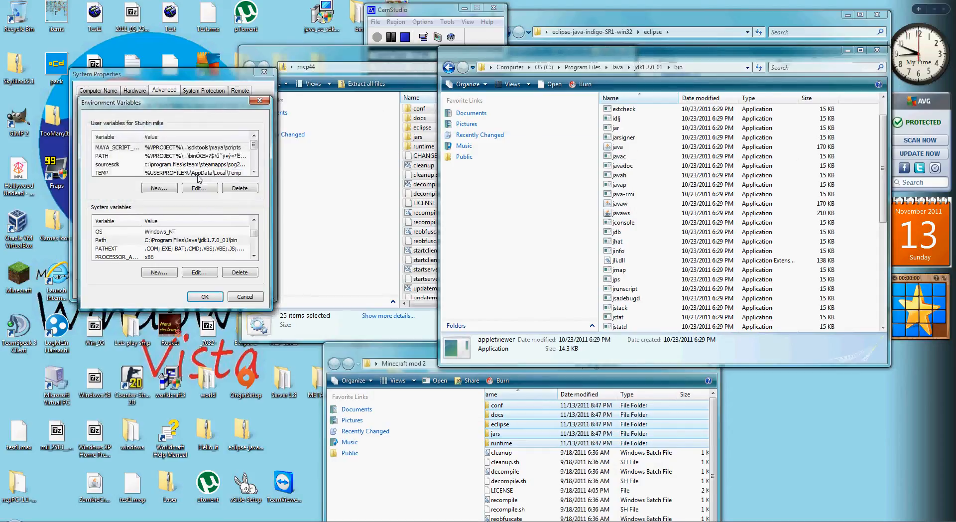
click(199, 189)
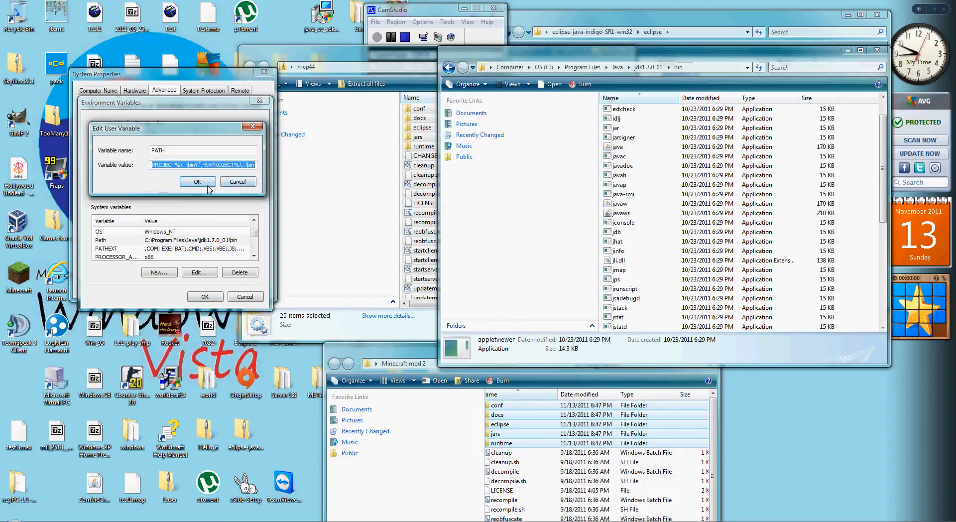
click(197, 181)
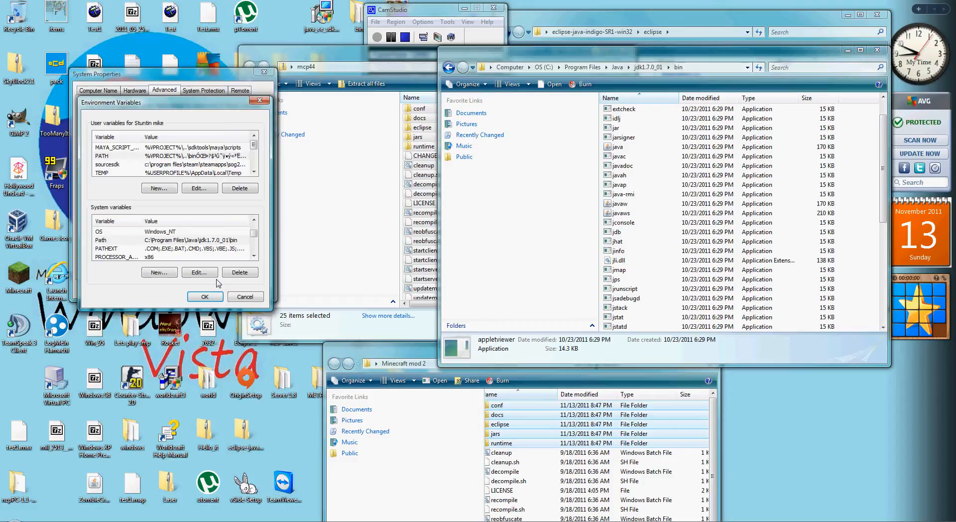
click(245, 296)
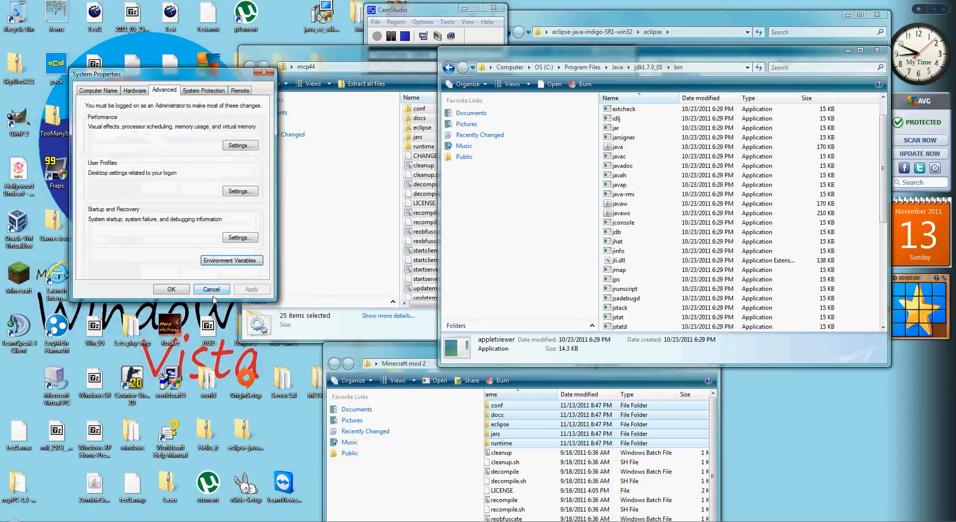
click(211, 289)
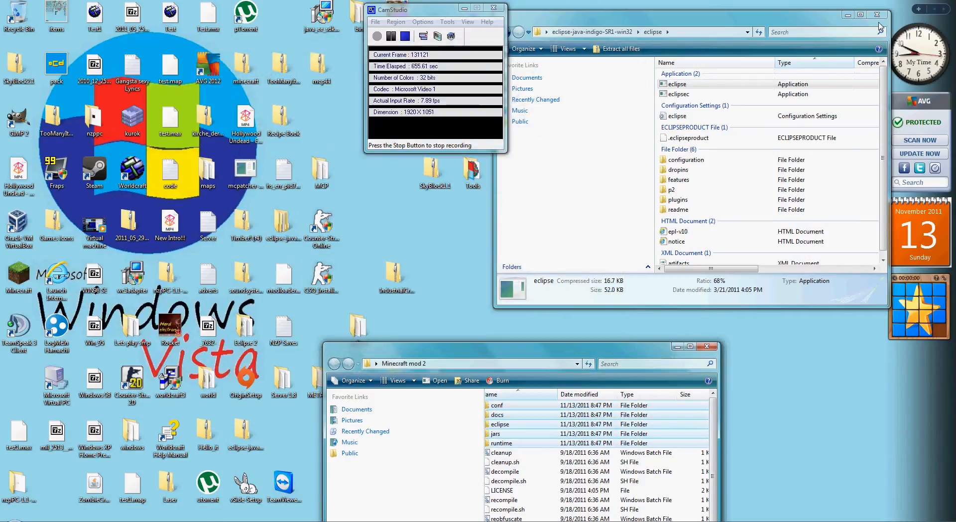
- Close the eclipse folder window, leaving only Minecraft mod 2 open
click(877, 15)
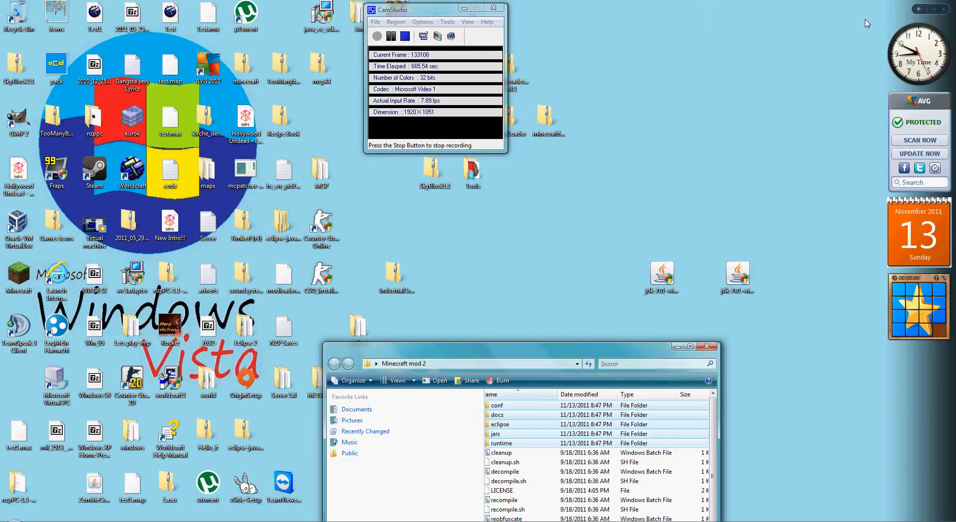
mouse_move(674, 125)
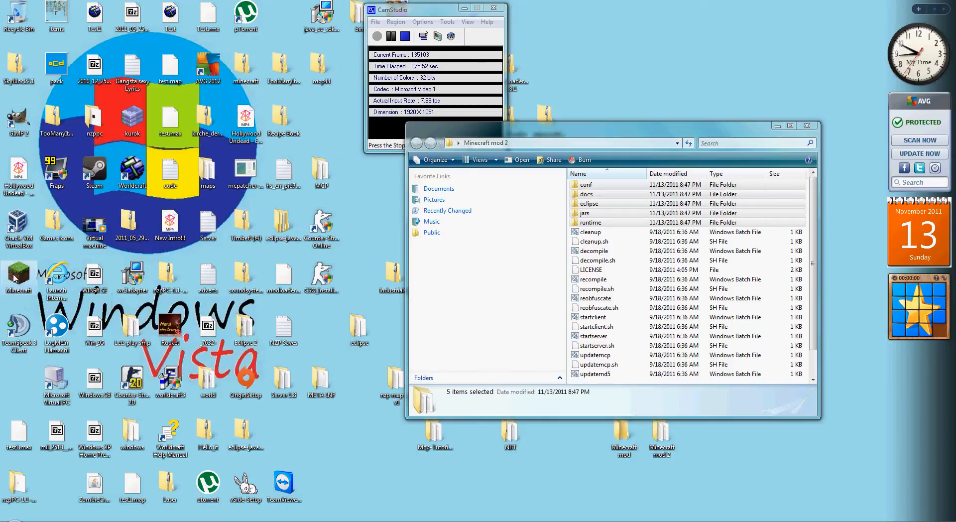
mouse_move(13, 256)
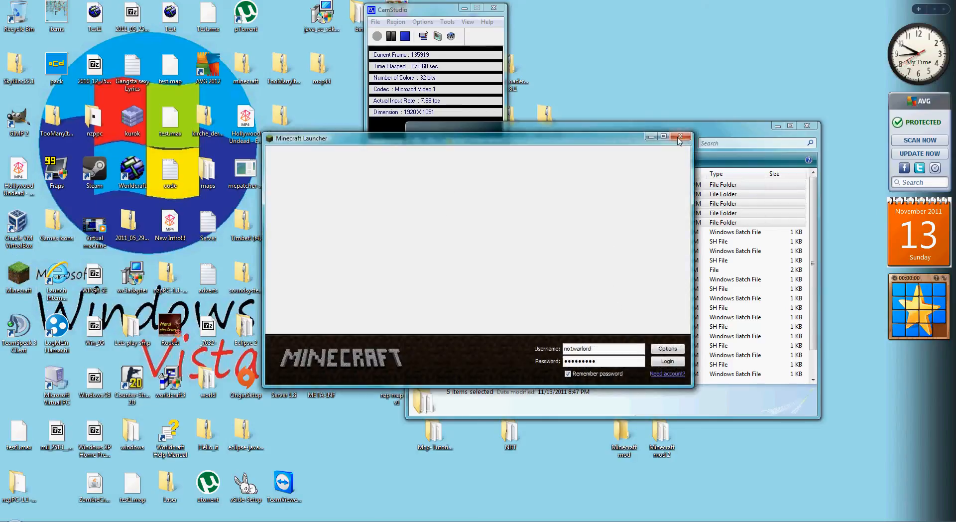
mouse_move(684, 175)
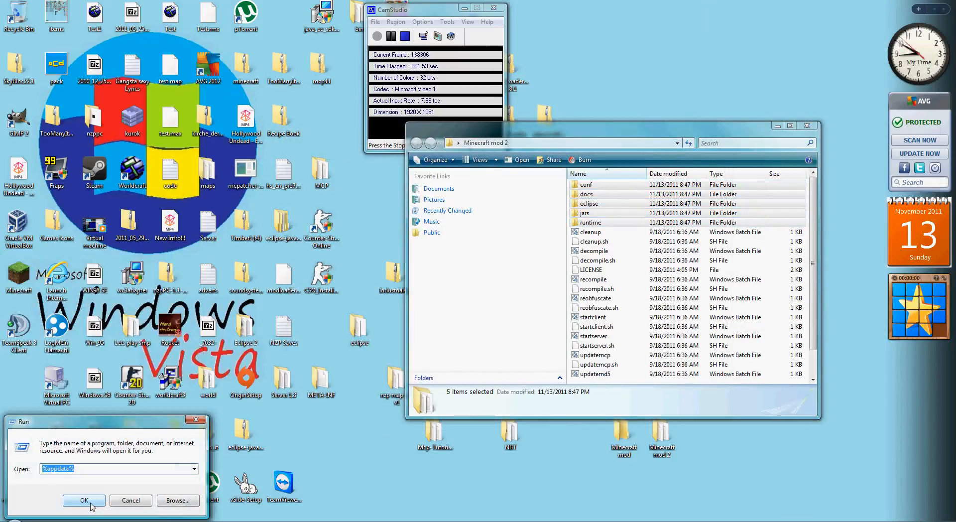
- Copy minecraft.jar from AppData\Roaming\.minecraft\bin into Minecraft mod 2\jars
click(83, 499)
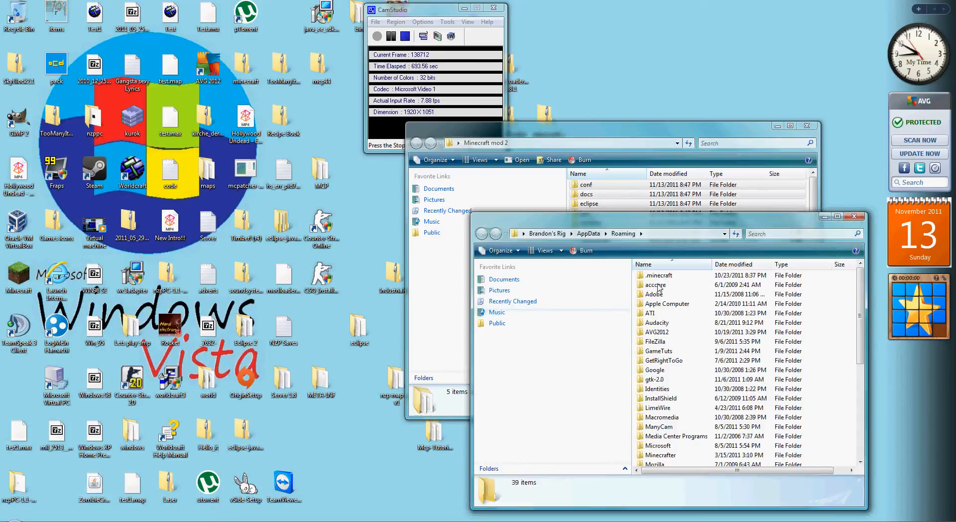
double_click(658, 274)
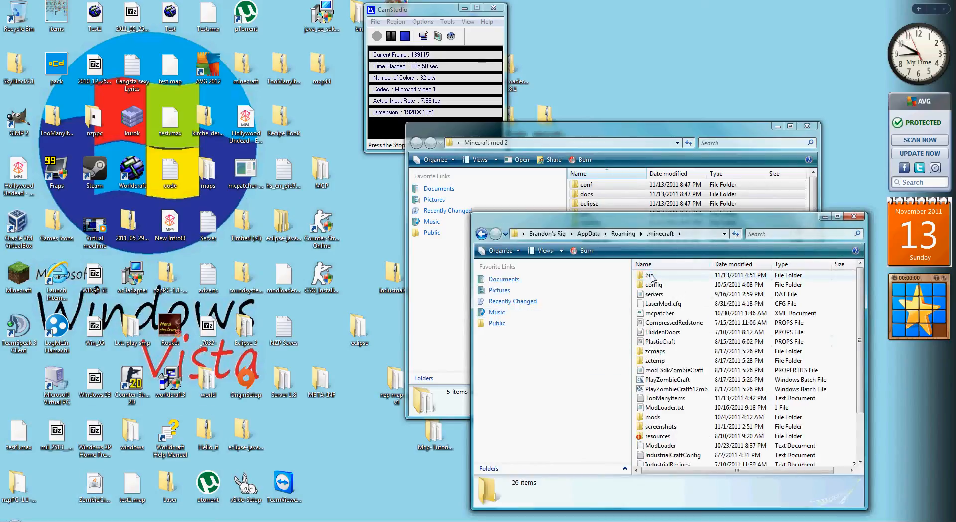
right_click(652, 275)
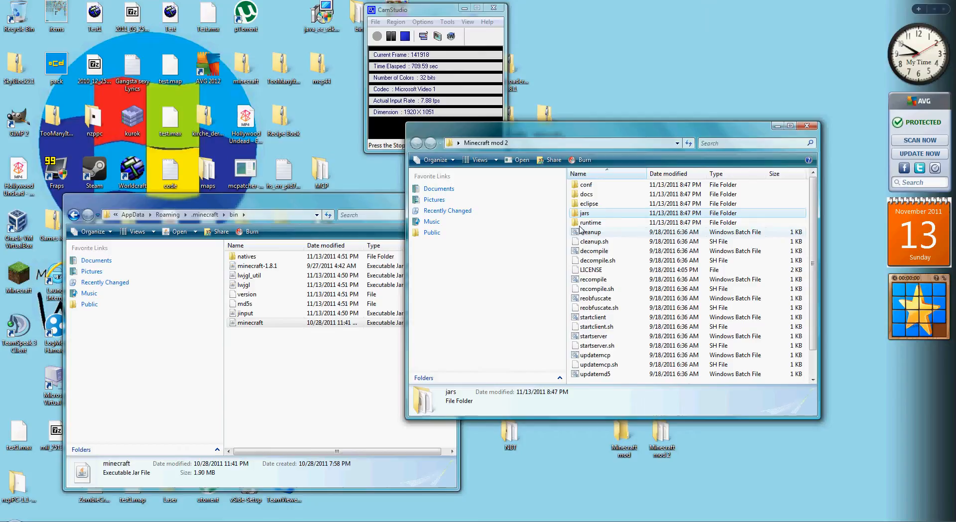
double_click(583, 213)
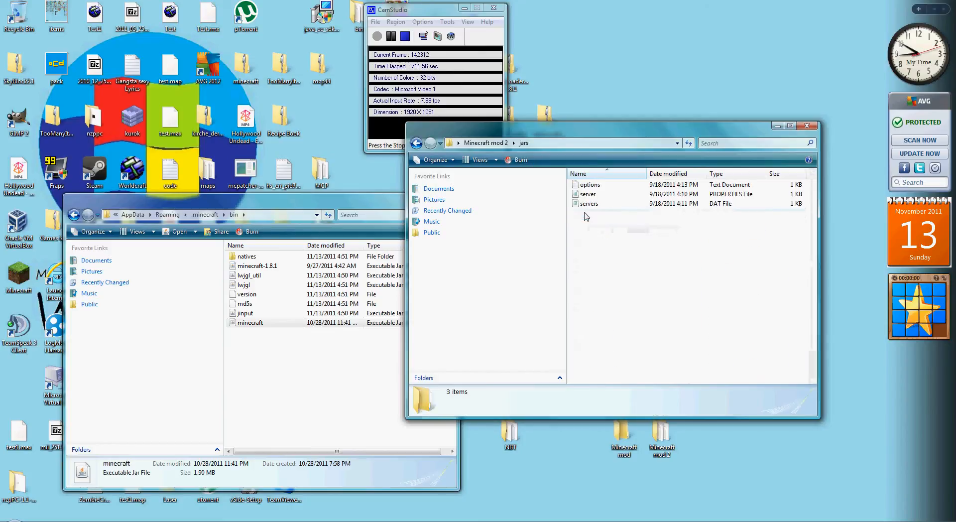
right_click(585, 216)
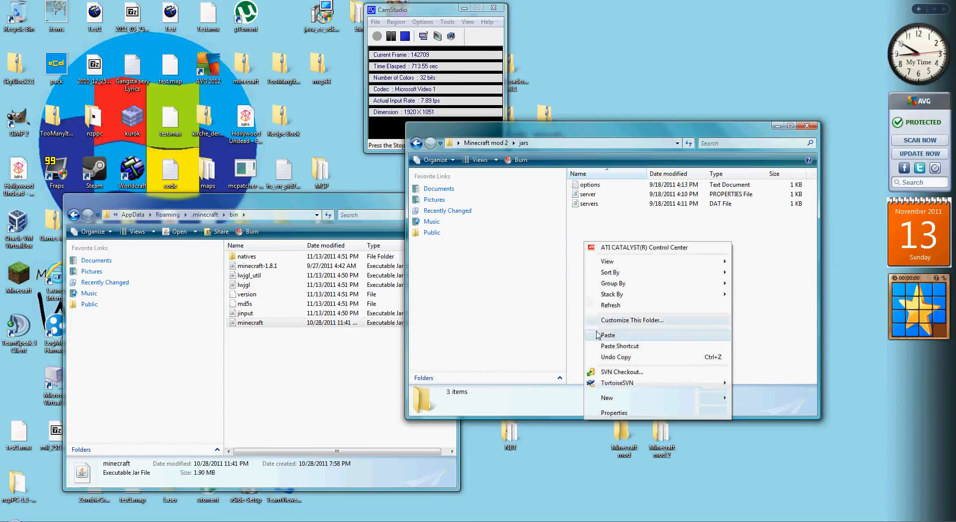
click(607, 335)
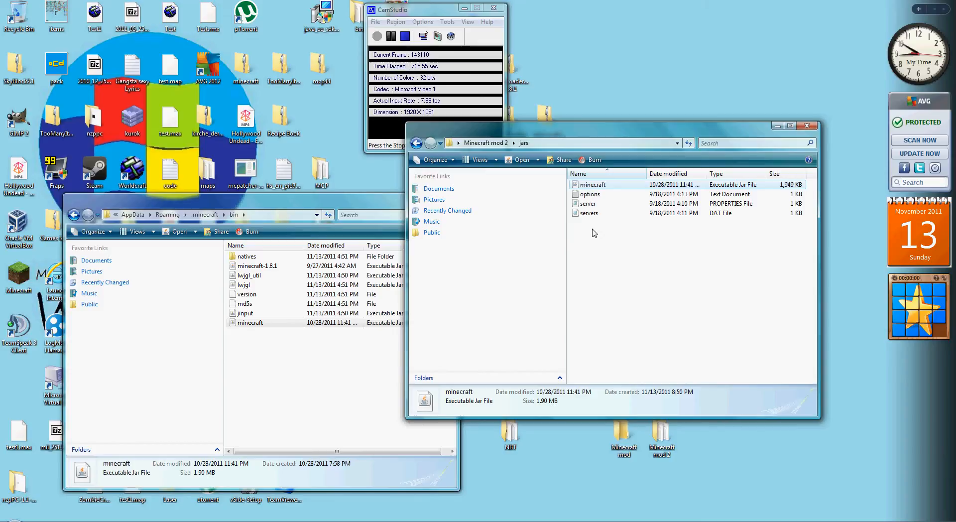
- Run decompile.bat from the MCP folder, which aborts over missing jars
click(416, 143)
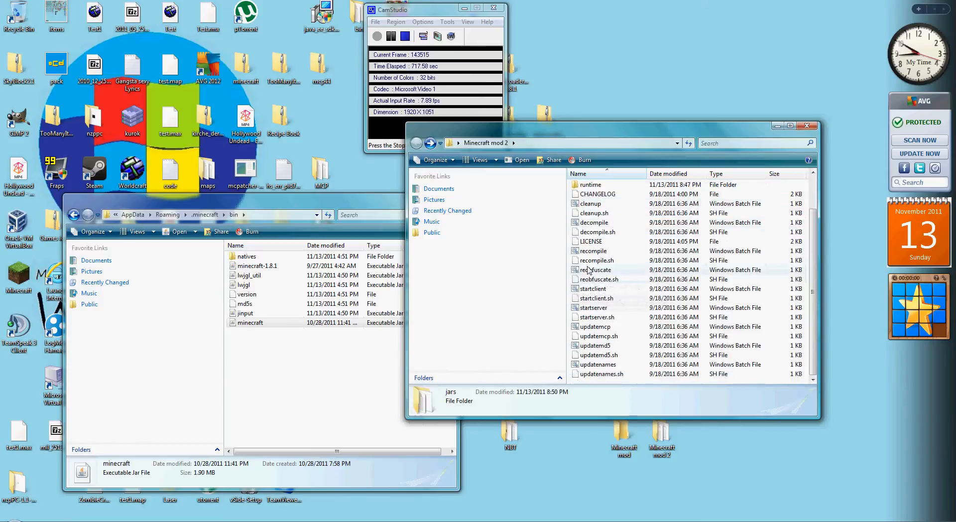
mouse_move(577, 224)
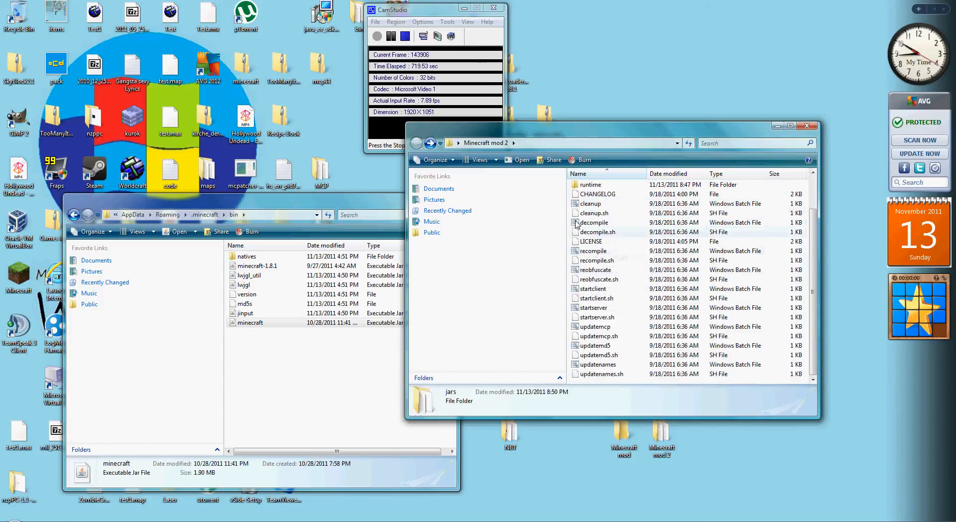
double_click(593, 222)
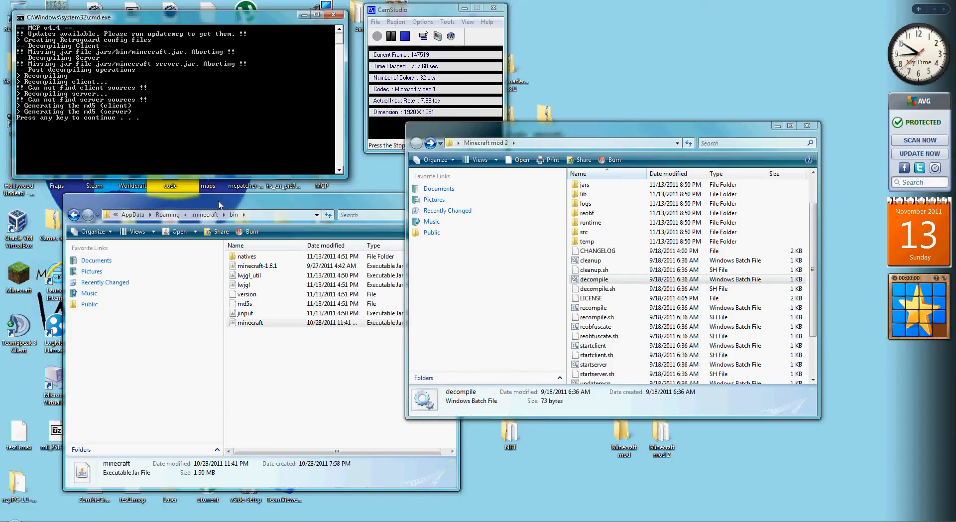
click(338, 17)
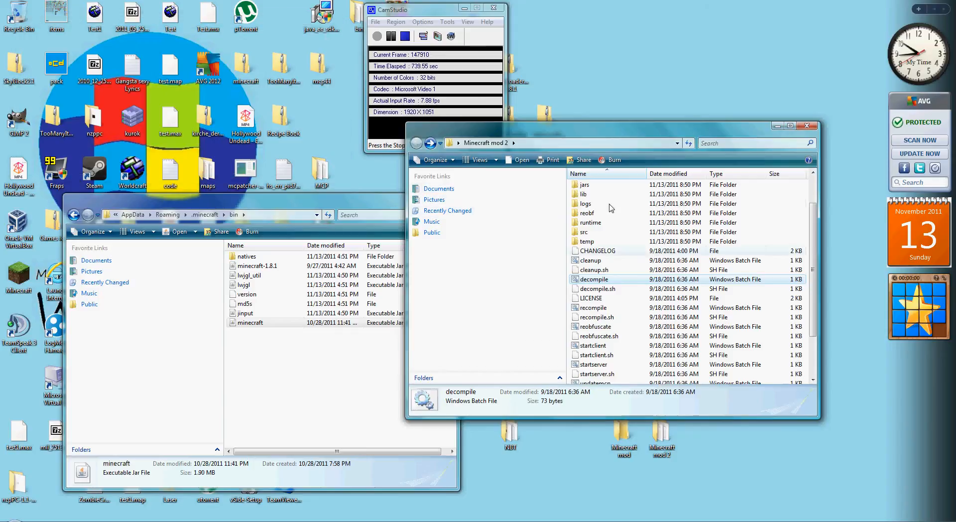
double_click(585, 185)
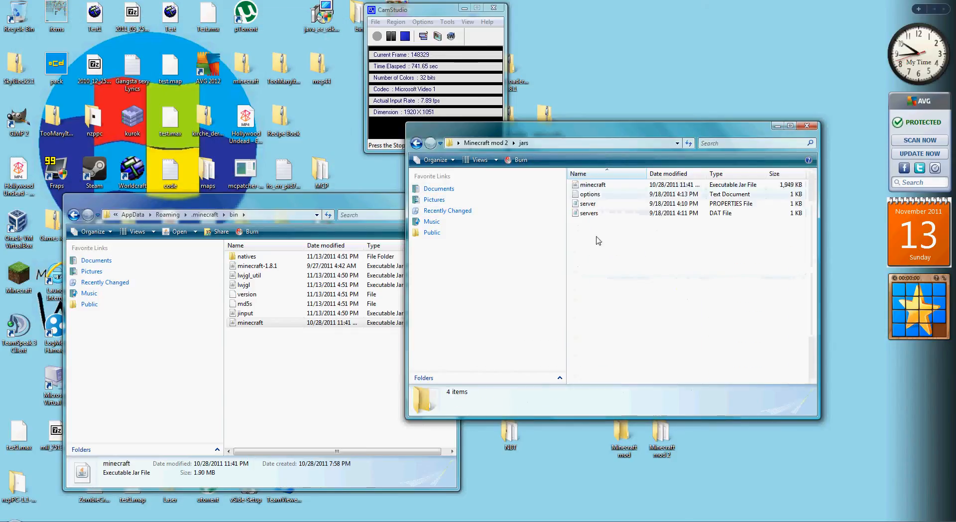
right_click(597, 240)
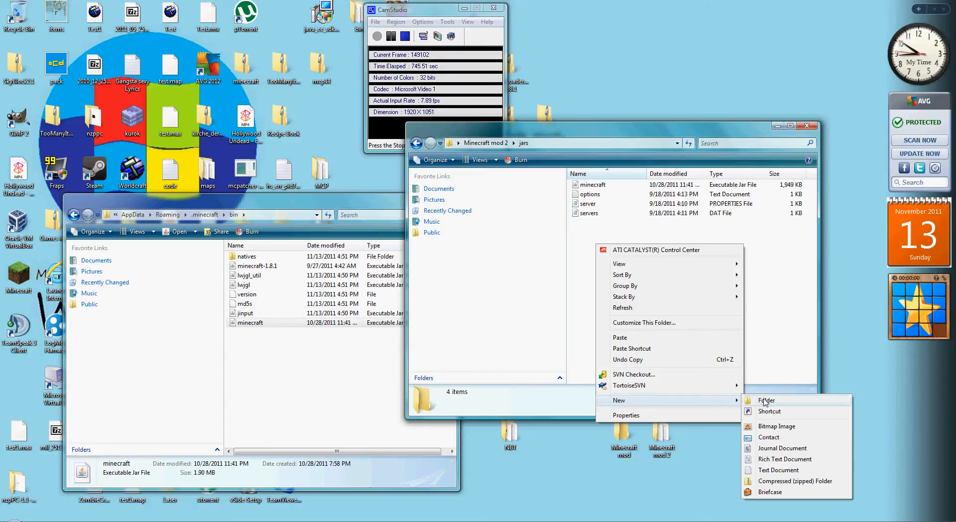
click(766, 401)
text(bin)
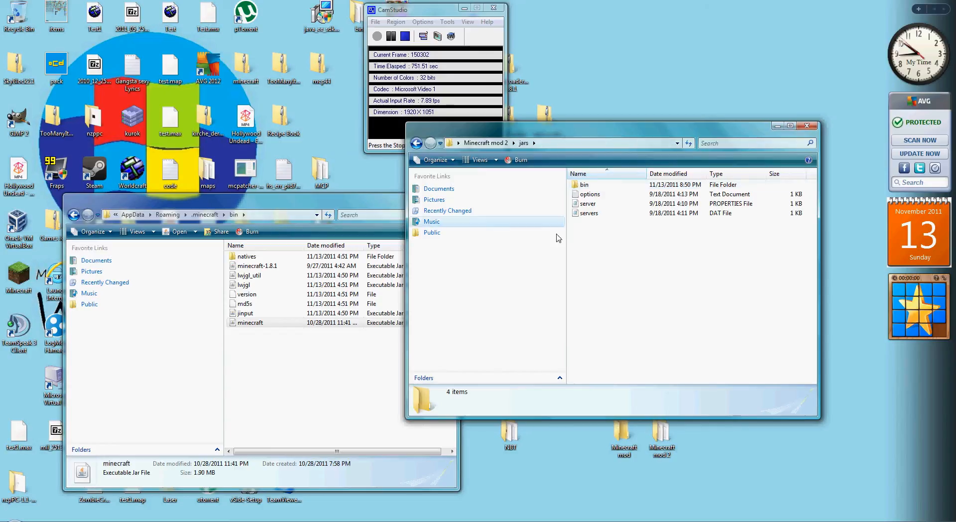
click(416, 142)
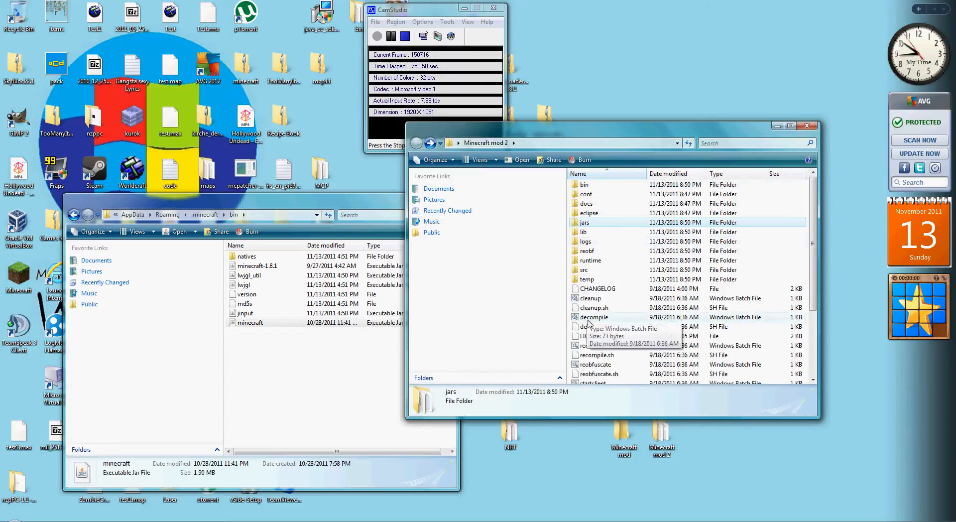
double_click(592, 317)
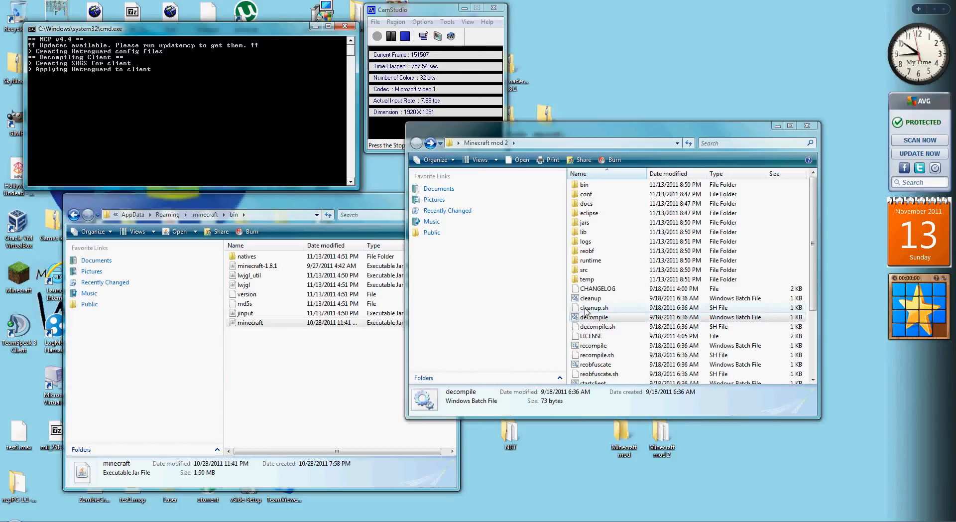
mouse_move(562, 282)
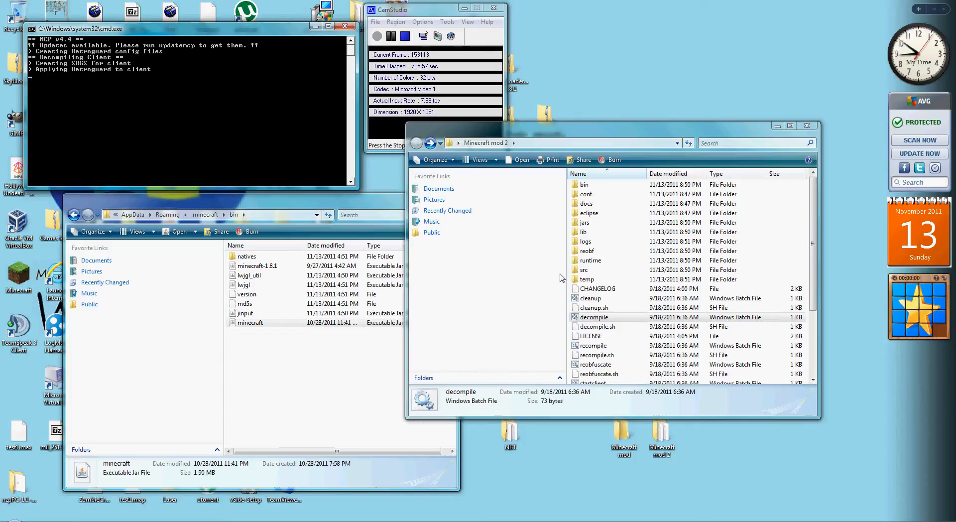
mouse_move(696, 354)
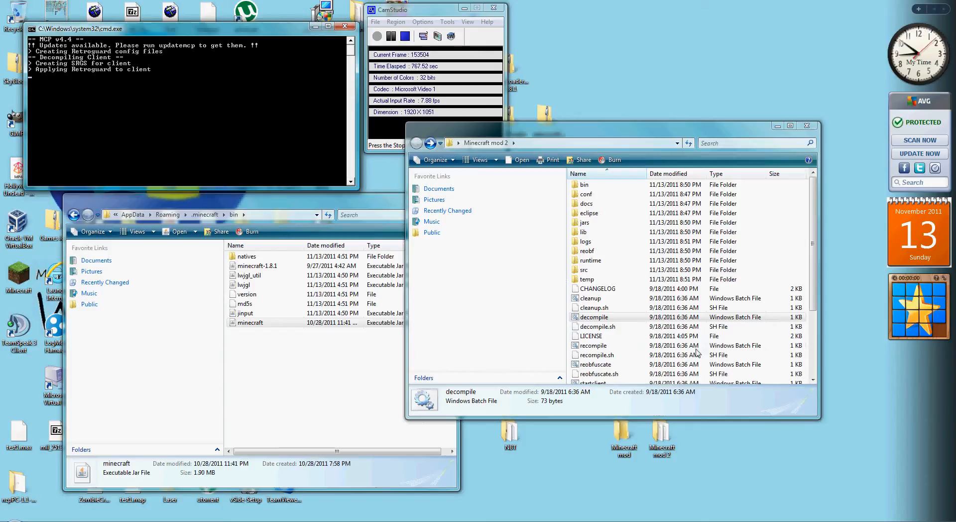
scroll(down, 3)
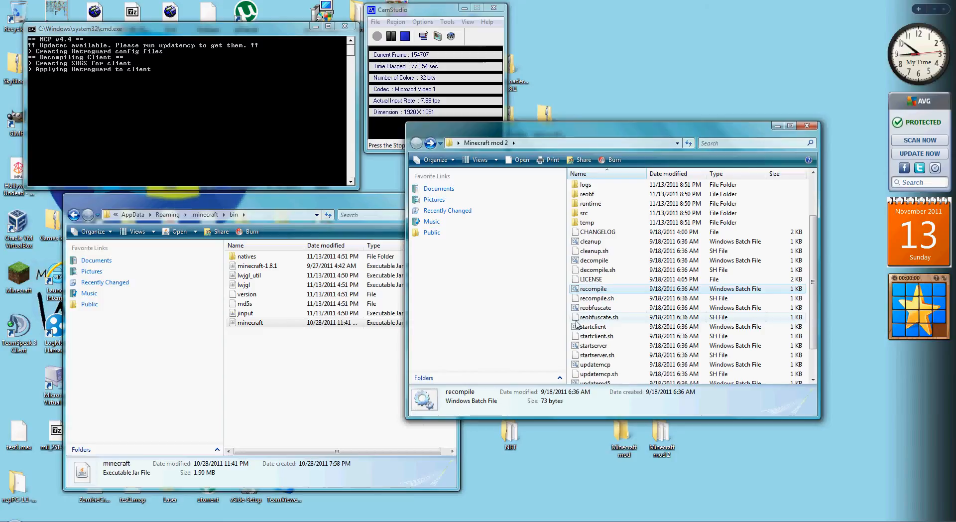
mouse_move(555, 287)
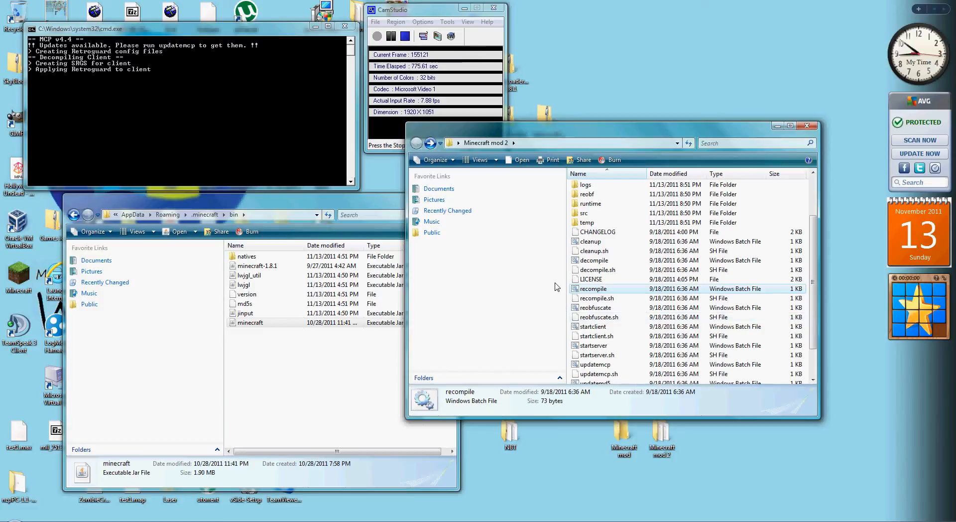
mouse_move(549, 252)
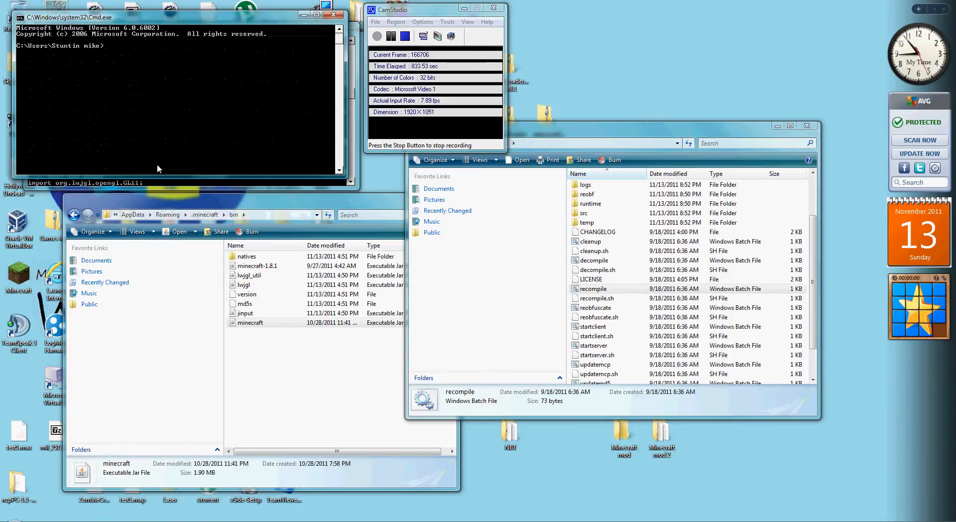
- Run javac in a fresh Command Prompt to confirm the Java compiler responds
text(javac)
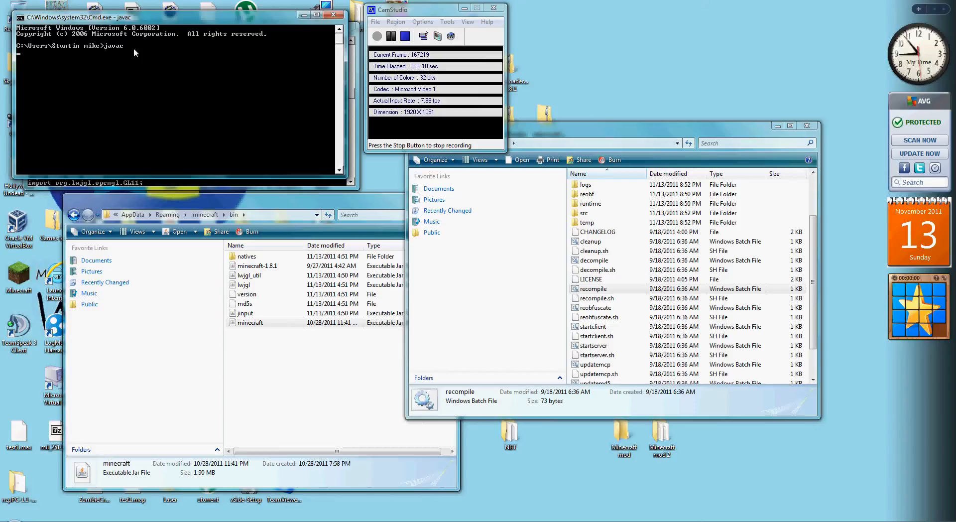
key(Return)
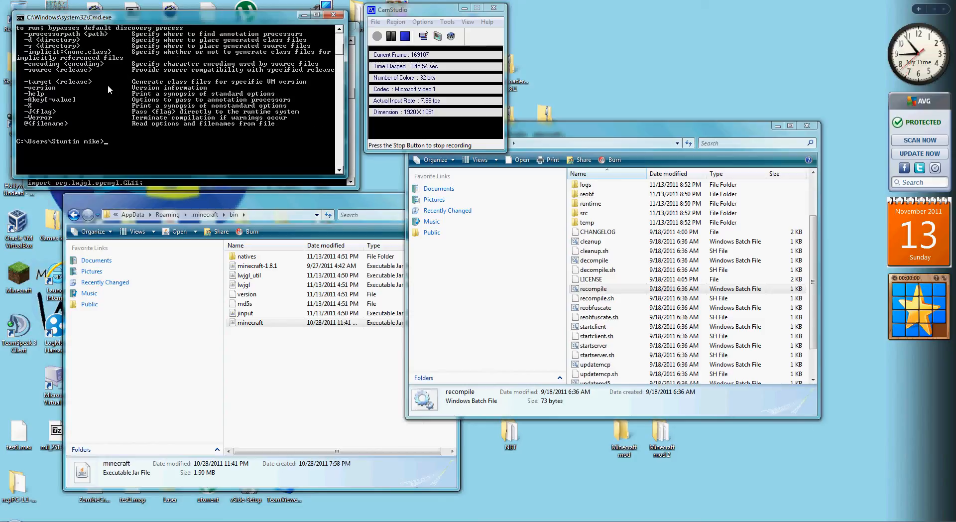
mouse_move(325, 16)
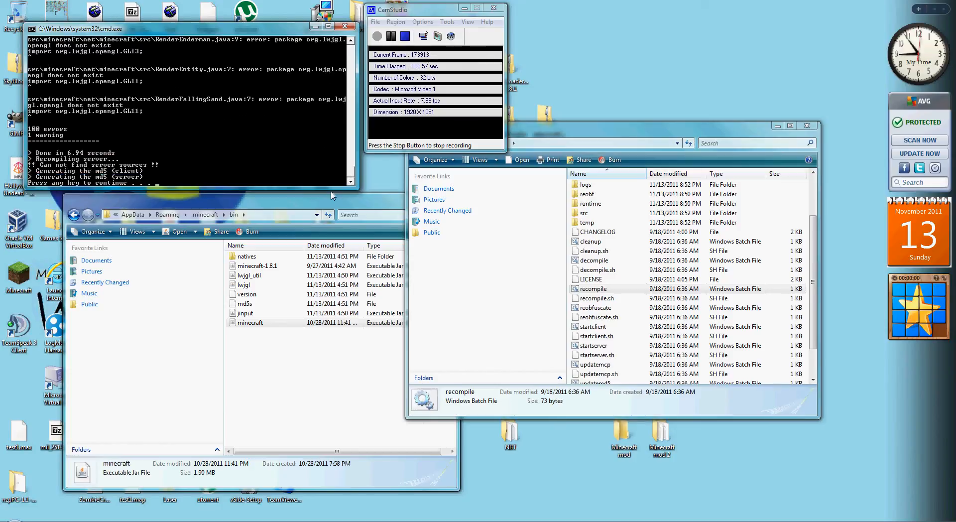
- Close the decompile window and launch eclipse.exe from Minecraft mod\eclipse
click(344, 26)
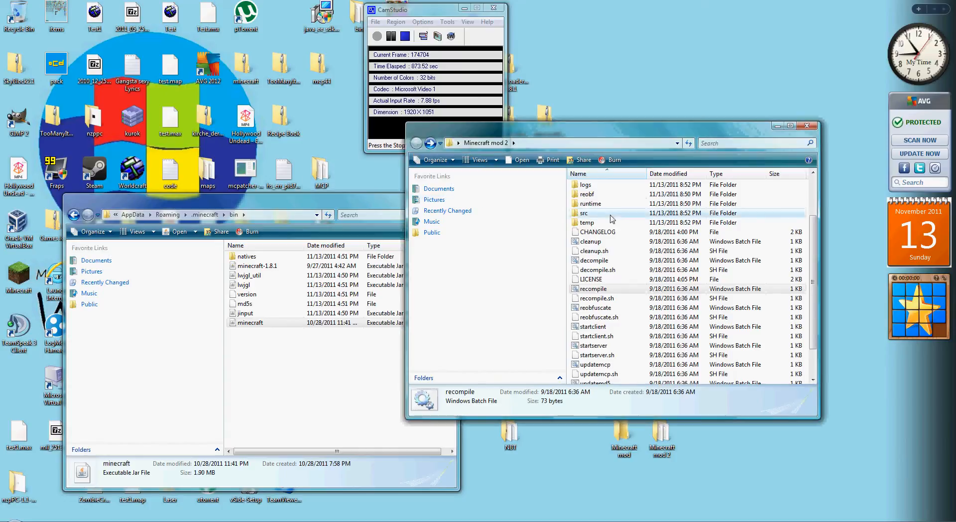
scroll(up, 3)
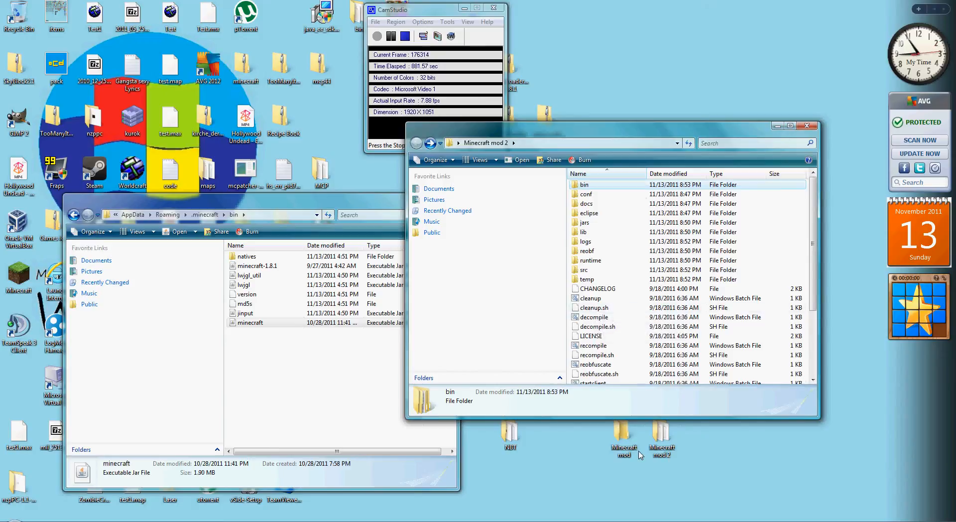
click(623, 448)
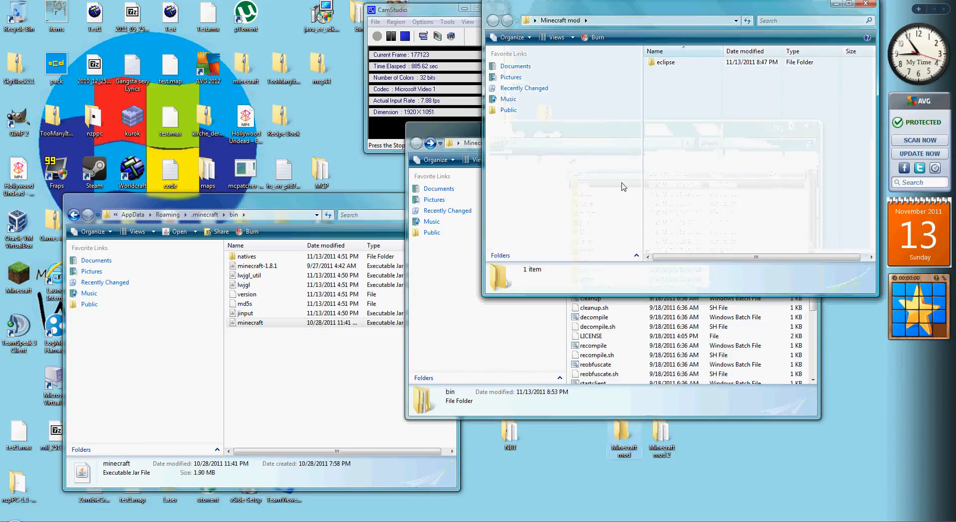
double_click(664, 62)
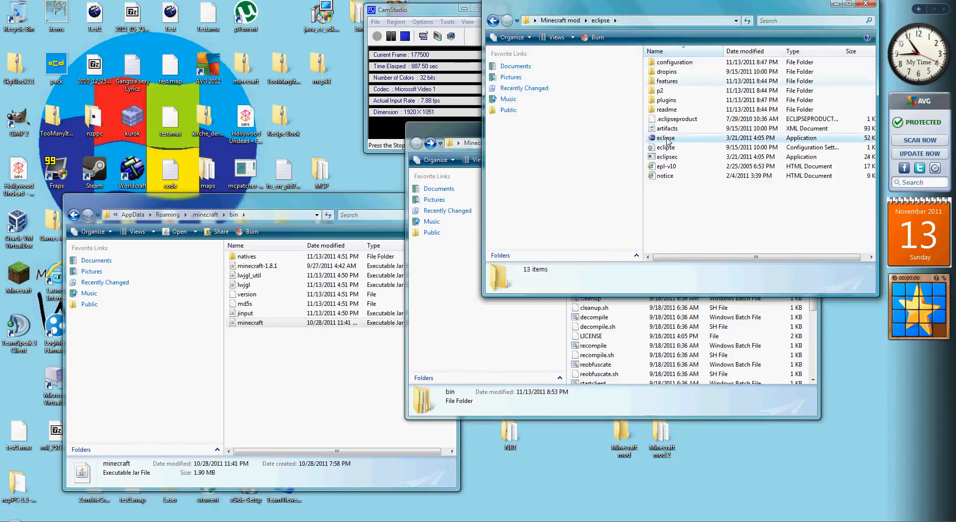
double_click(665, 138)
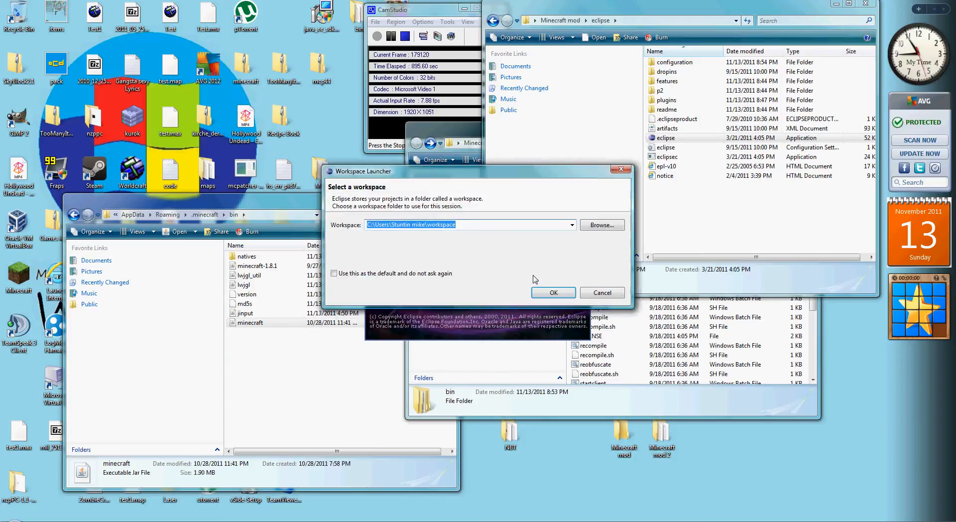
- Browse the workspace launcher to Minecraft mod 2\eclipse and confirm it
click(601, 225)
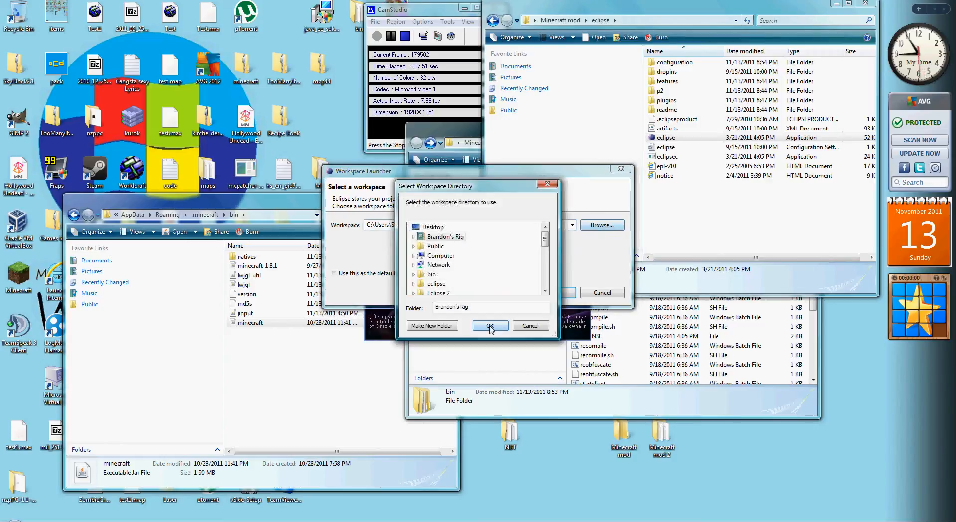
mouse_move(550, 248)
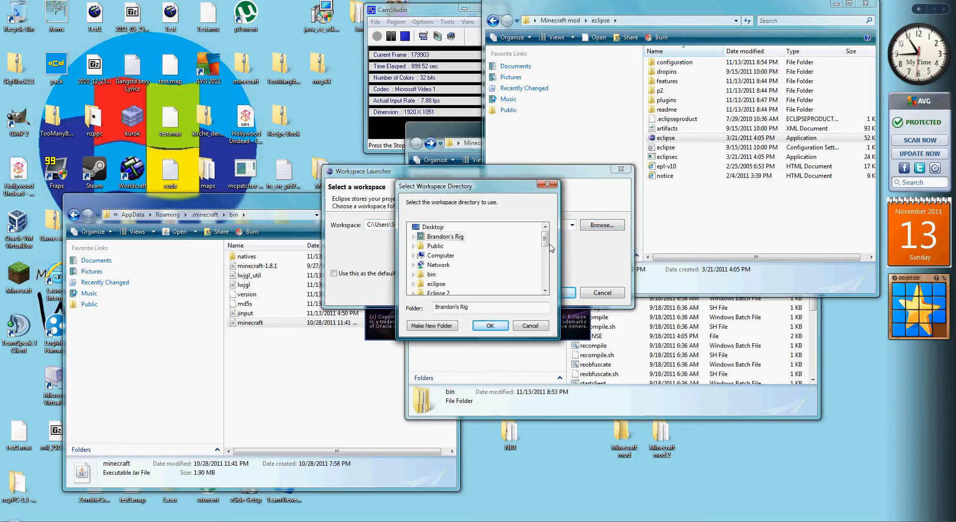
scroll(down, 3)
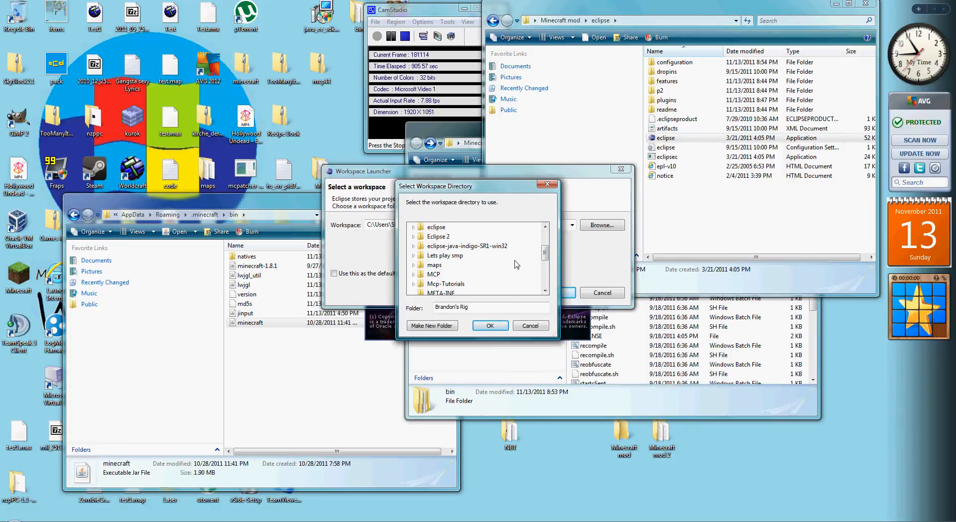
mouse_move(513, 262)
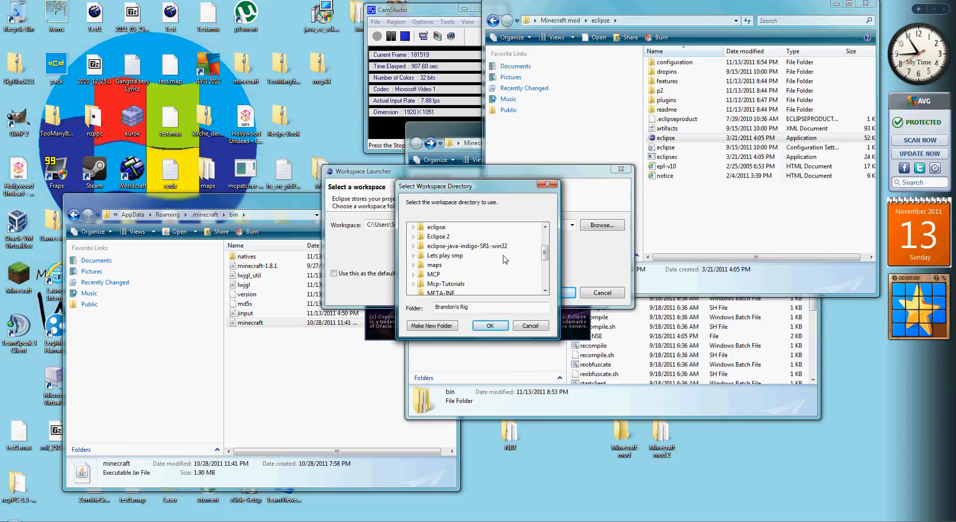
scroll(down, 3)
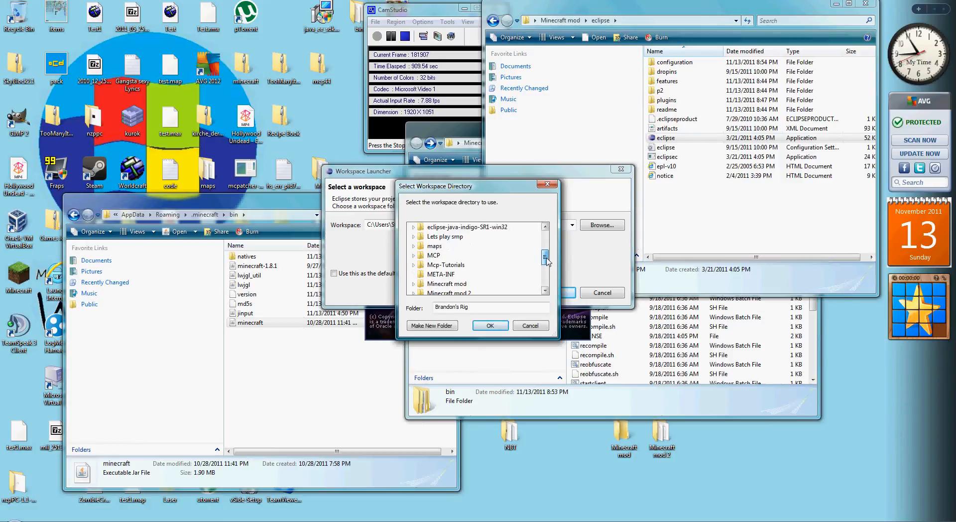
scroll(down, 3)
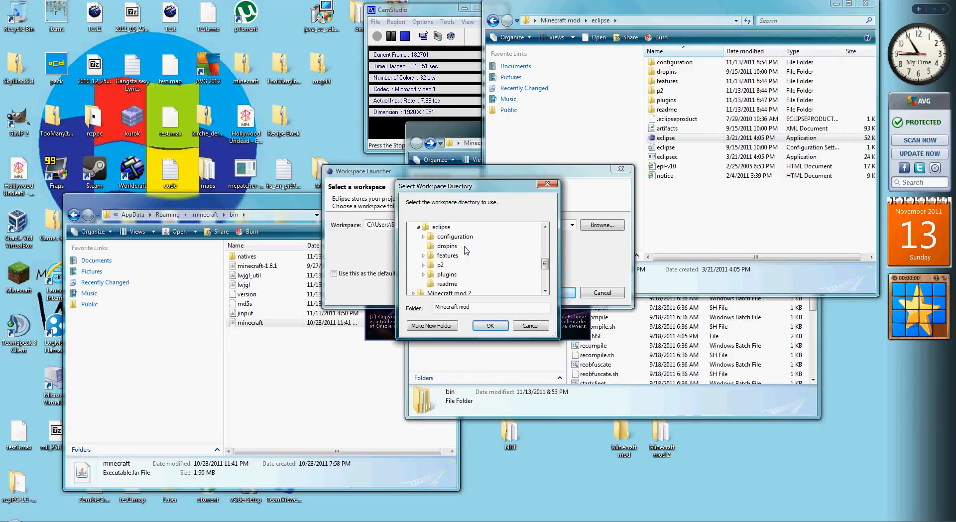
mouse_move(448, 255)
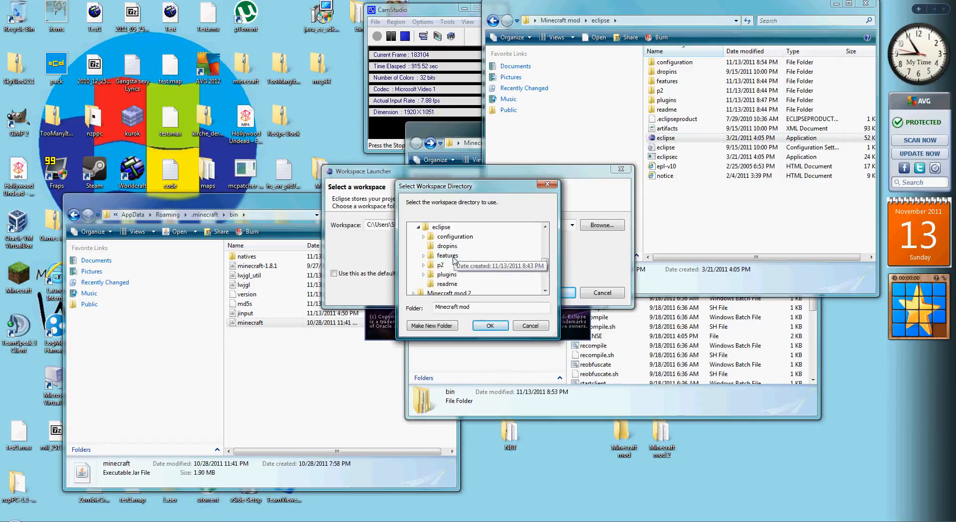
mouse_move(440, 275)
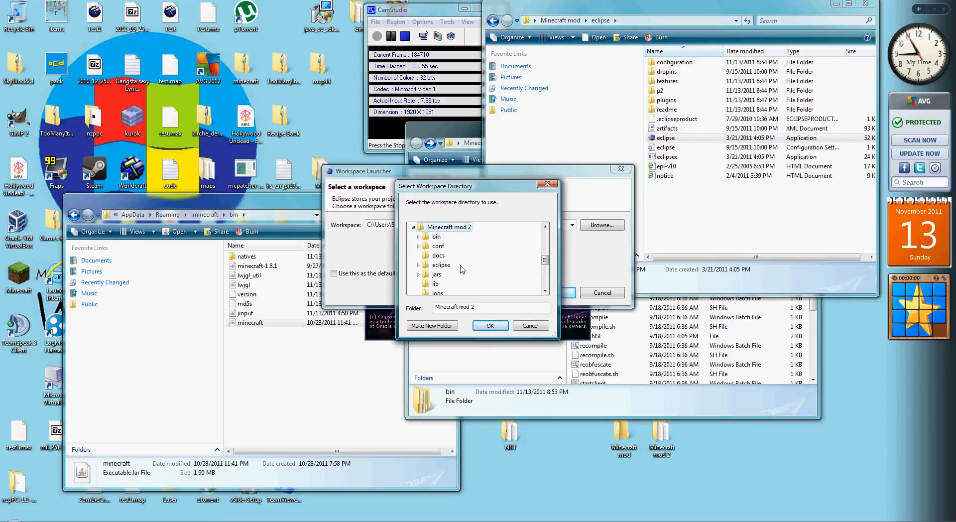
click(418, 255)
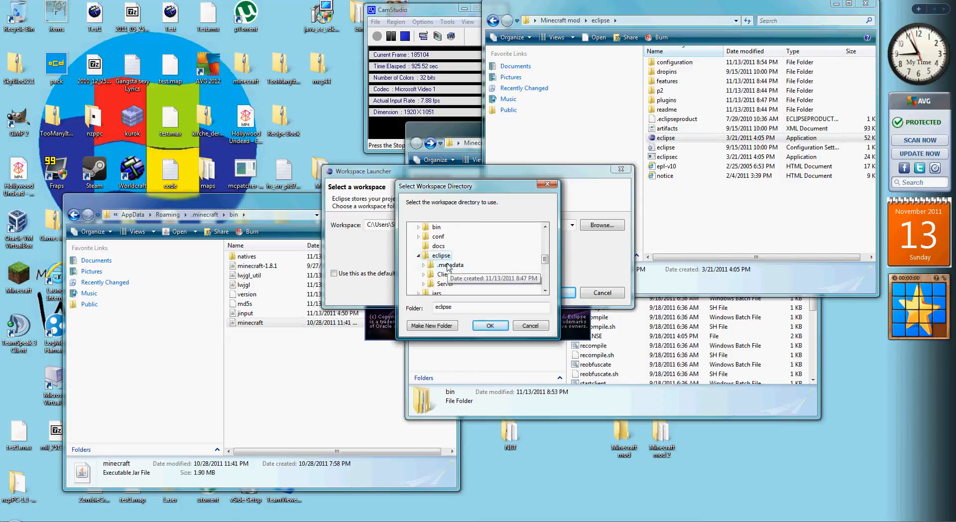
click(490, 324)
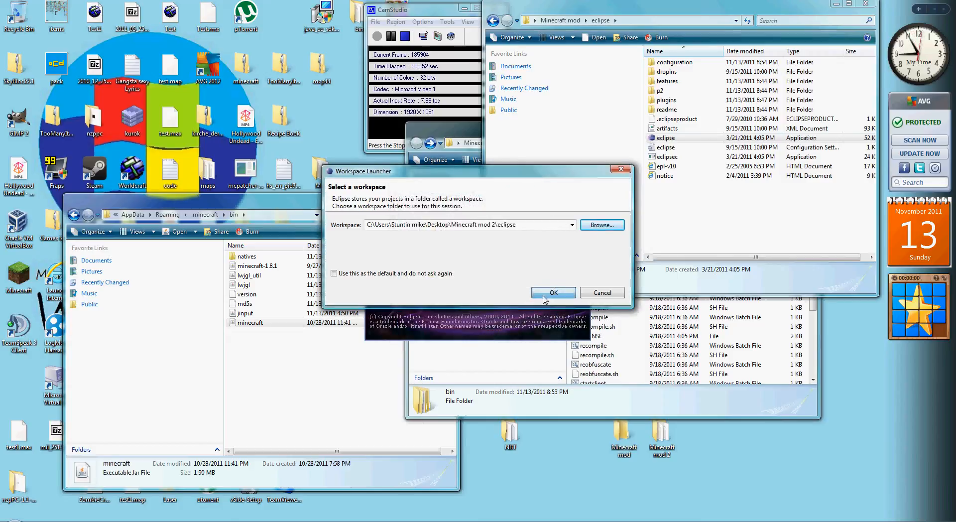
- Start Eclipse on the workspace and expand Client > src > net.minecraft.src
click(553, 293)
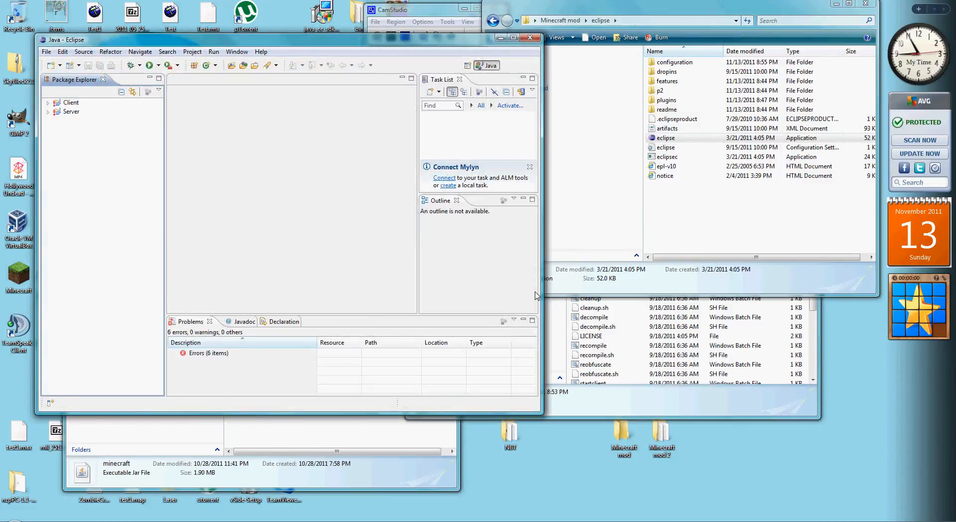
click(48, 103)
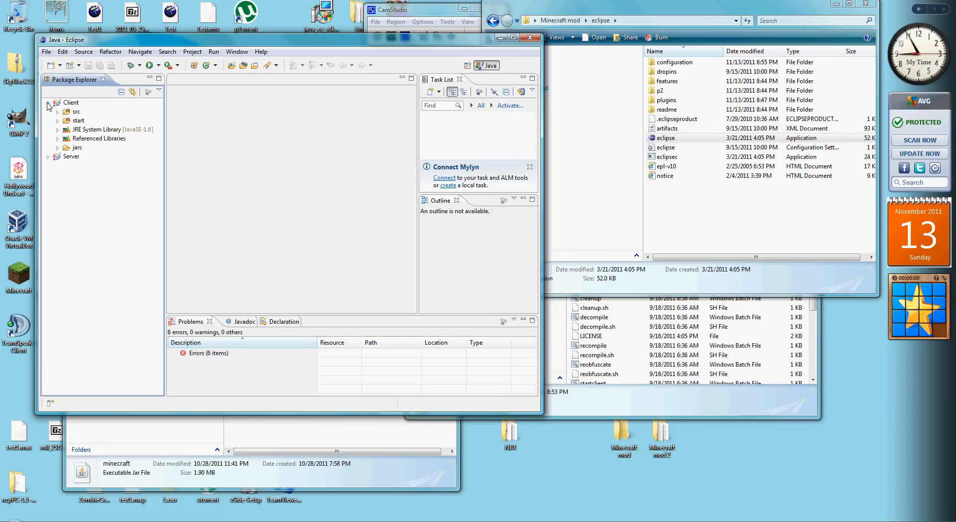
click(58, 111)
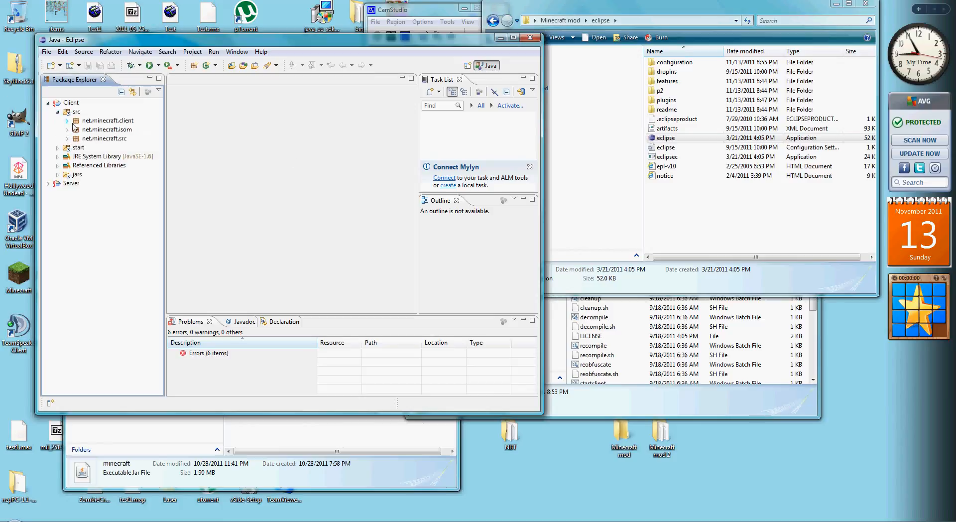
click(104, 138)
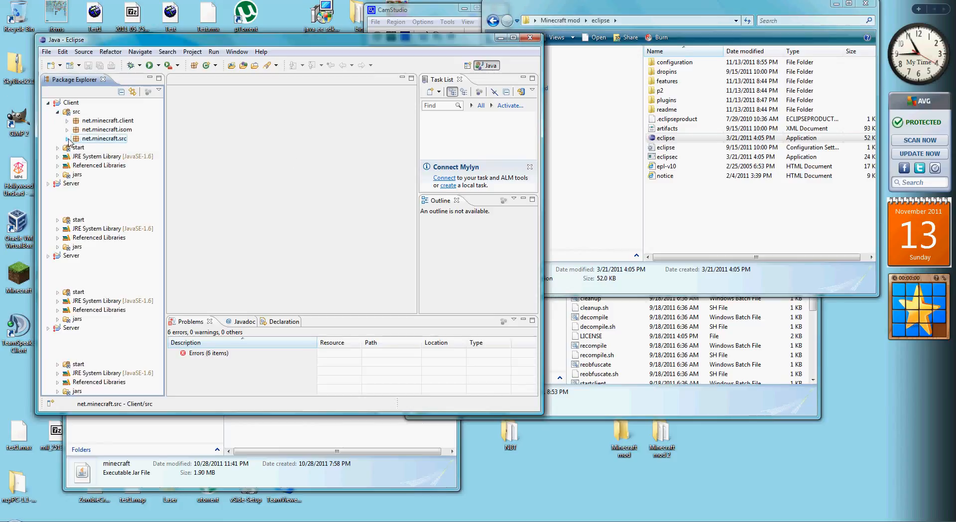
click(67, 139)
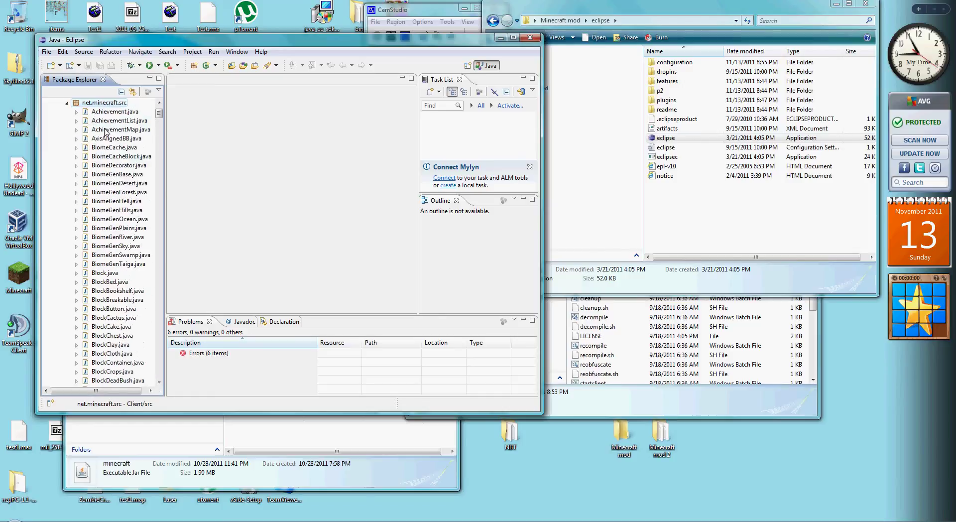
- Scroll through the decompiled java files listed under net.minecraft.src
scroll(down, 3)
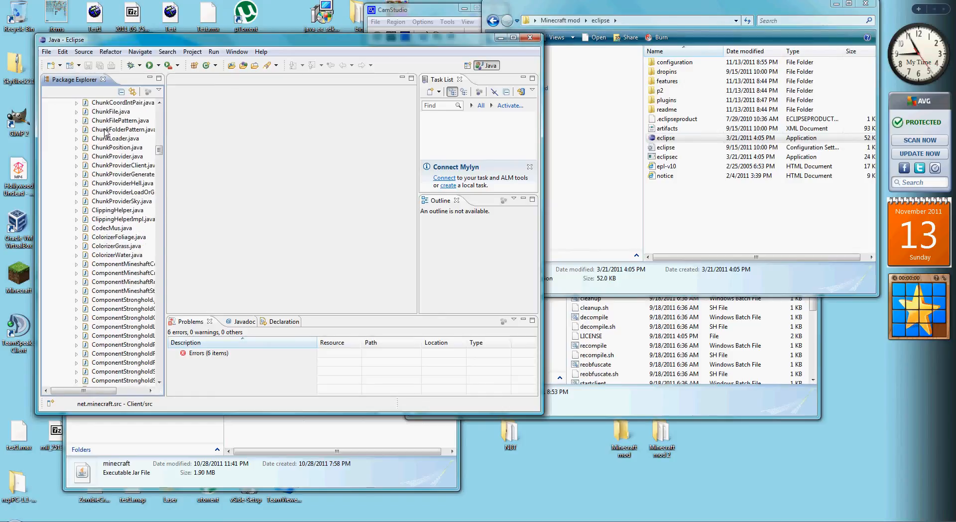
scroll(down, 3)
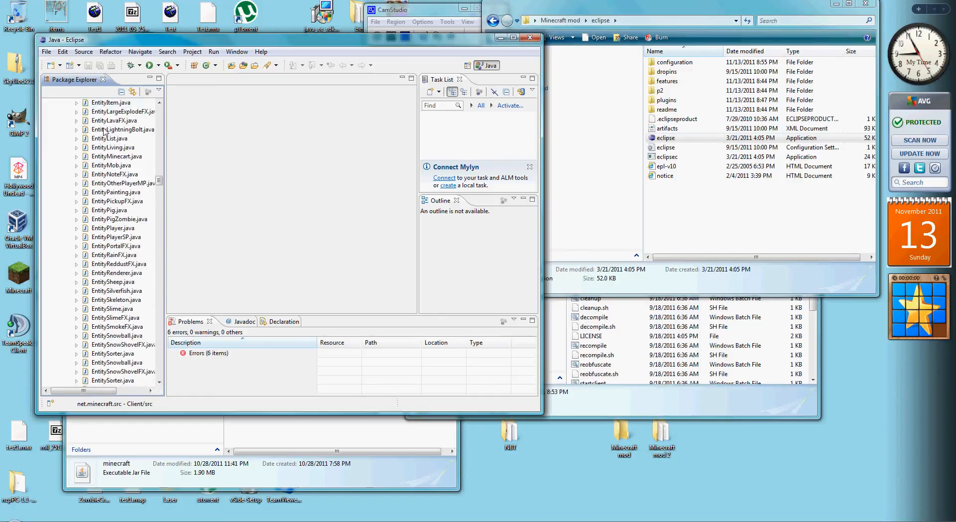
scroll(down, 3)
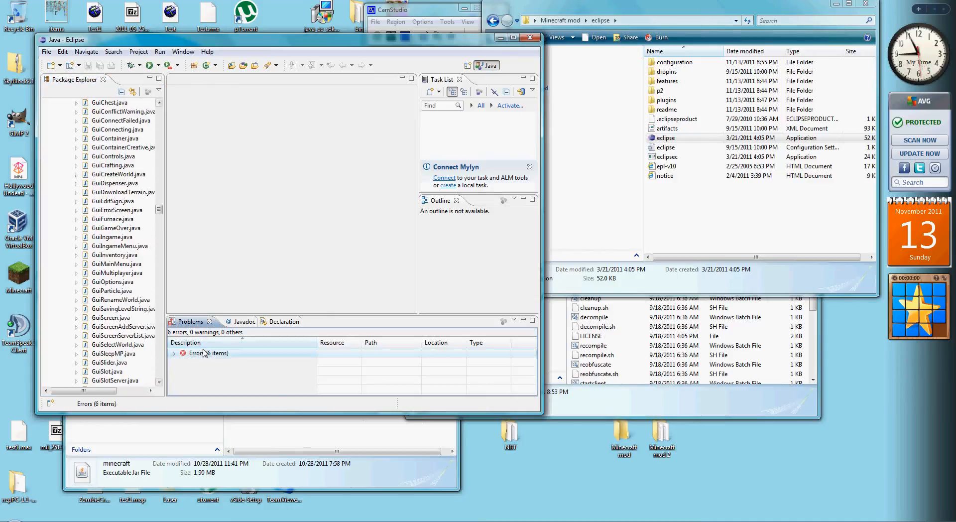
scroll(down, 3)
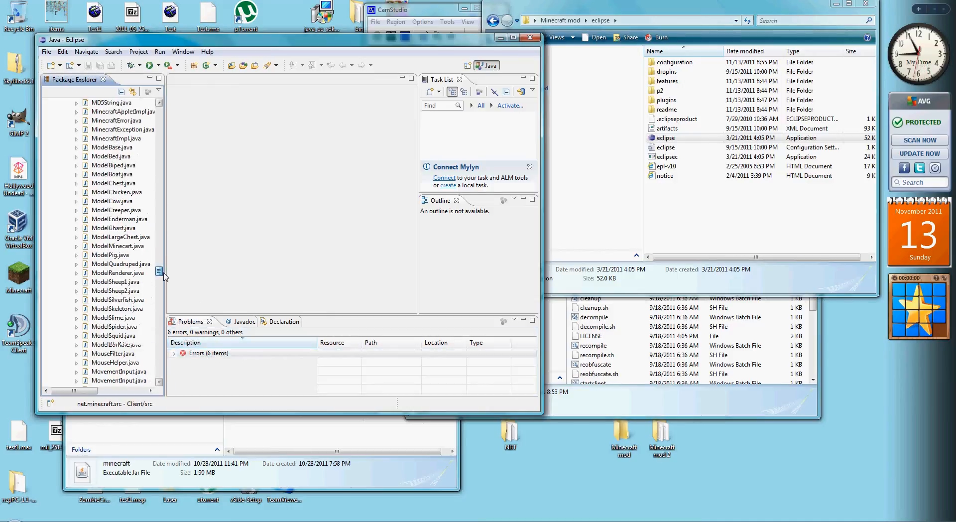
scroll(down, 3)
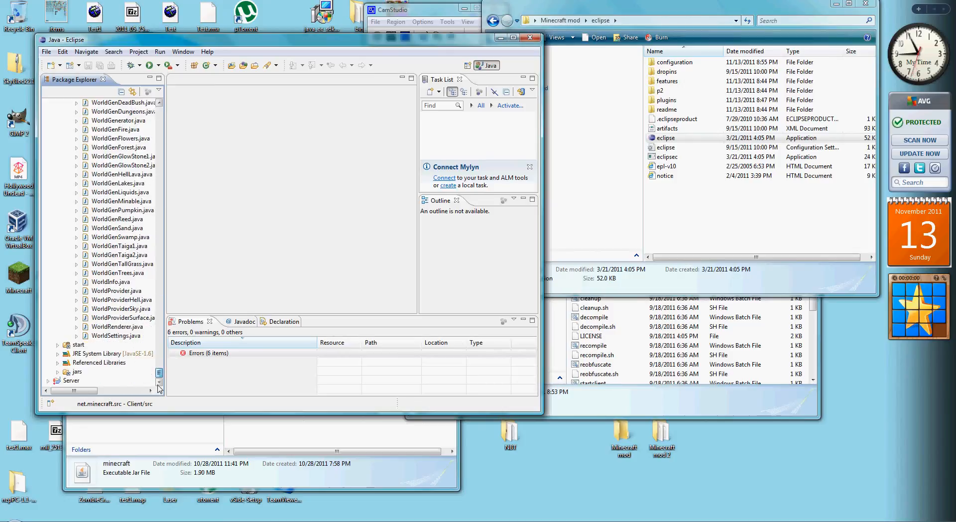